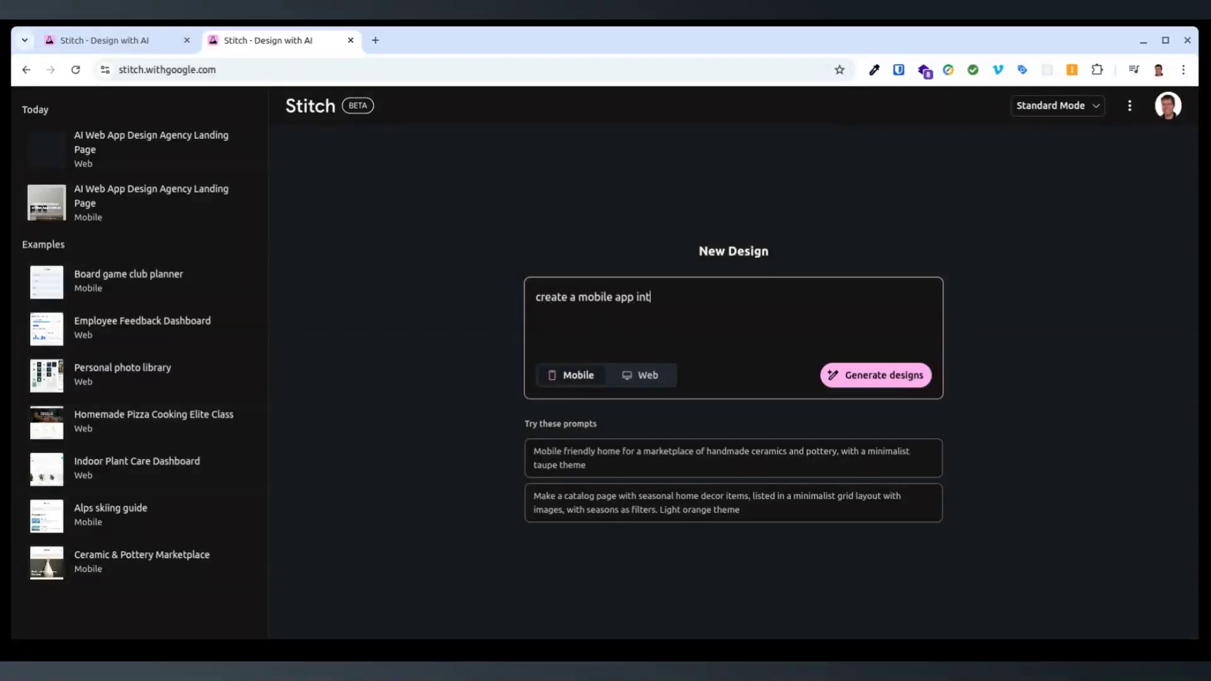
- Generate a mobile design from 'create a mobile app interface for calculating the height of trees'
type("erface for")
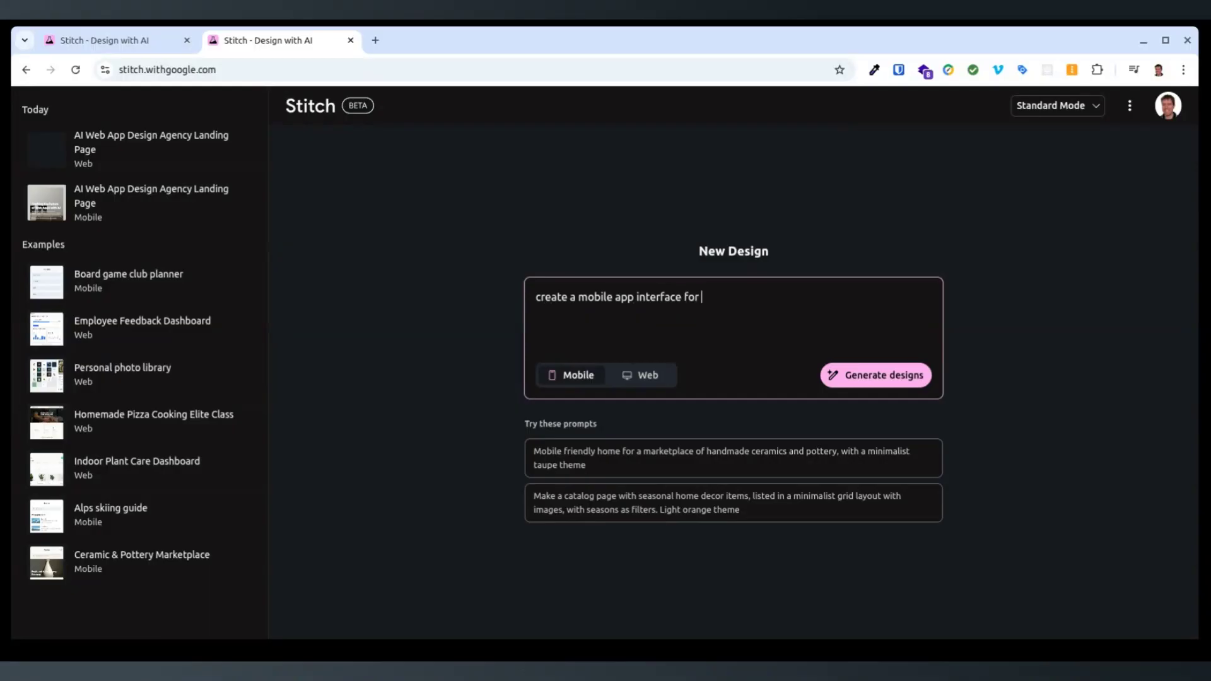
type("calc")
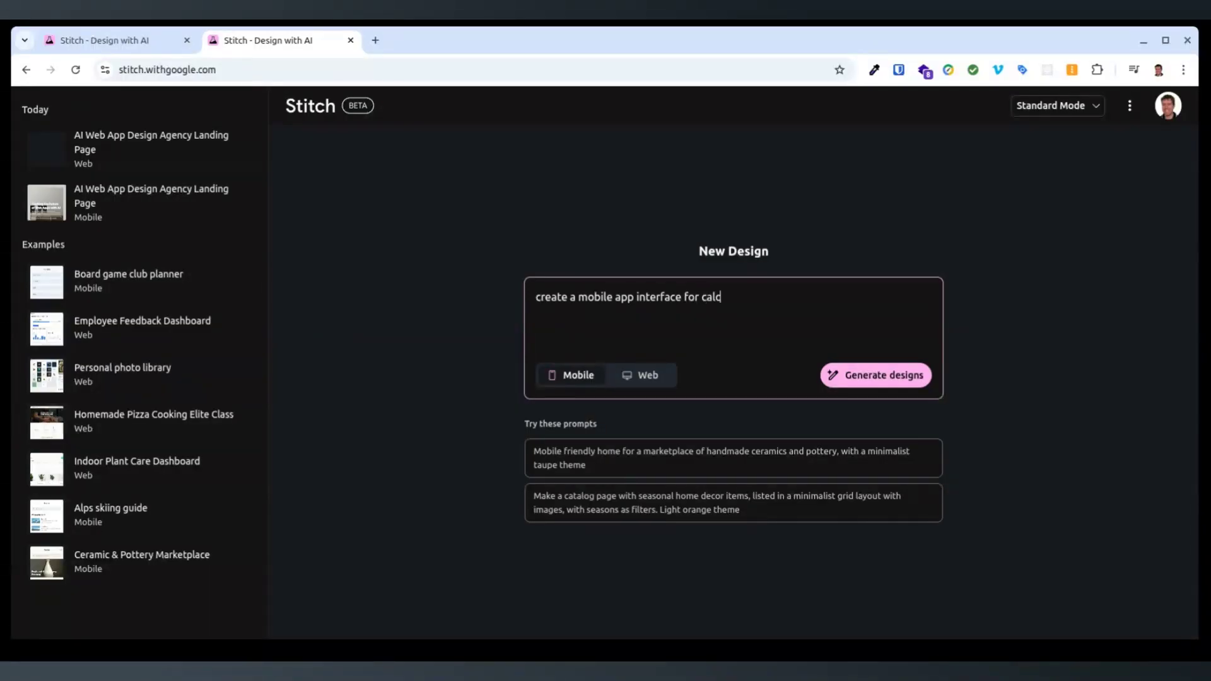
type("ulating the height of tr")
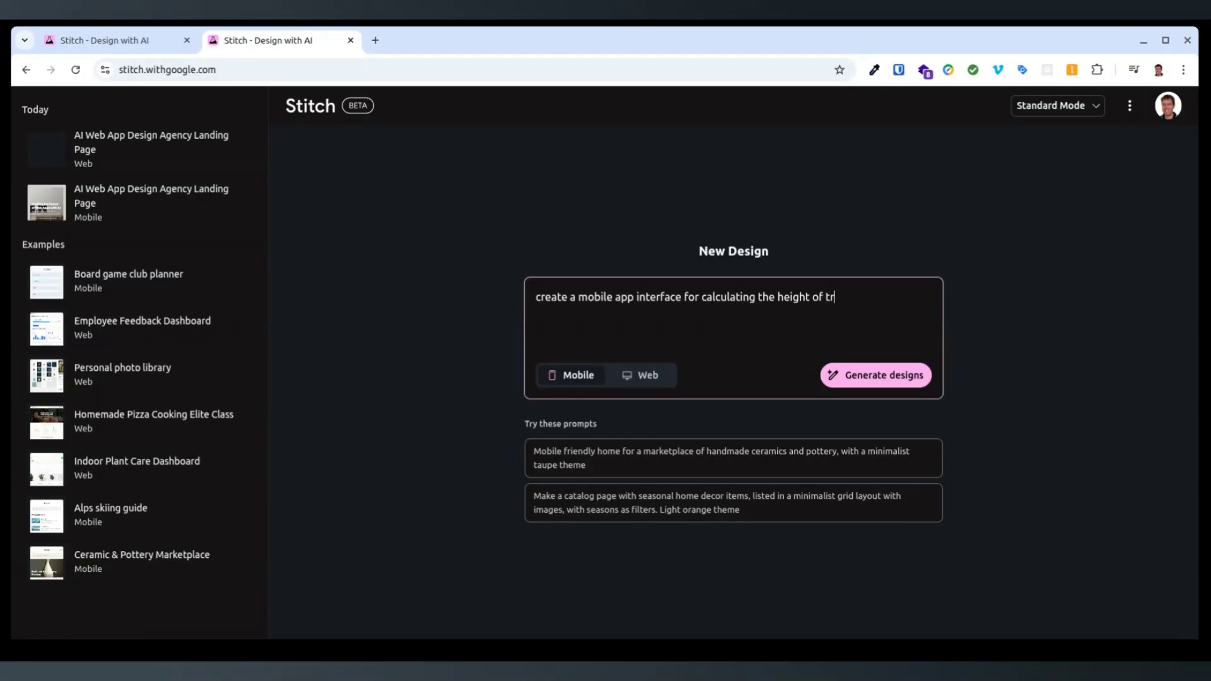
type("ees")
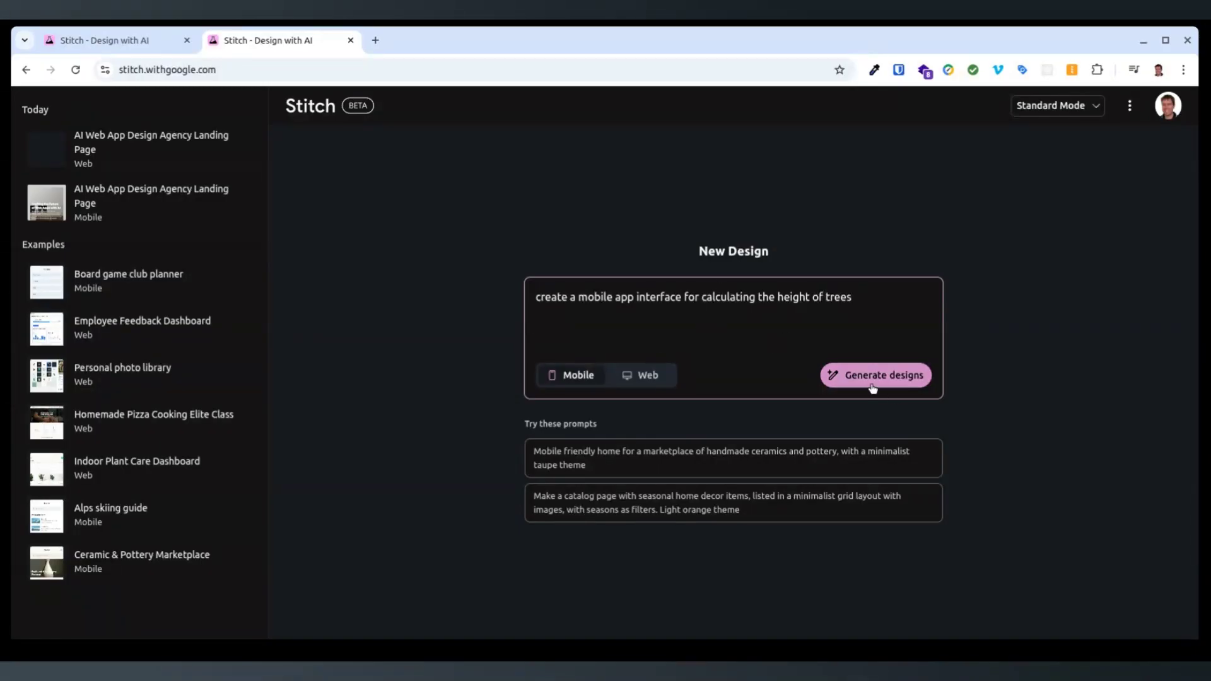
left_click(875, 375)
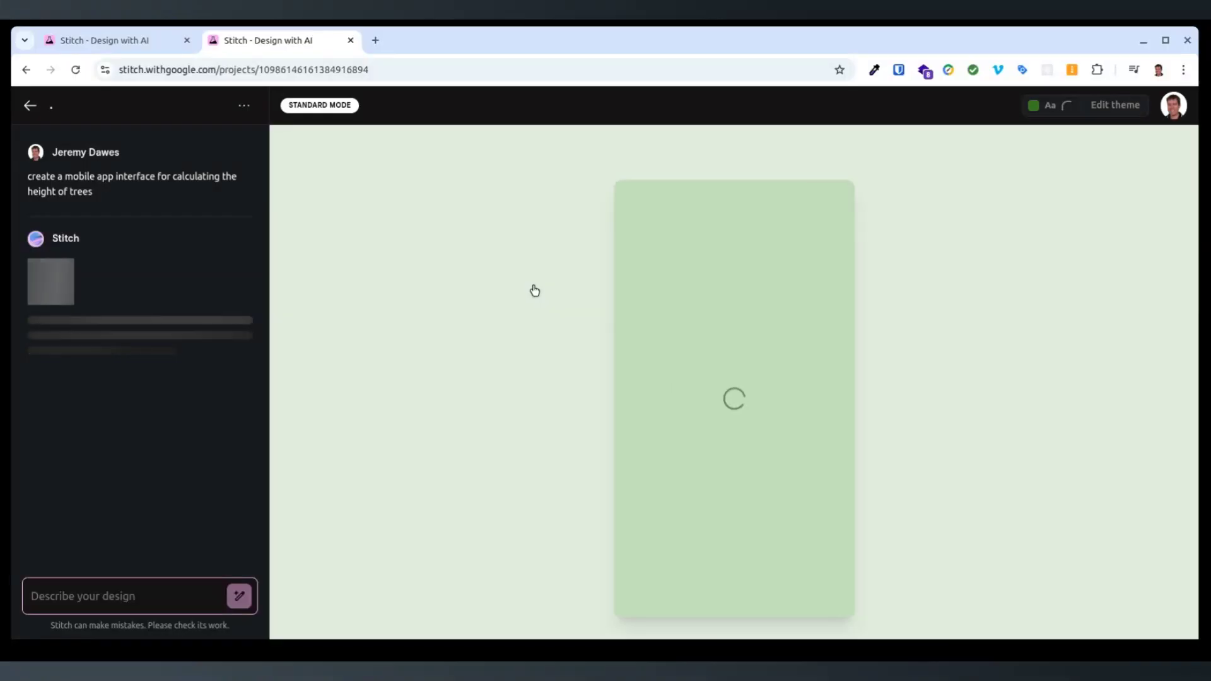
mouse_move(957, 258)
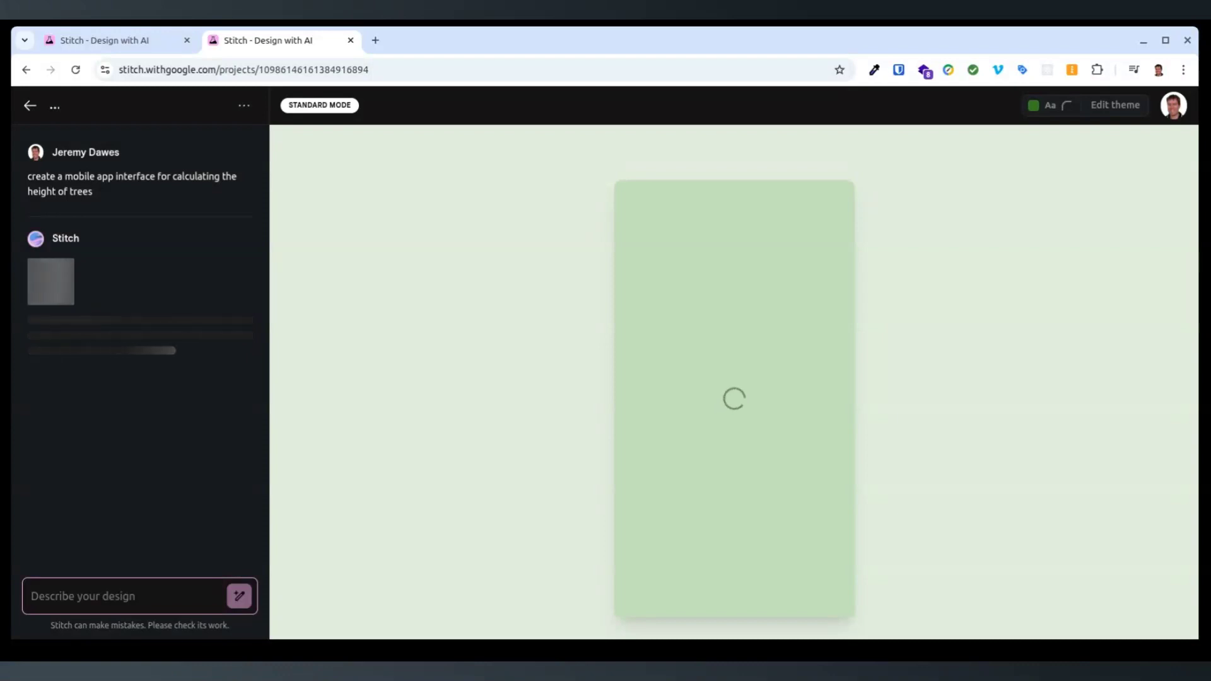
- Switch to the AI Web App Design Agency Landing Page project tab
left_click(116, 39)
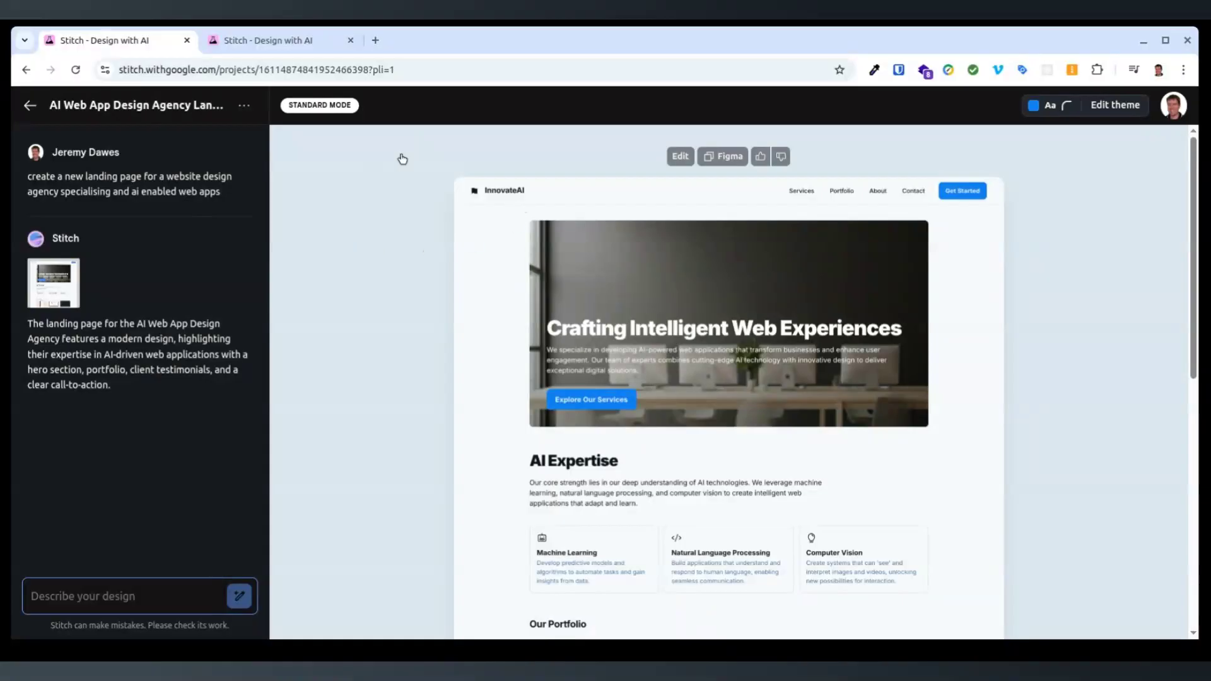
mouse_move(761, 326)
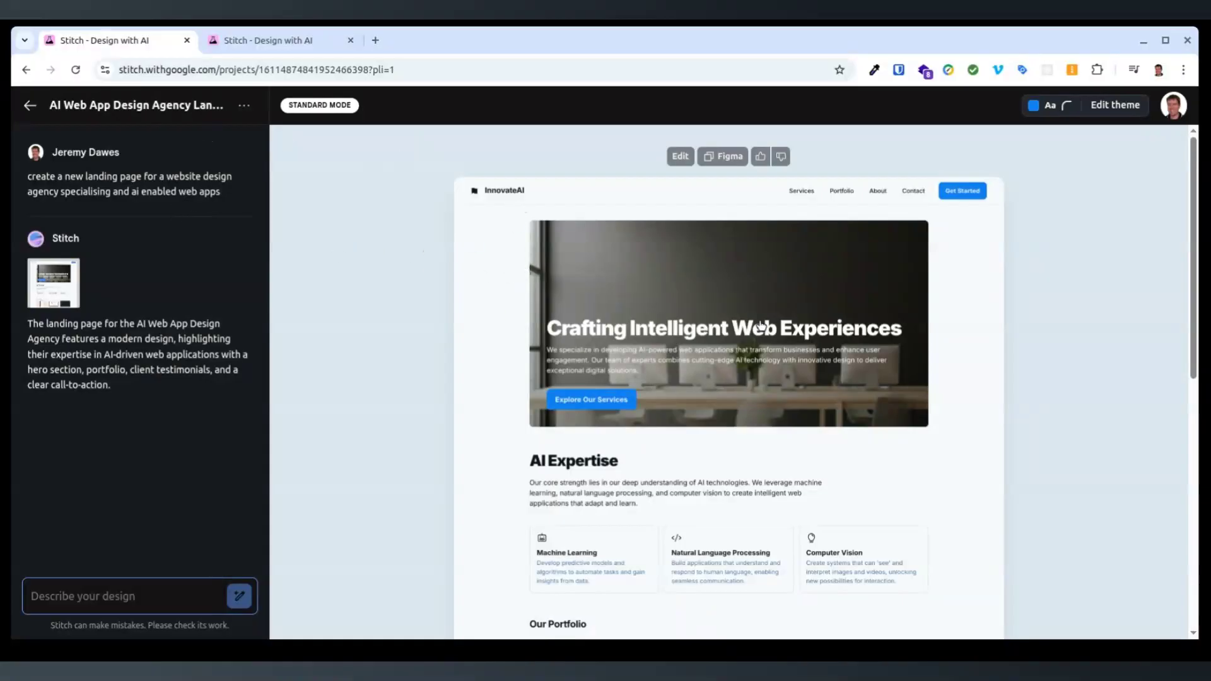
mouse_move(250, 196)
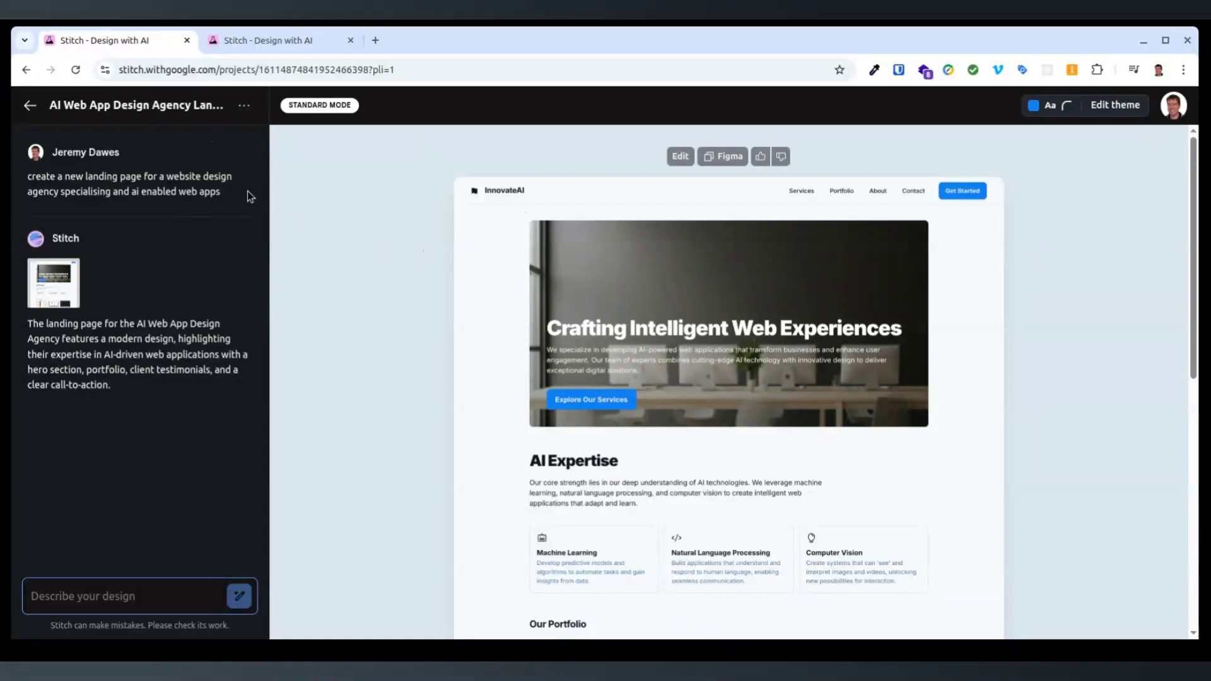
mouse_move(569, 255)
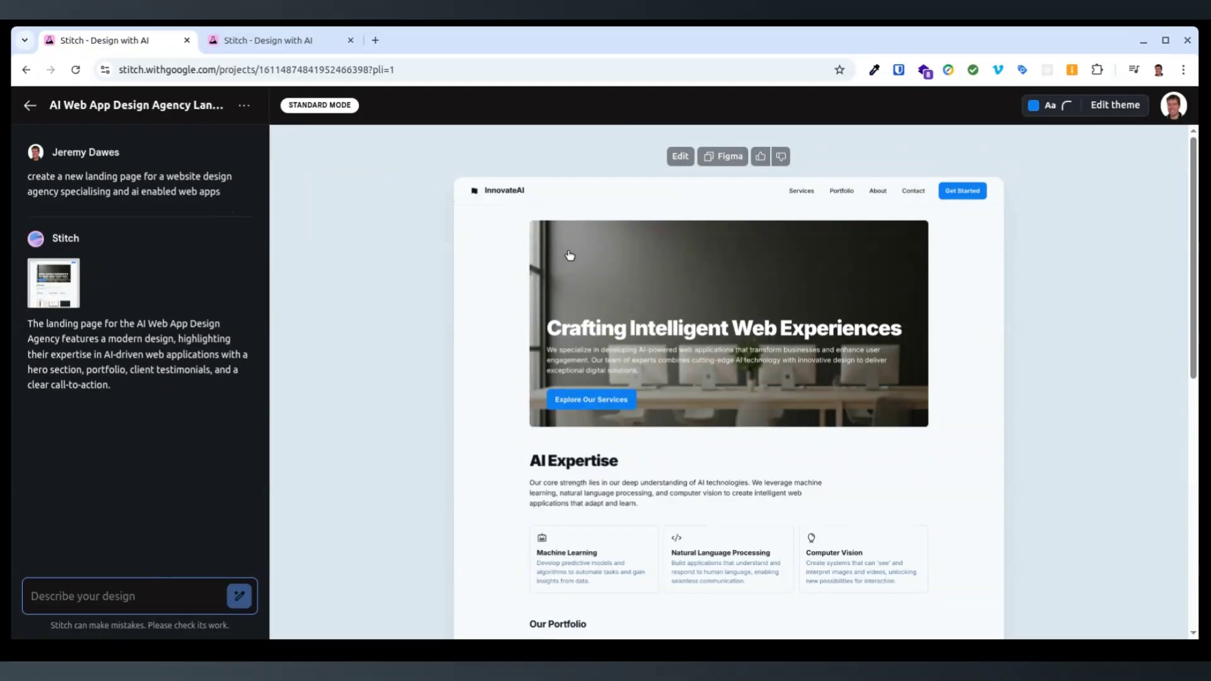
scroll("down", 3)
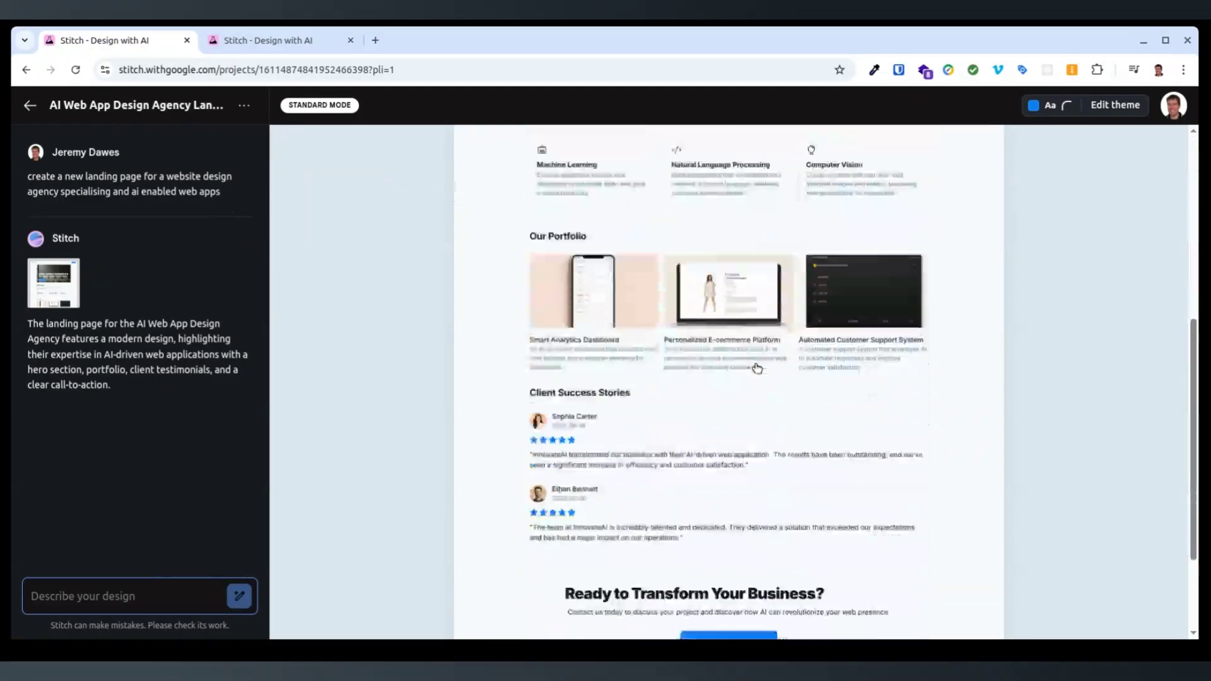
scroll("up", 3)
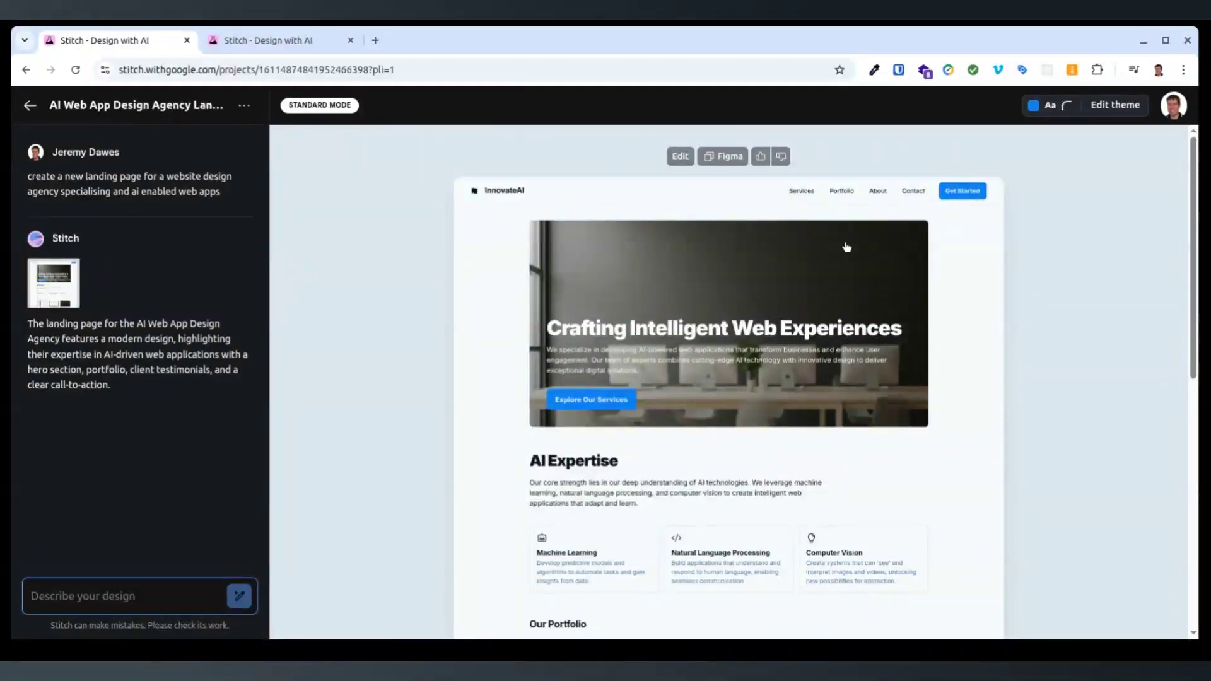
mouse_move(693, 397)
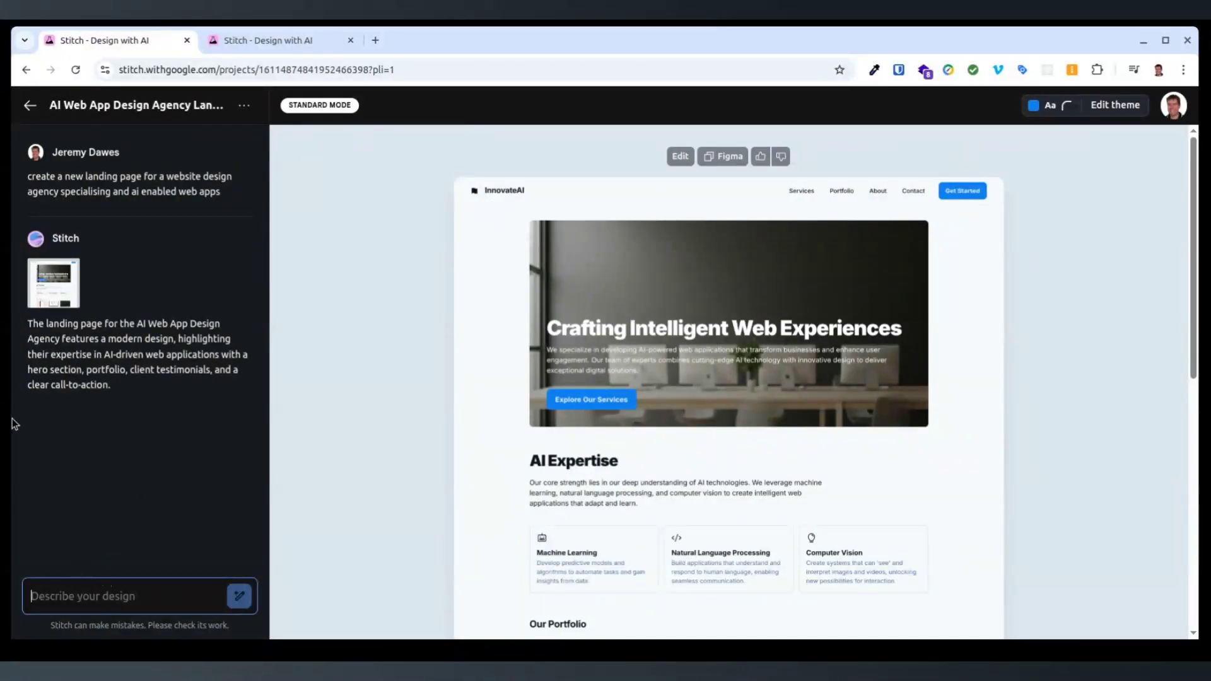
scroll("down", 3)
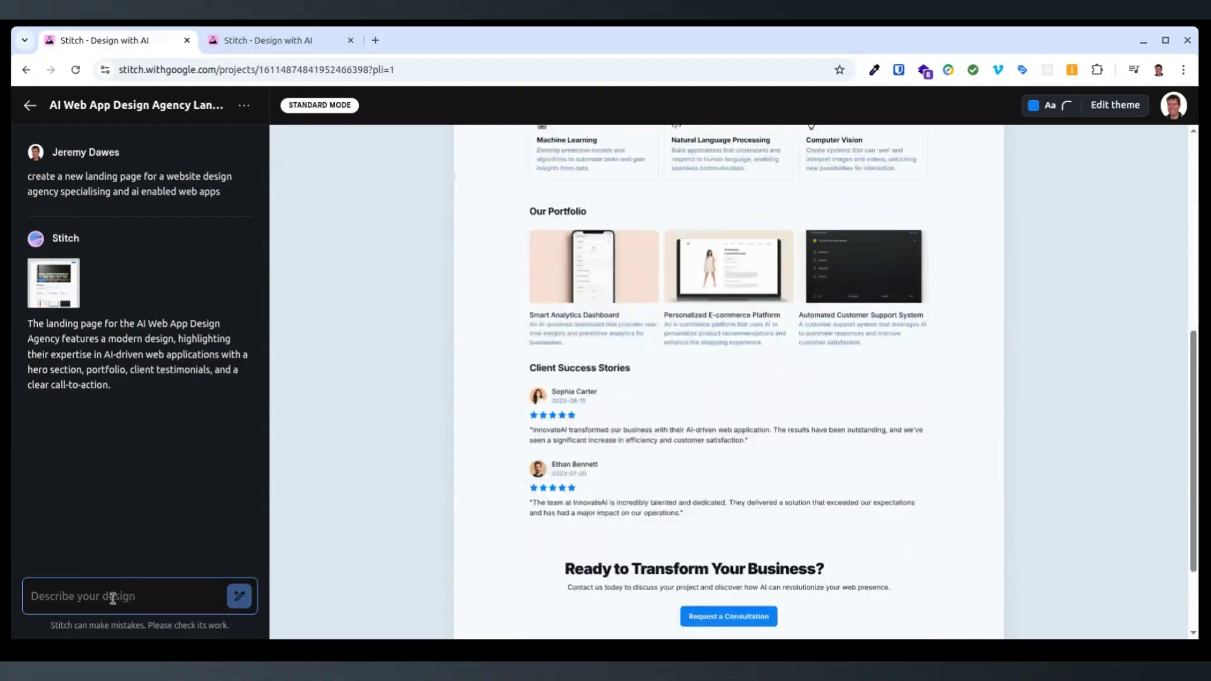
- Ask for multi-column testimonials with the people's photos removed
type("make the")
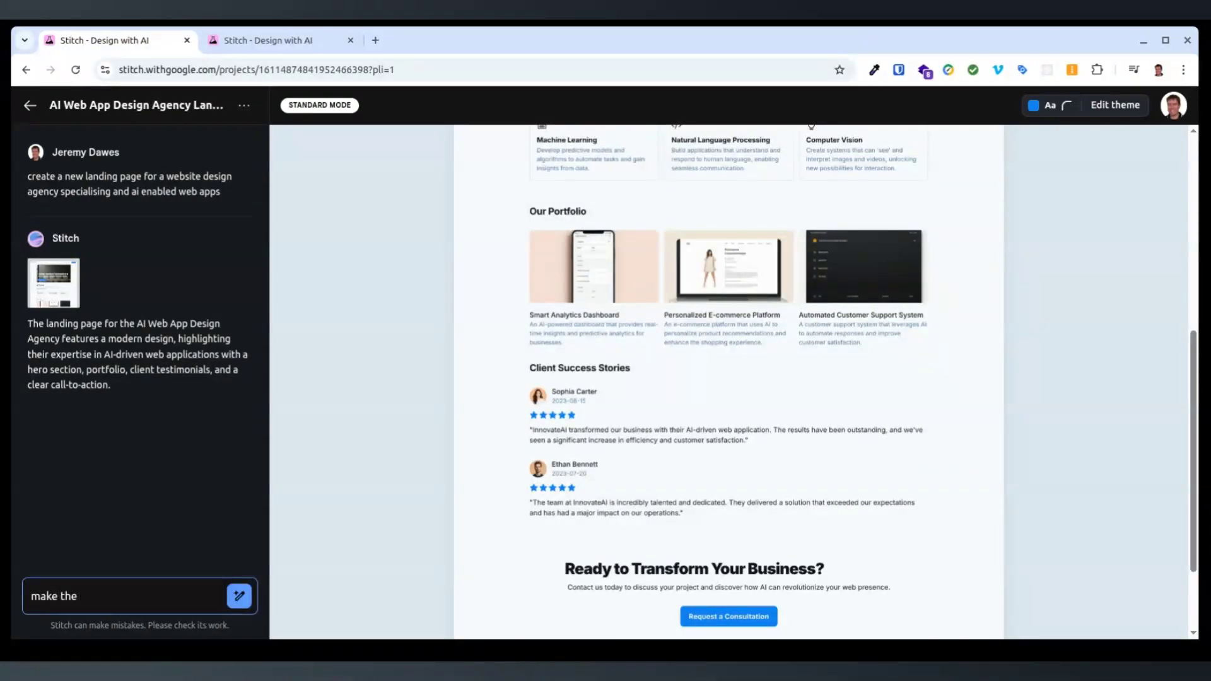
type("testimn")
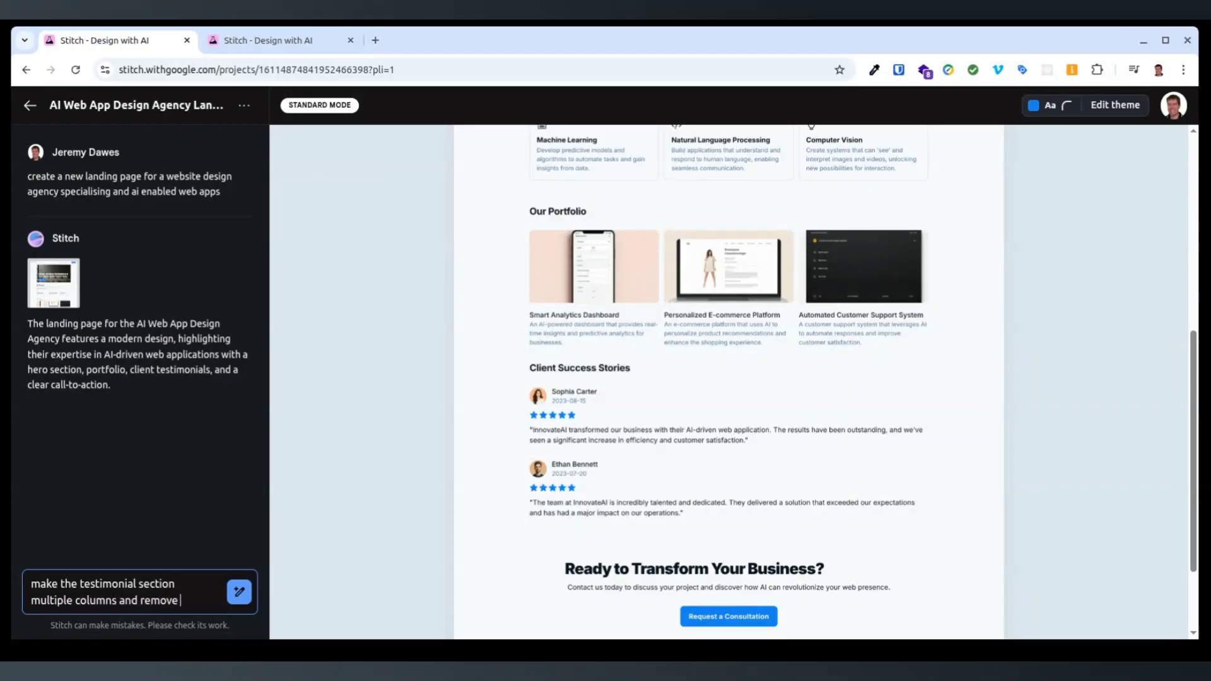
type("the photos of the p")
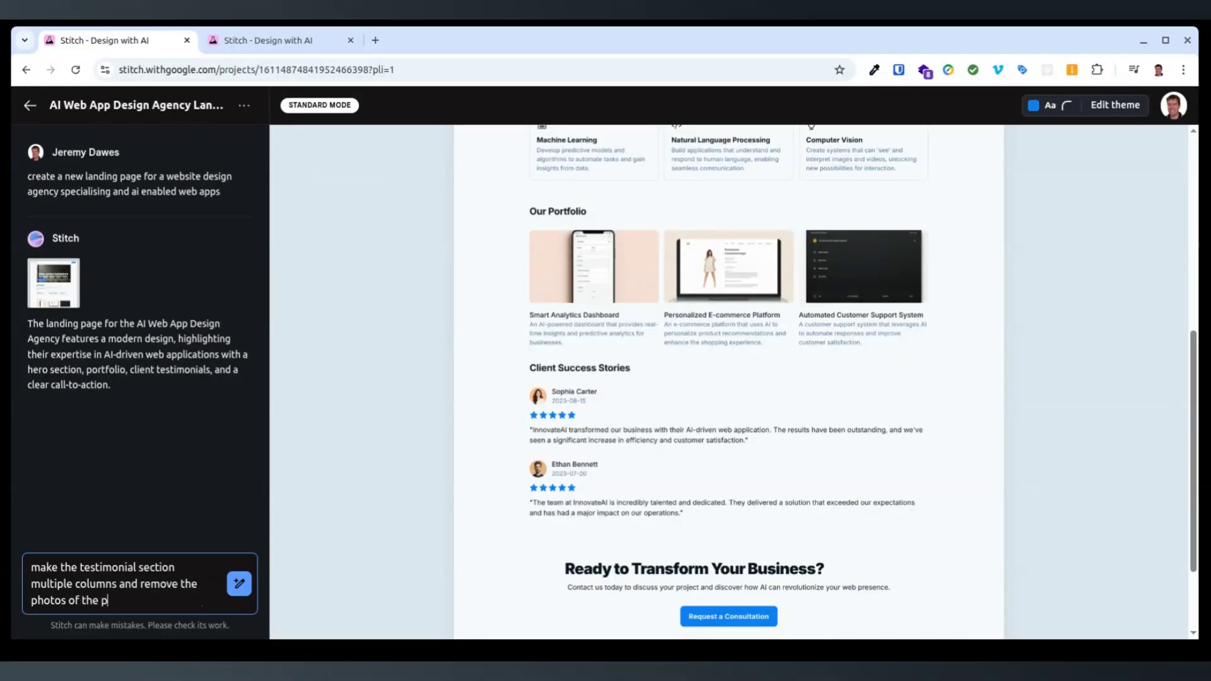
left_click(240, 582)
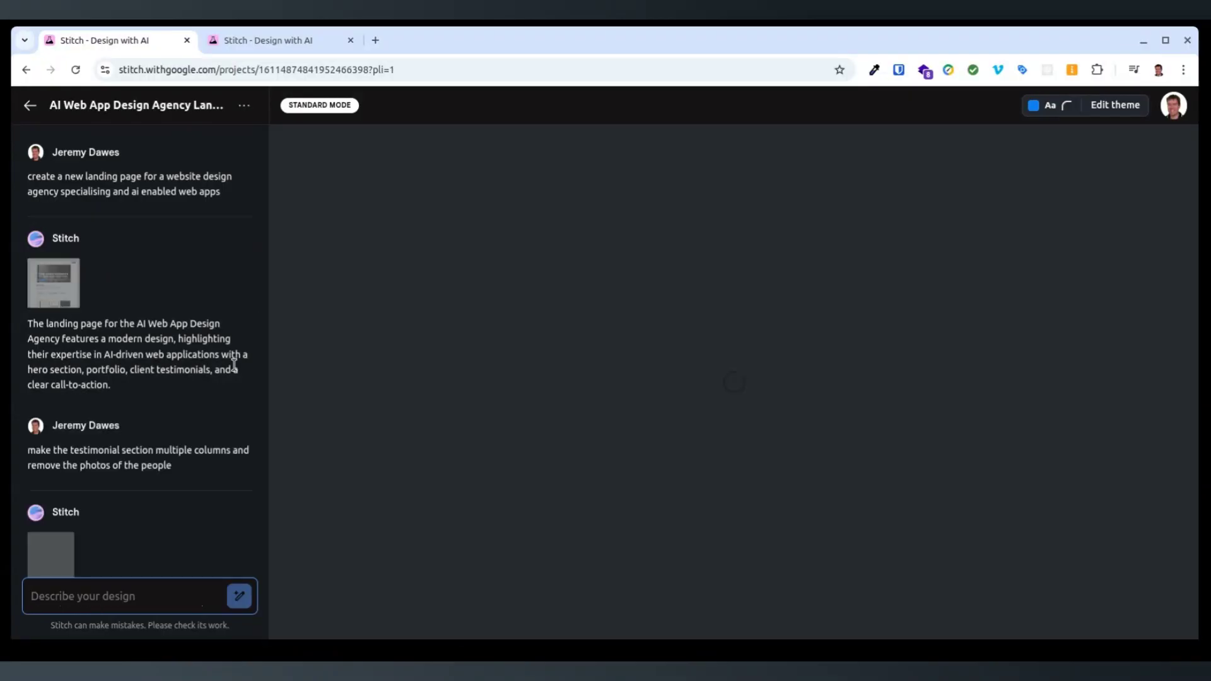
scroll("down", 3)
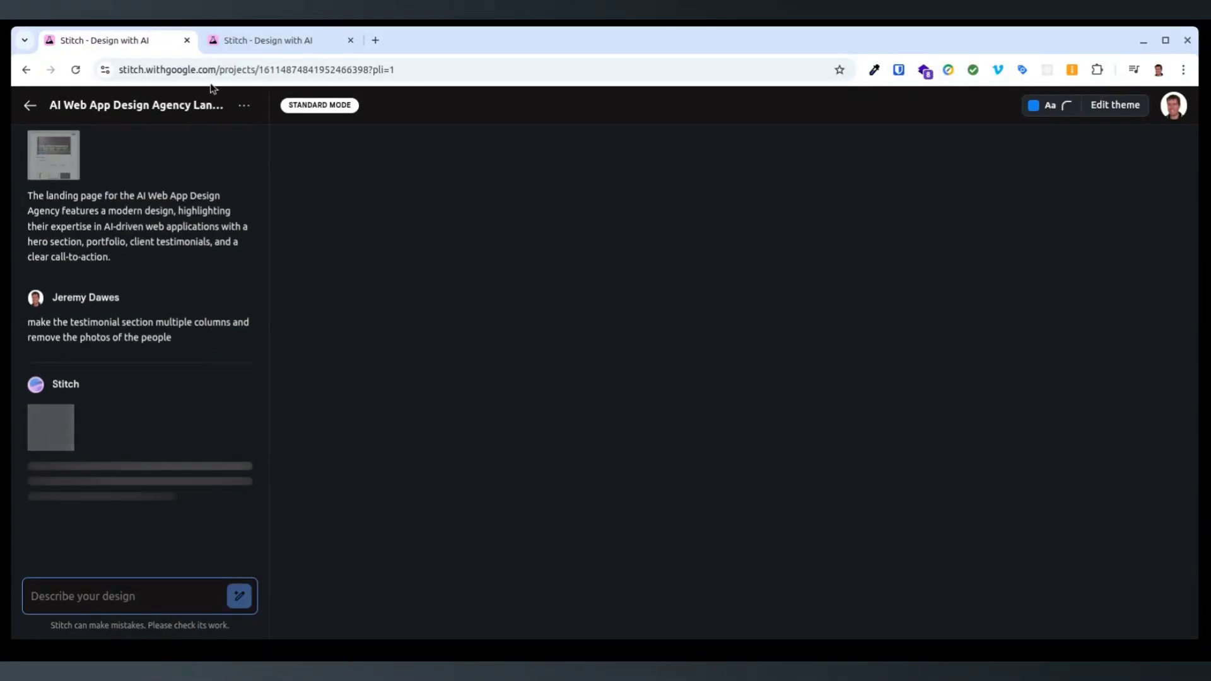
- In the Tree Height Calculator project, request a style more like Minecraft
left_click(282, 40)
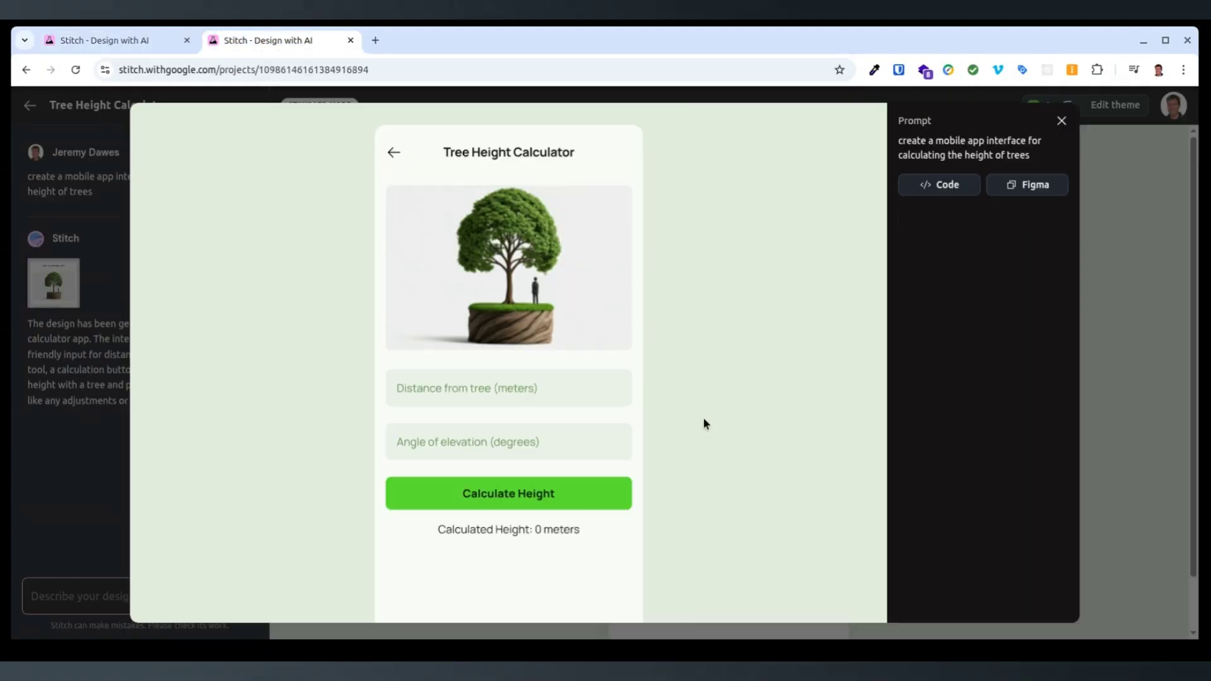
mouse_move(474, 411)
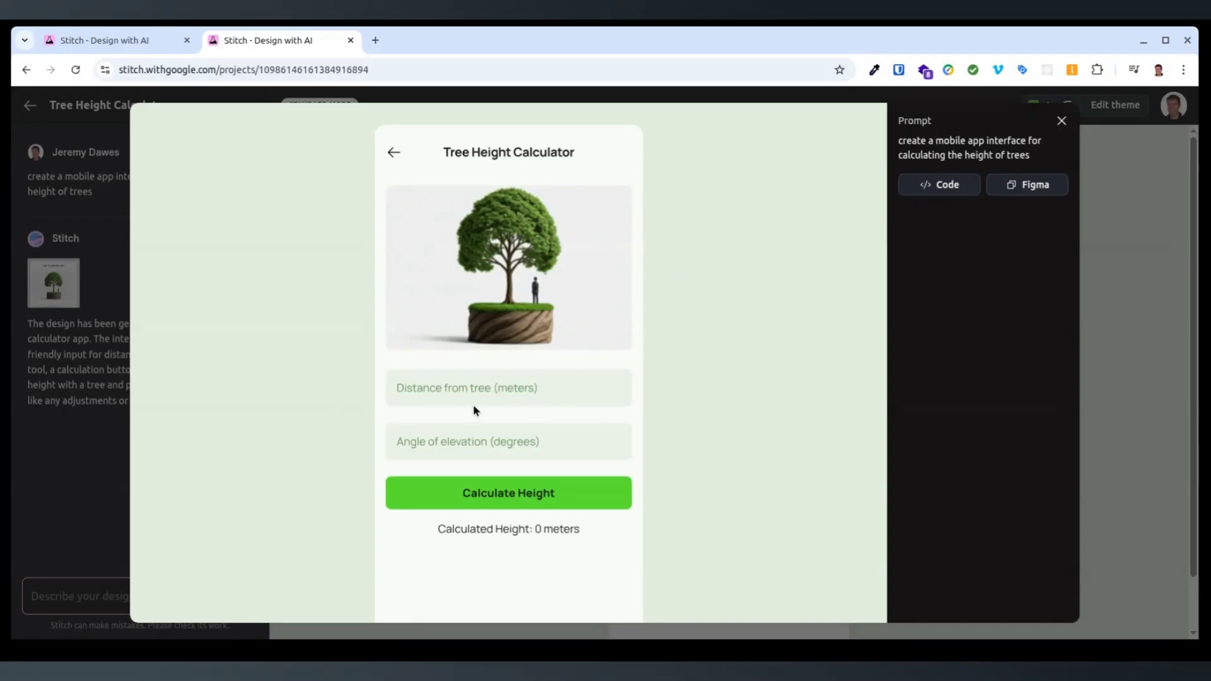
mouse_move(1061, 121)
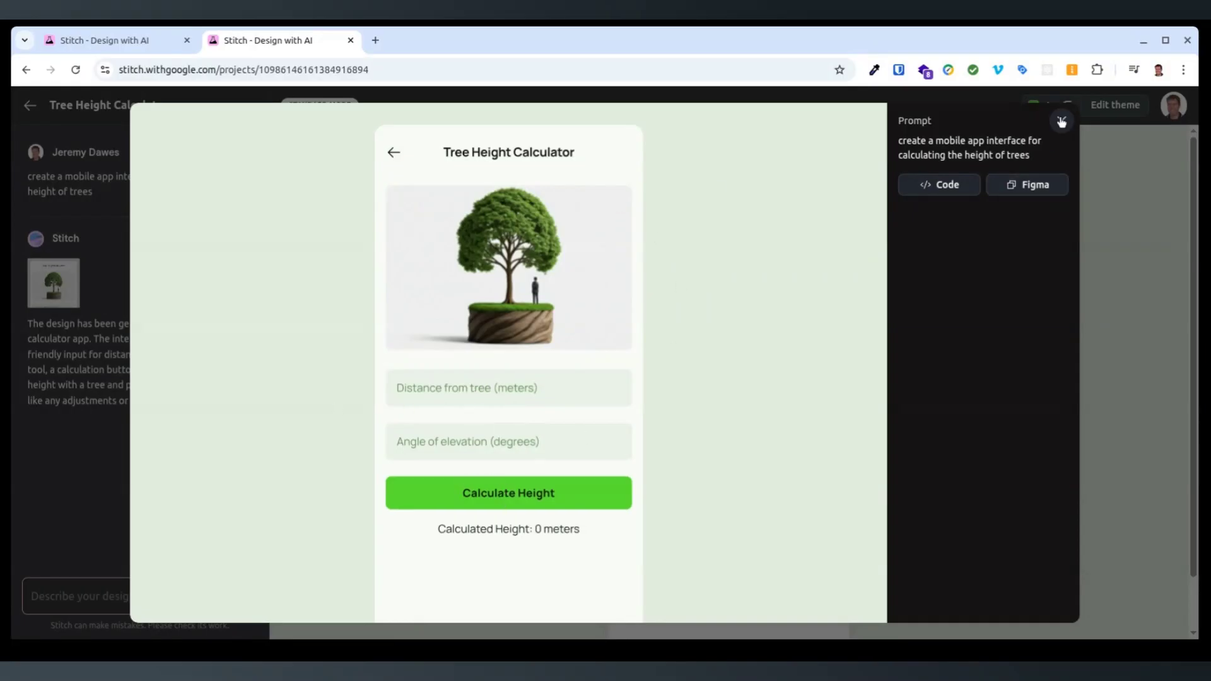
left_click(1061, 122)
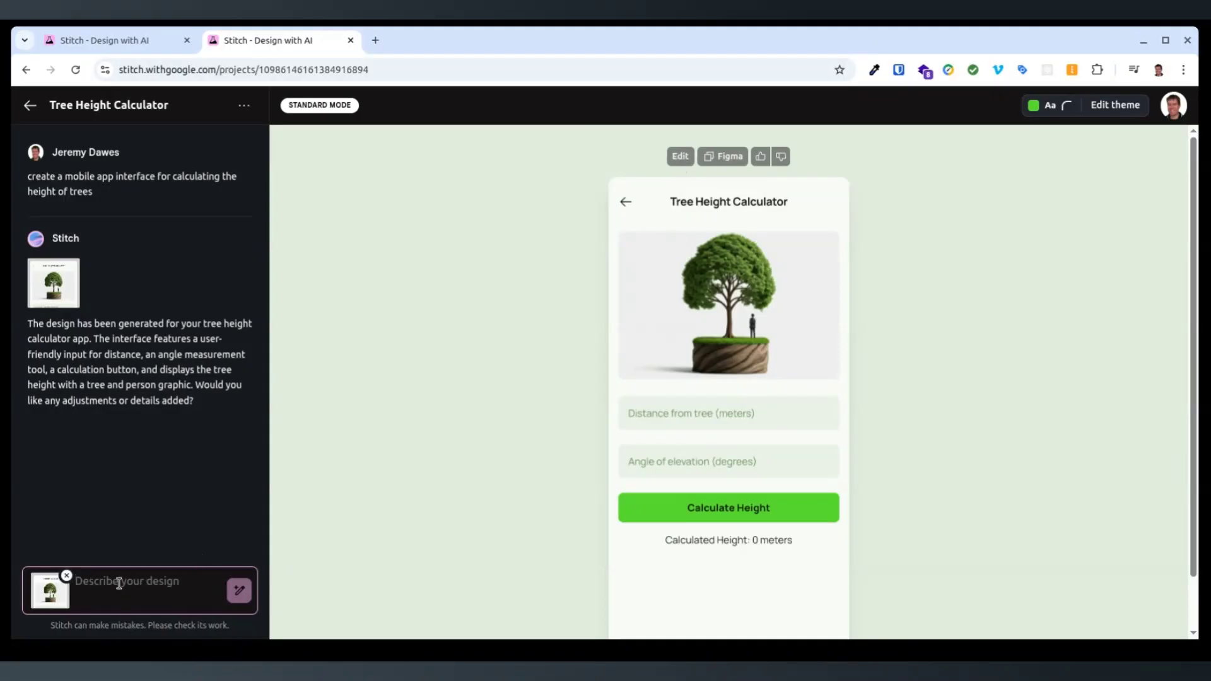
mouse_move(385, 512)
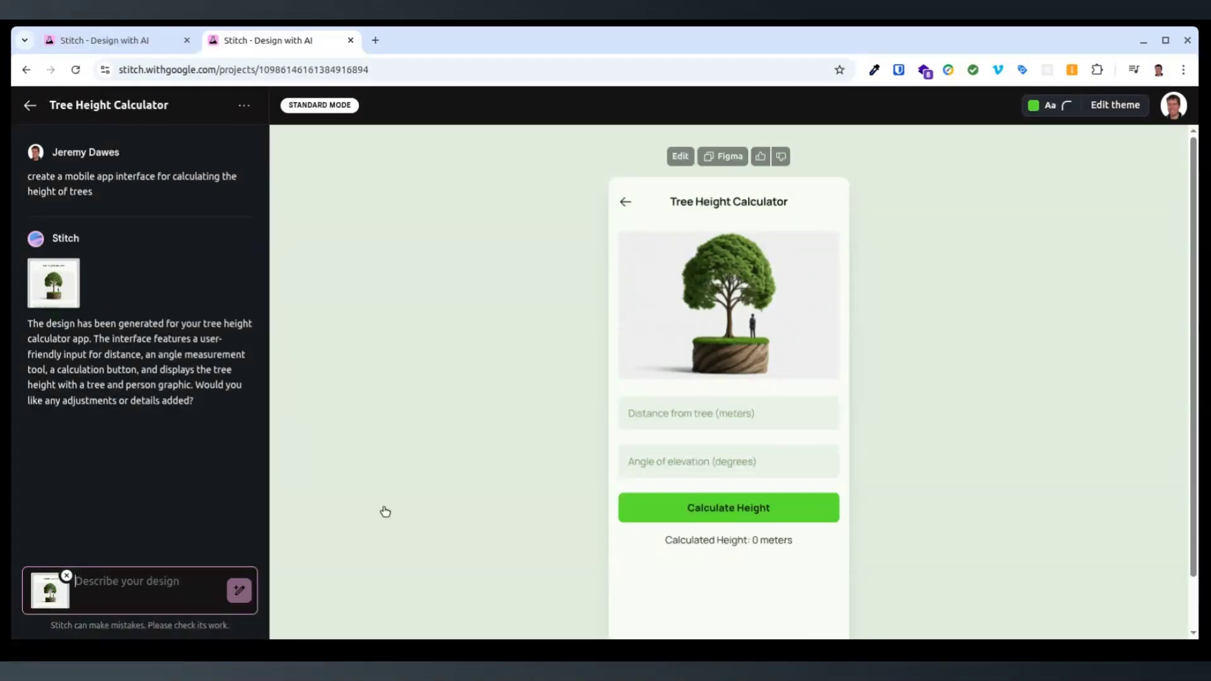
type("change the")
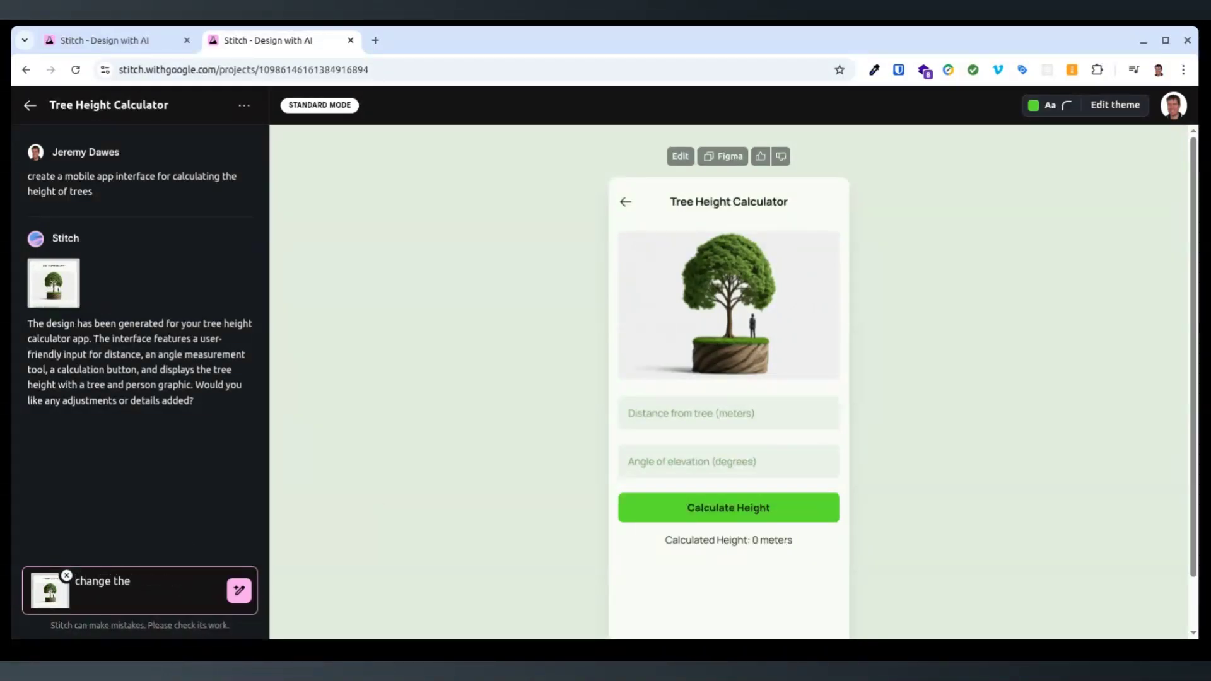
type("style to be more")
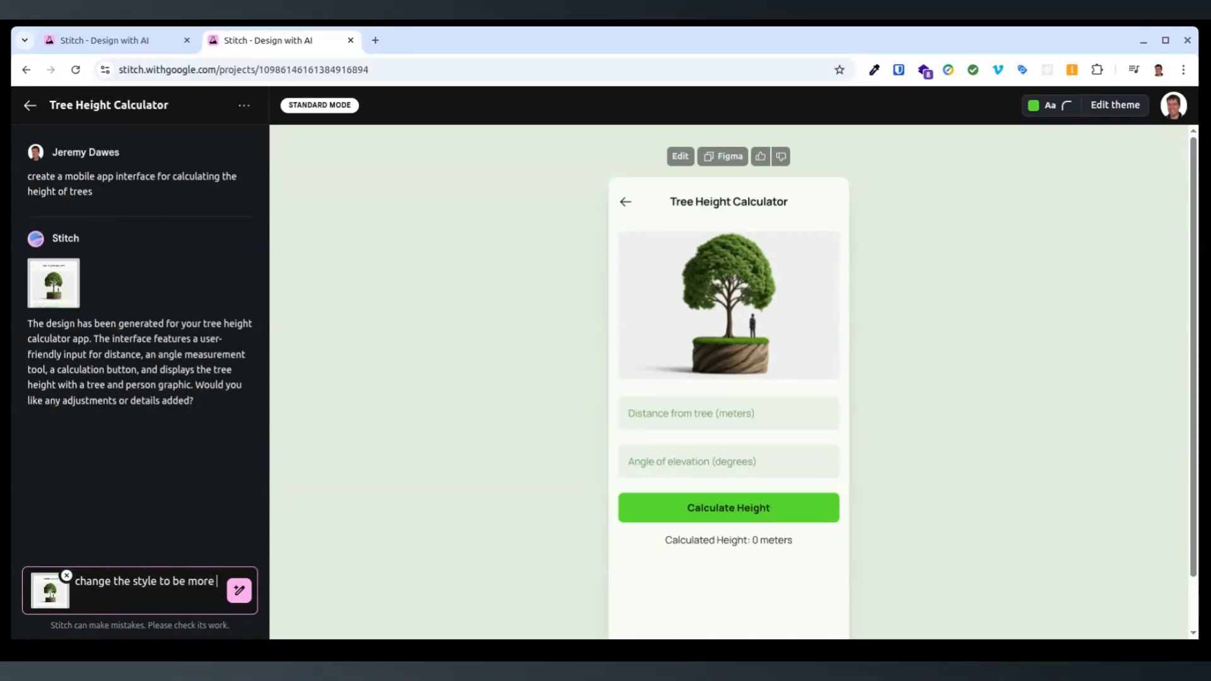
type("like minecraft")
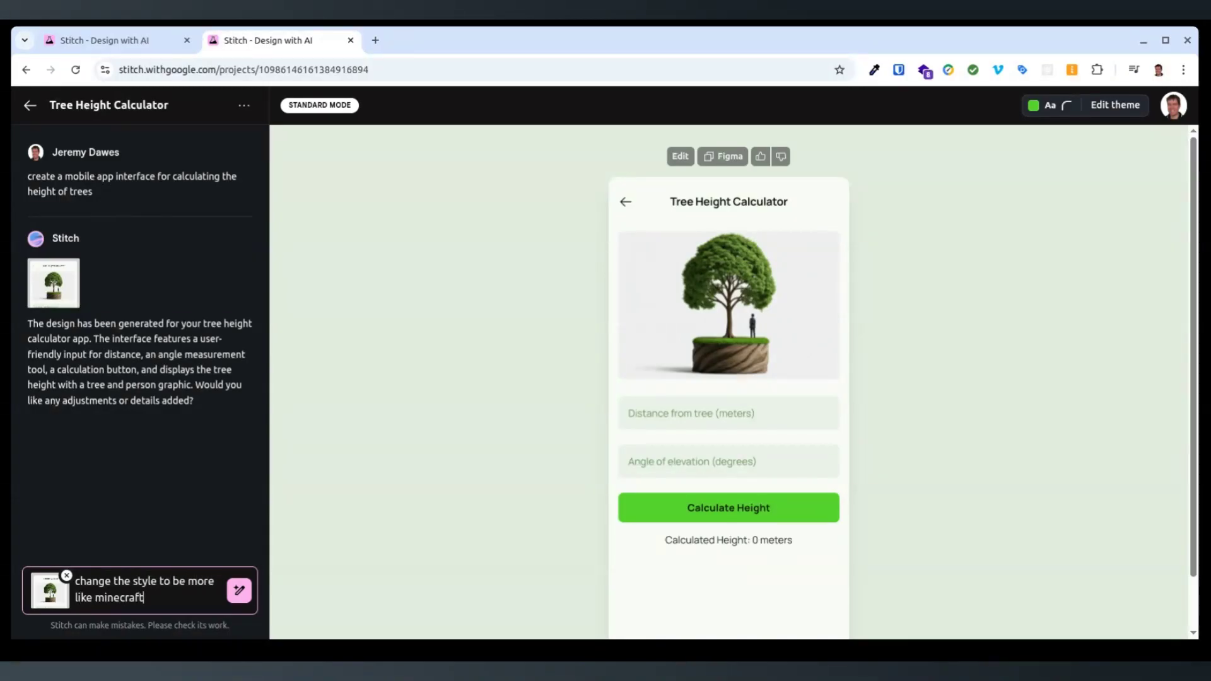
left_click(239, 591)
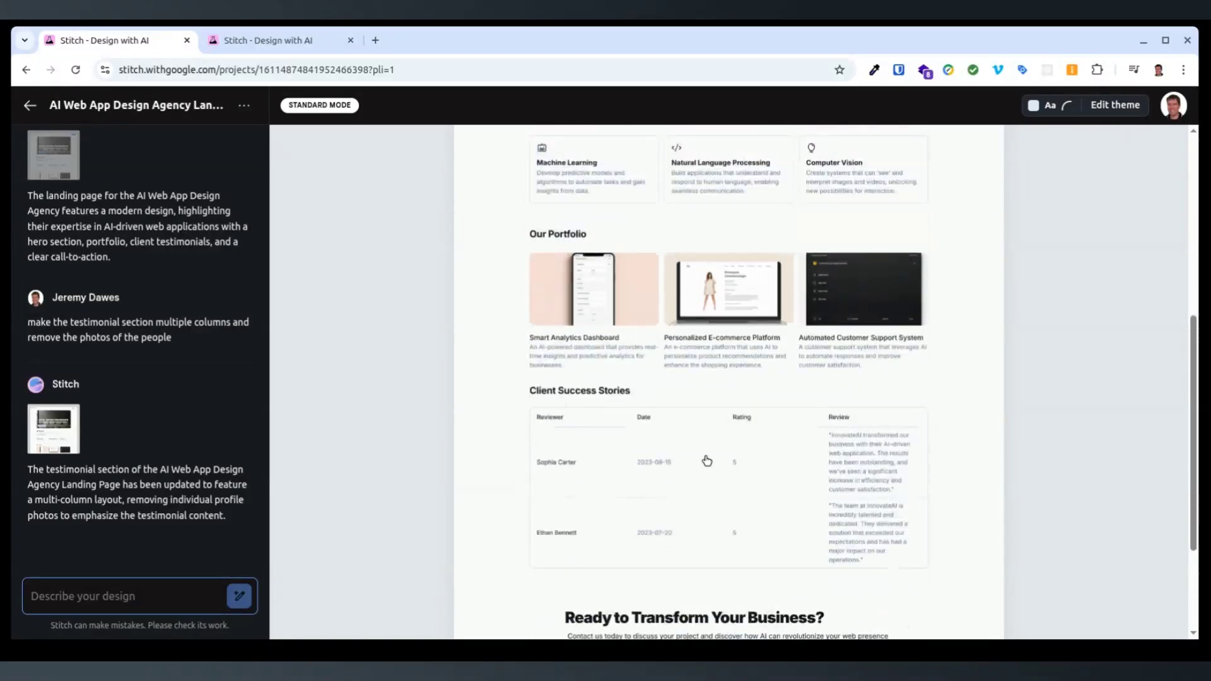
mouse_move(740, 495)
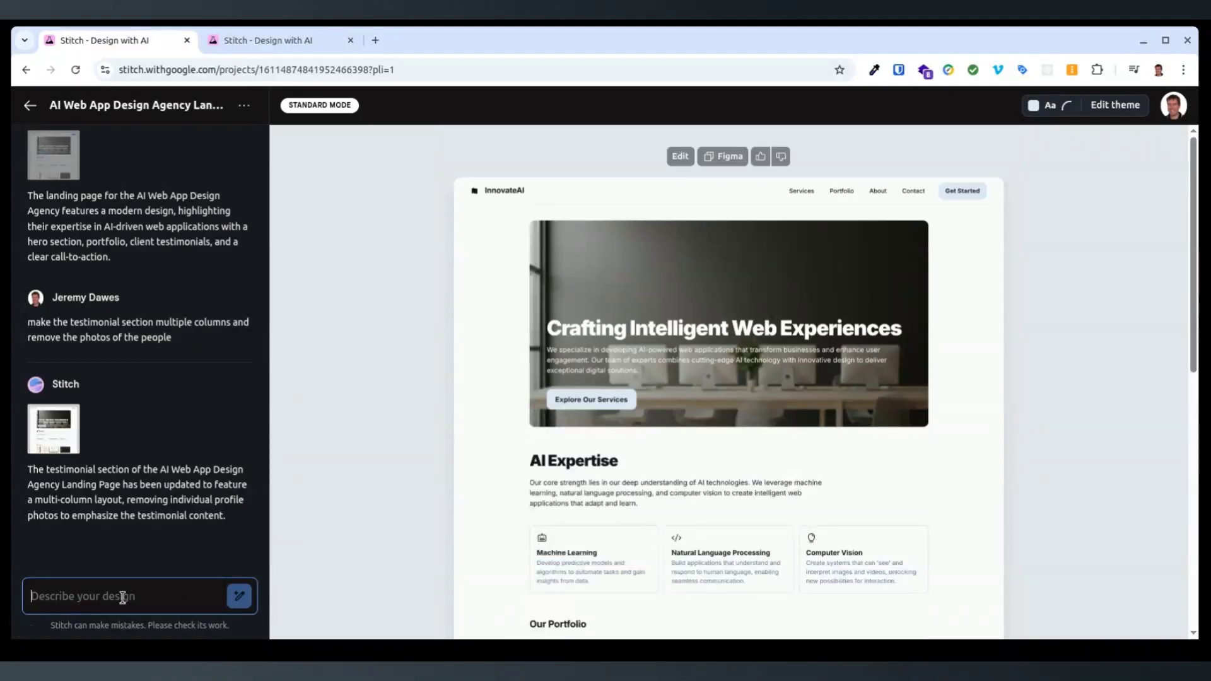
- Send the prompt 'make the services page' for the agency landing page
type("m")
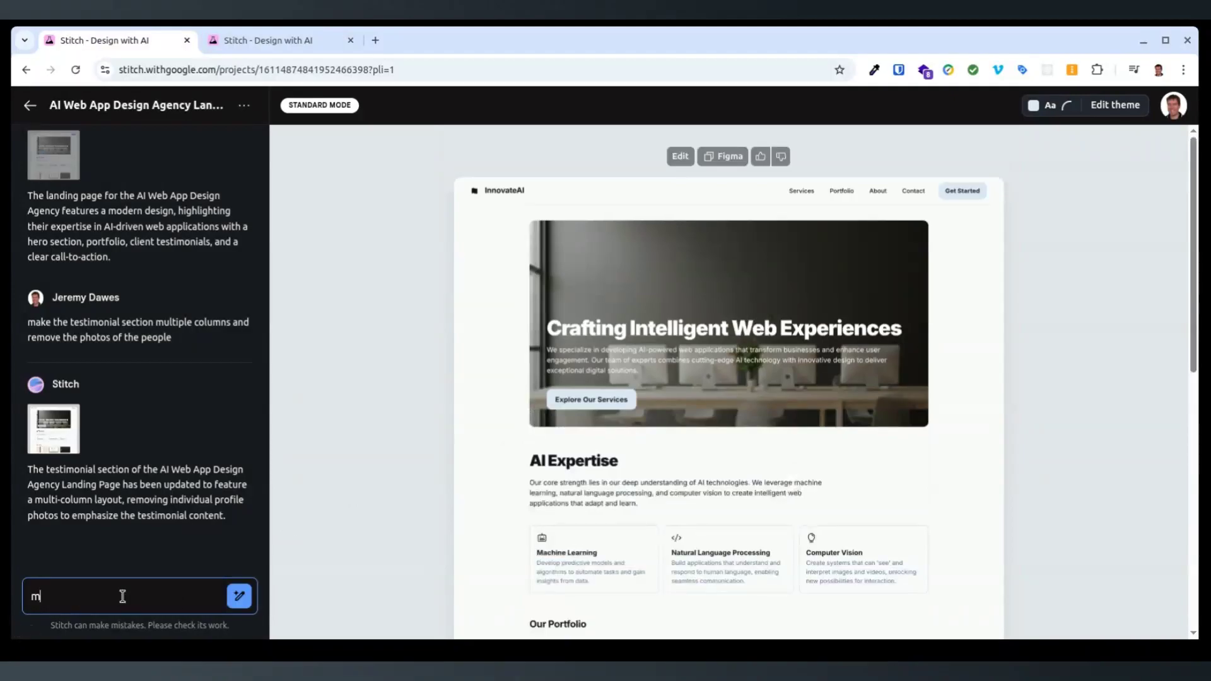
type("ake the services")
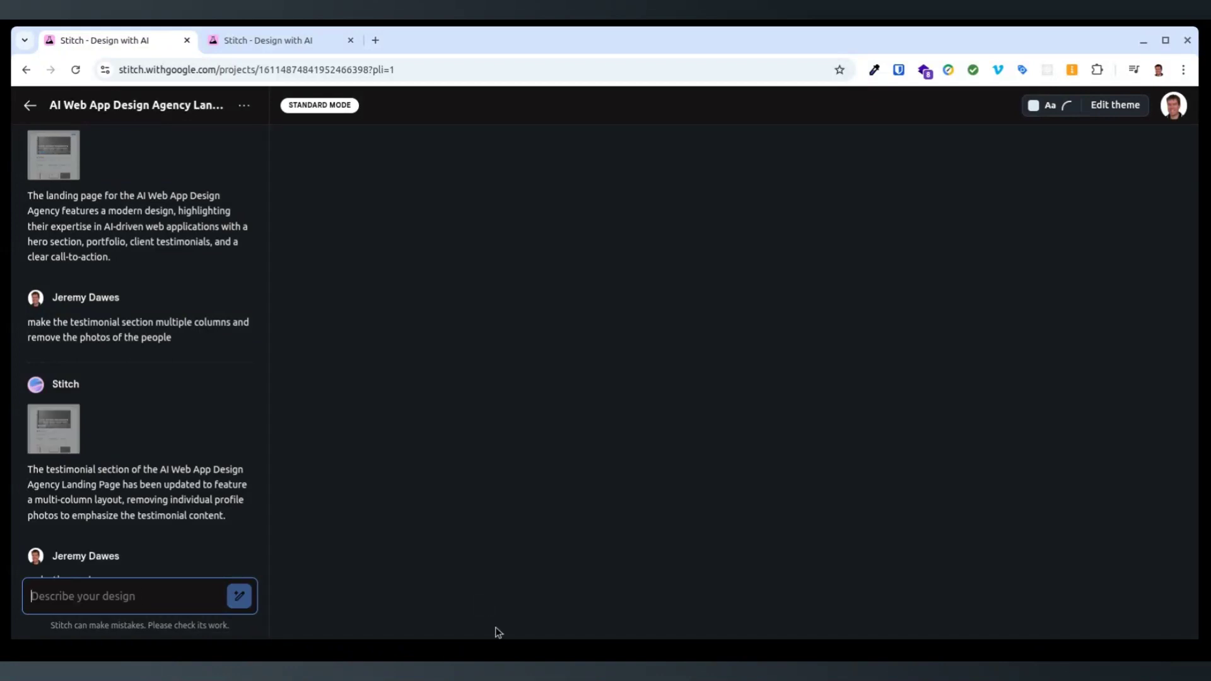
left_click(280, 41)
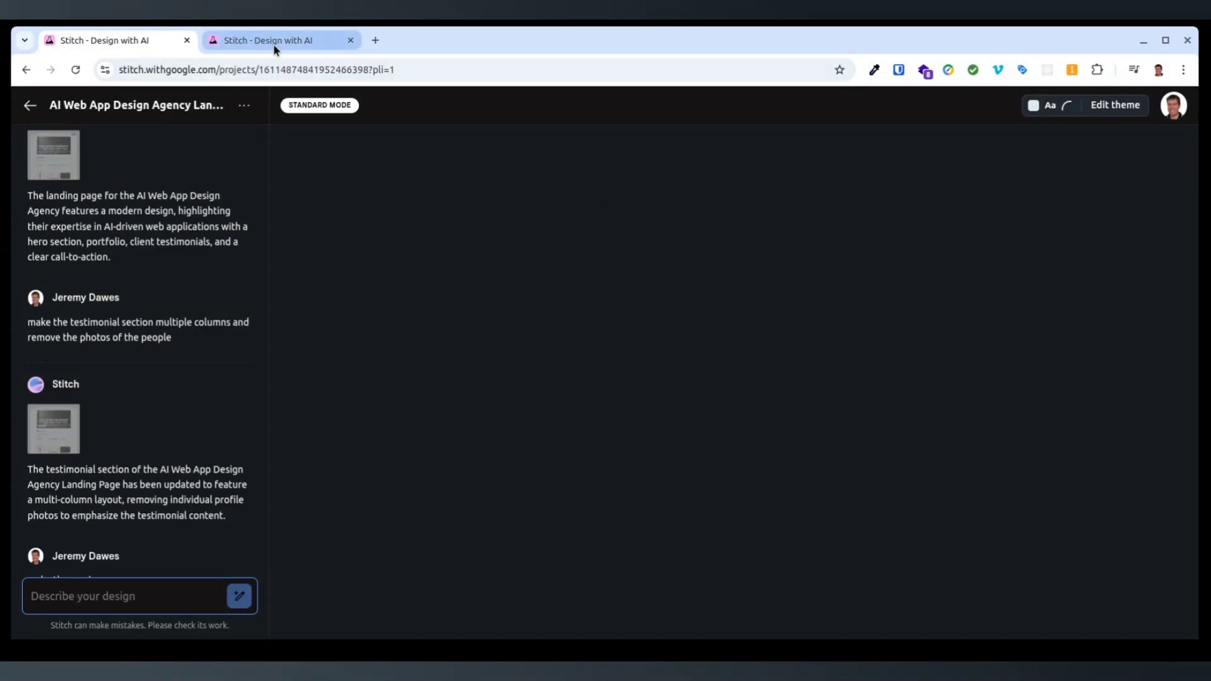
- Check both project tabs, ending on the Minecraft-style Tree Height Calculator design
left_click(100, 40)
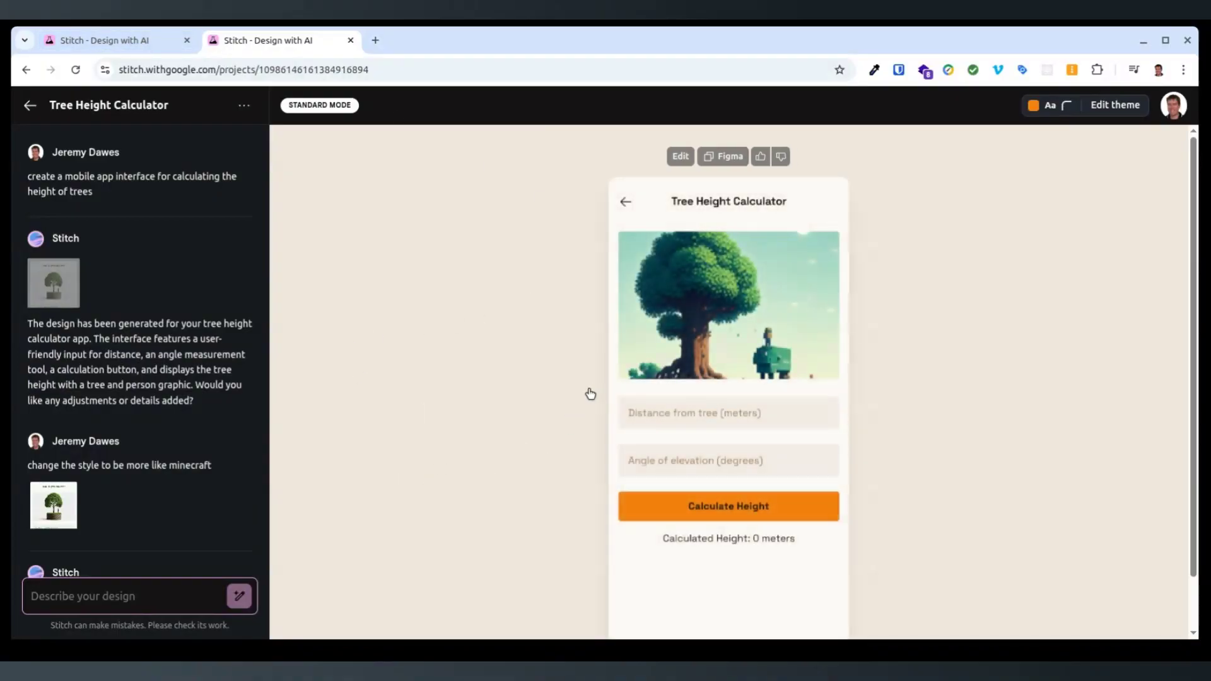
mouse_move(732, 323)
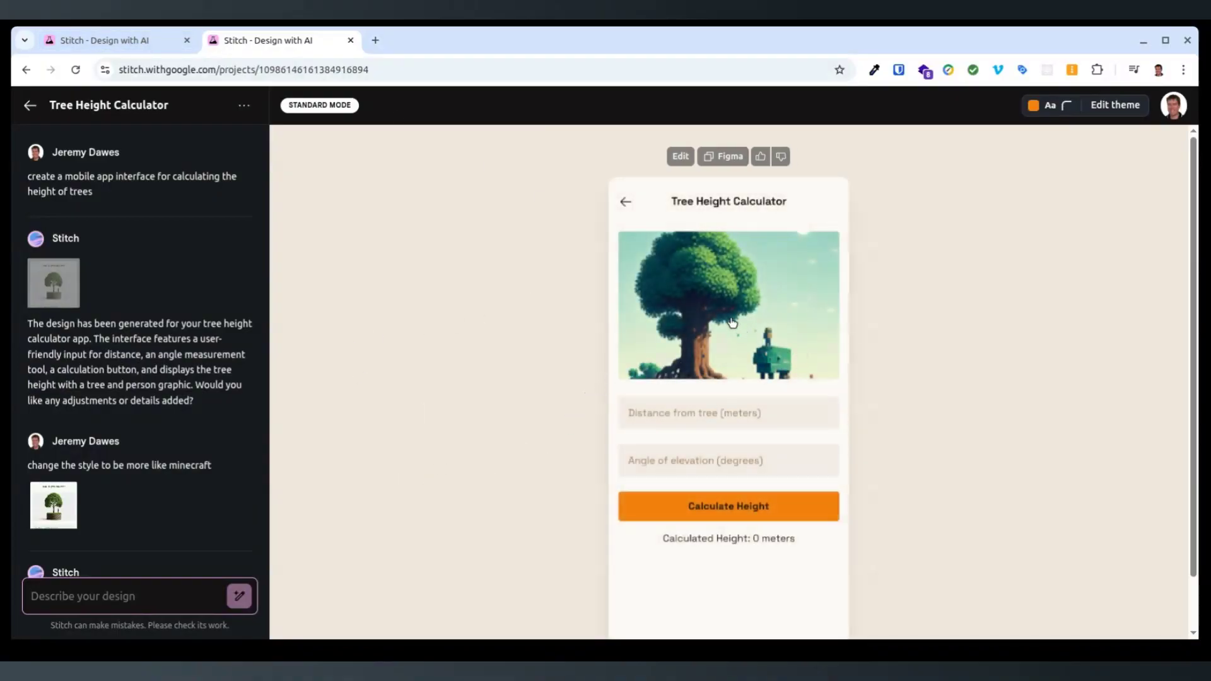
mouse_move(763, 299)
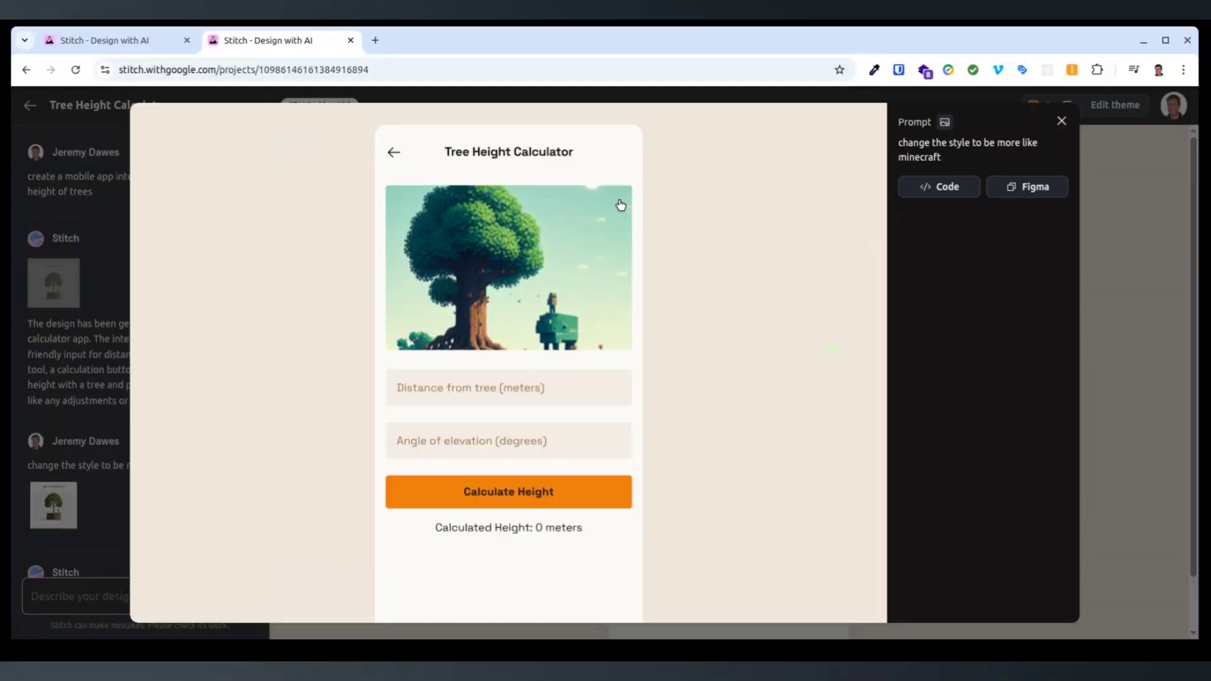
left_click(1061, 121)
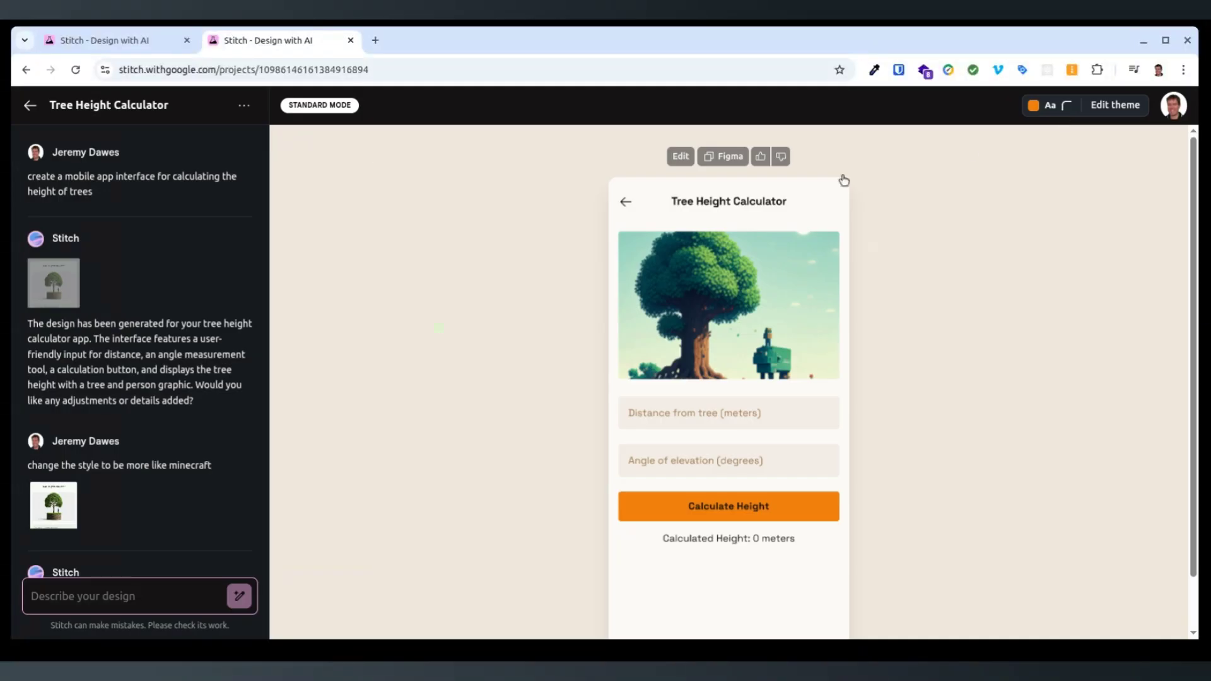
mouse_move(653, 468)
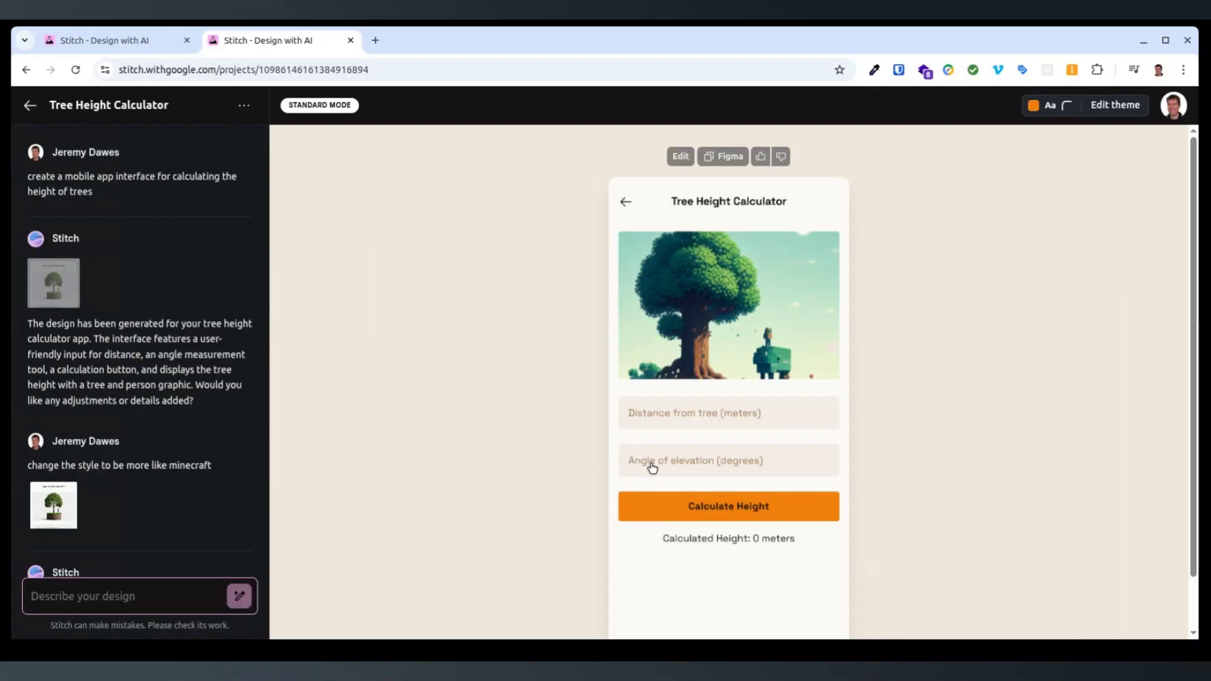
mouse_move(217, 300)
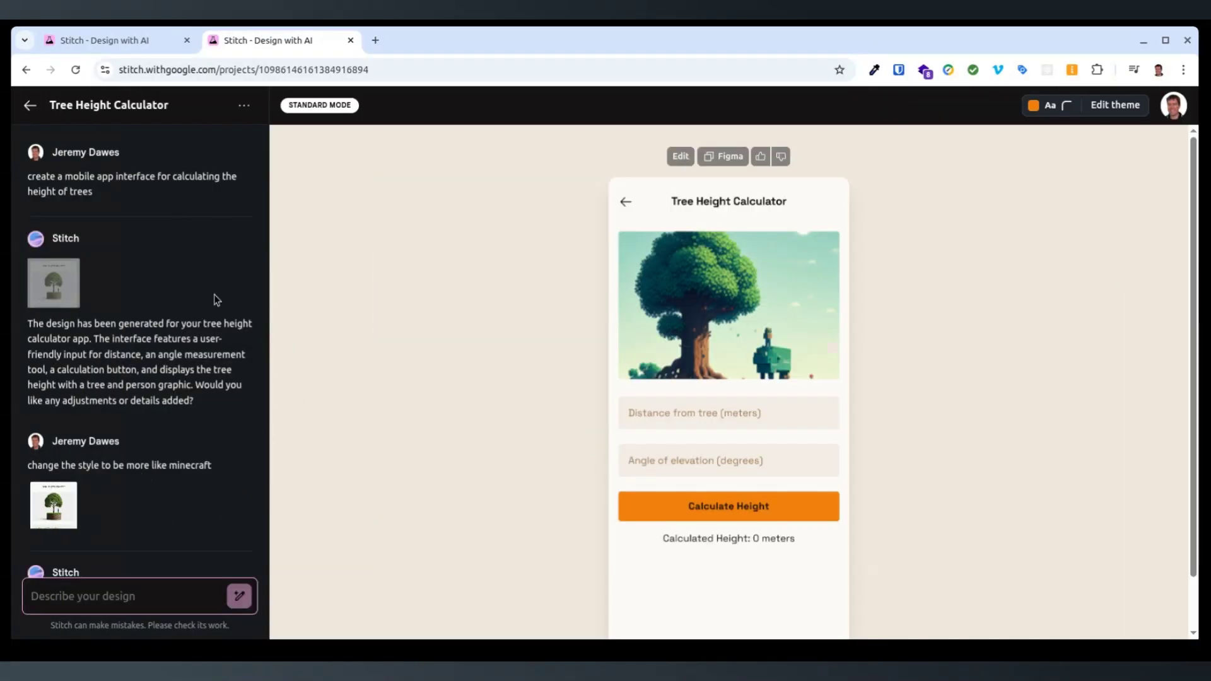
left_click(101, 41)
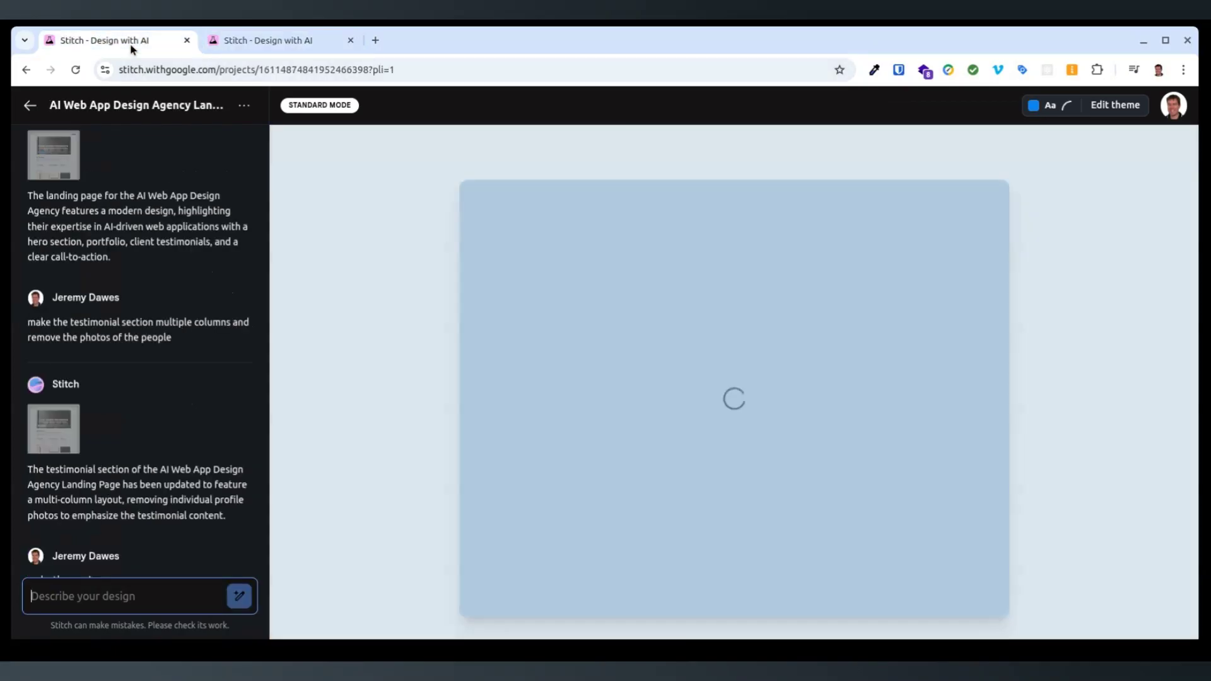
left_click(278, 41)
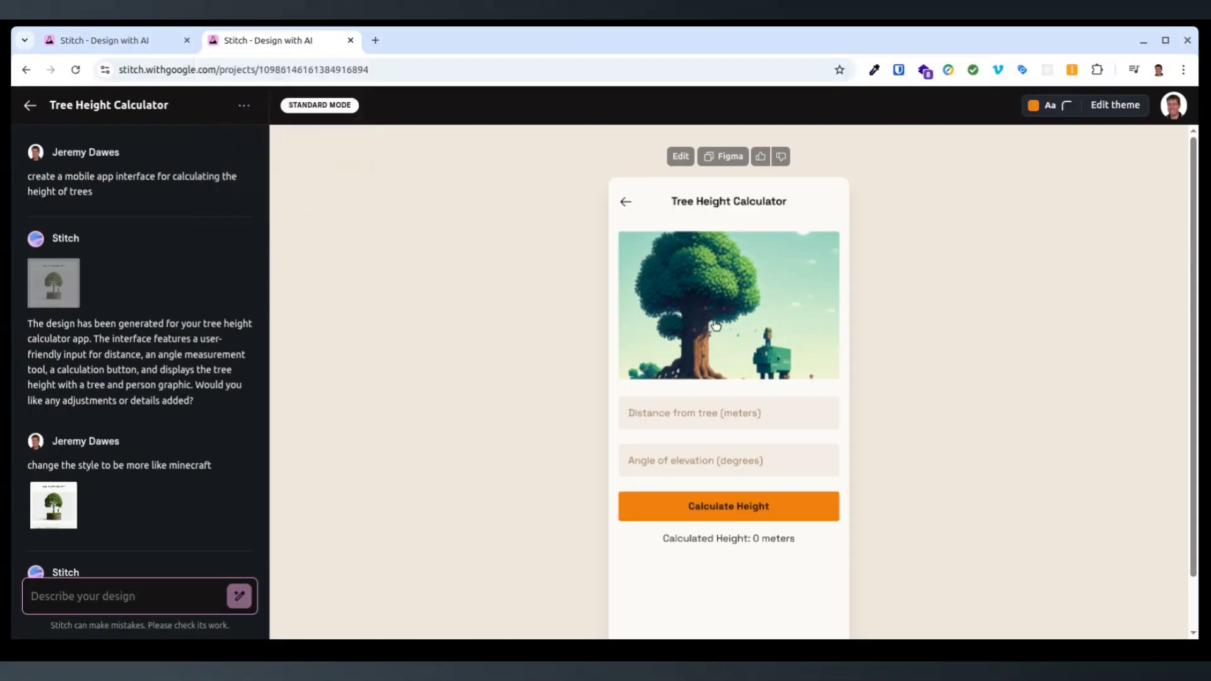
mouse_move(760, 279)
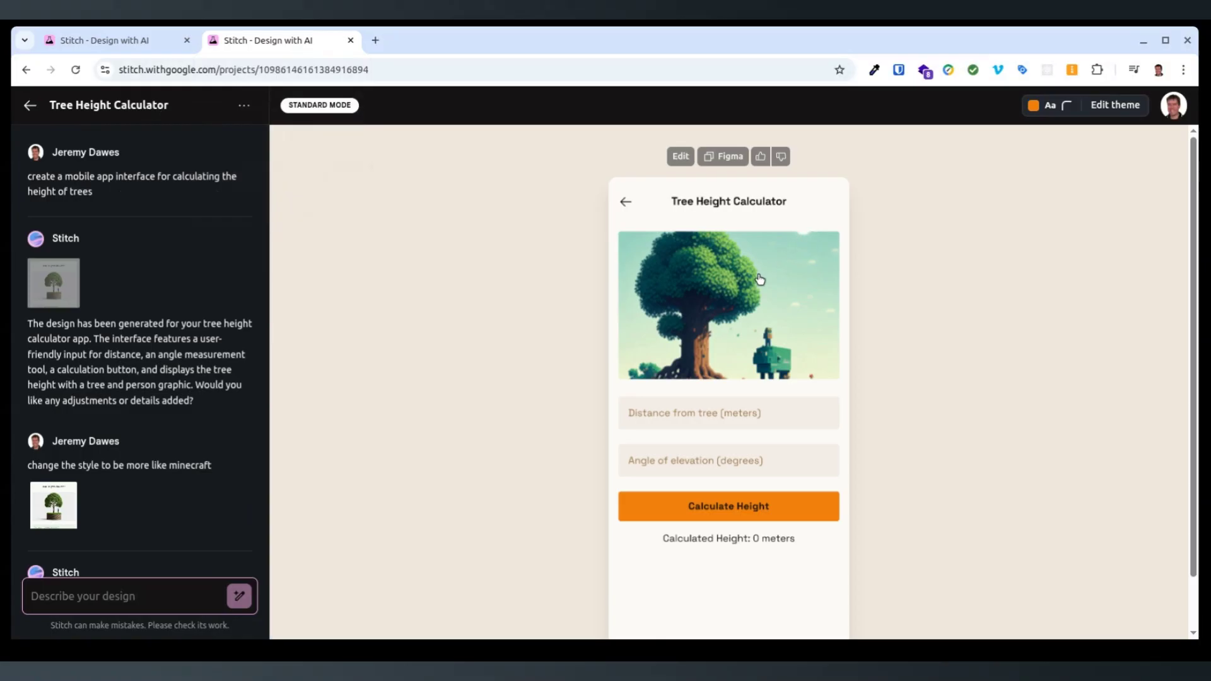
mouse_move(479, 416)
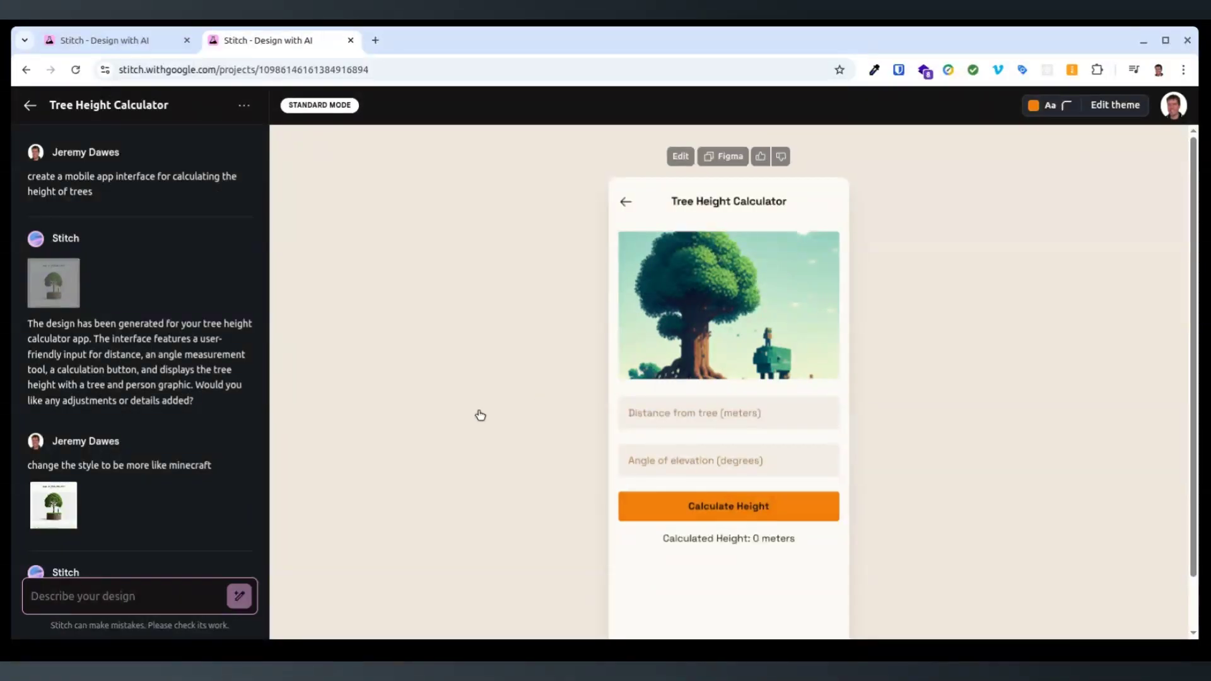
left_click(280, 41)
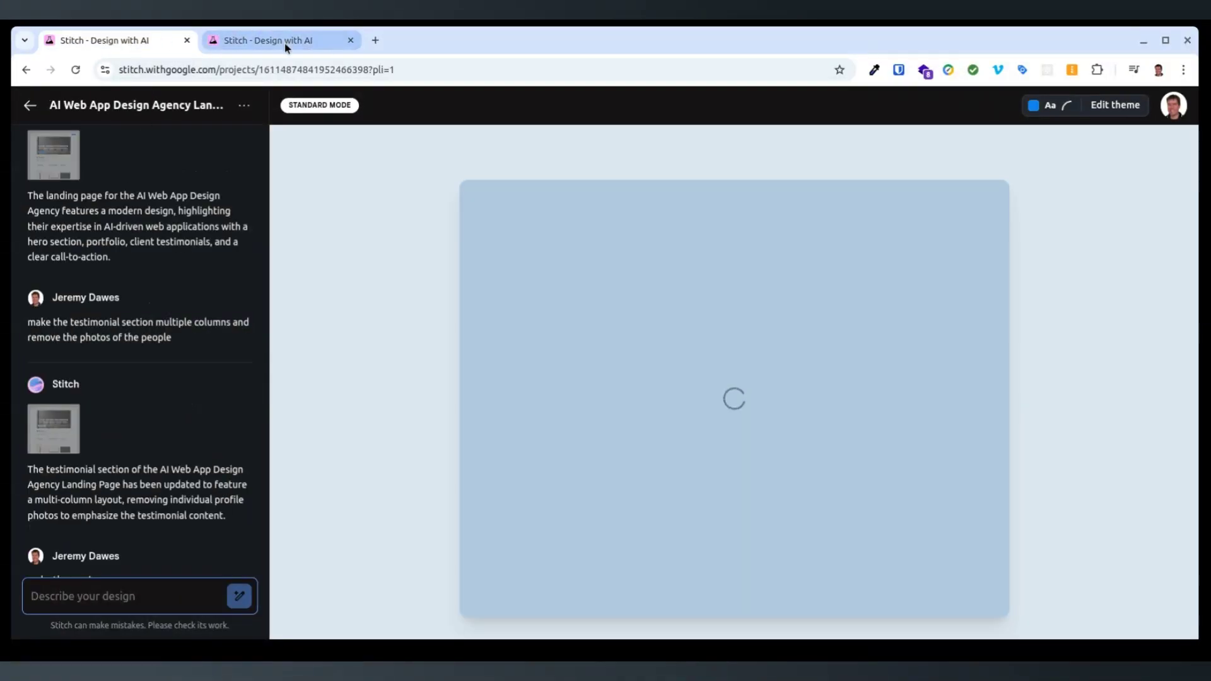
mouse_move(282, 40)
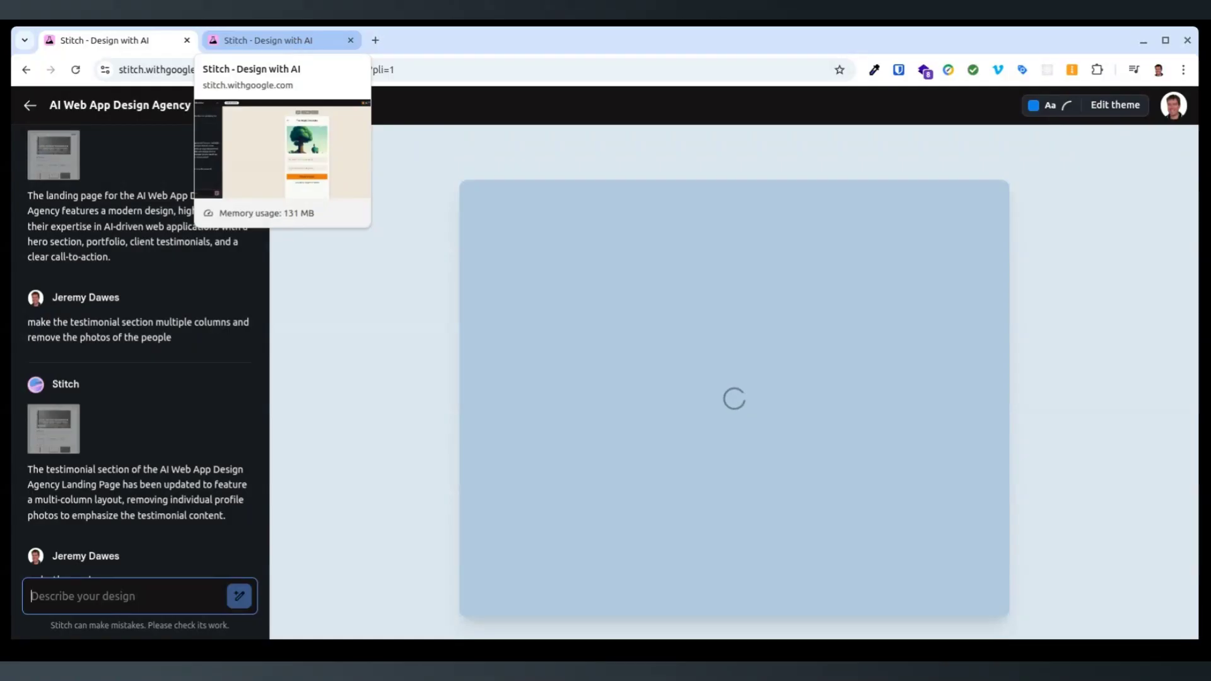
left_click(280, 40)
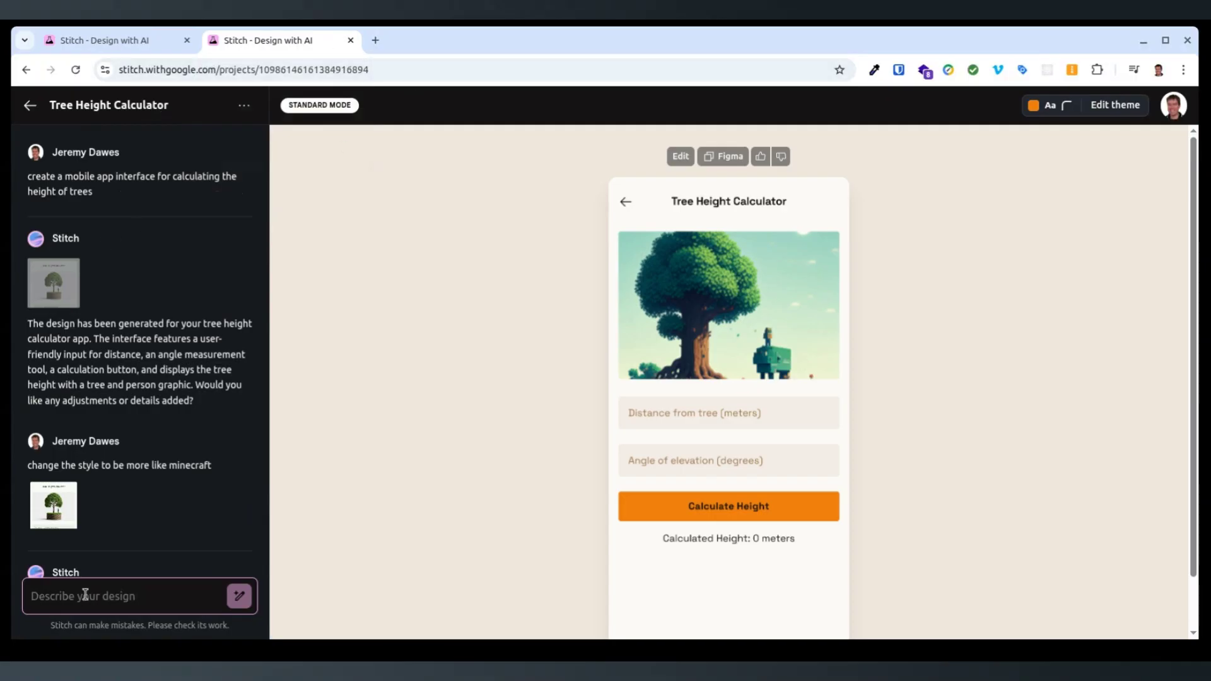
- Begin the rainbows-and-unicorns restyle prompt for the Tree Height Calculator
scroll("down", 3)
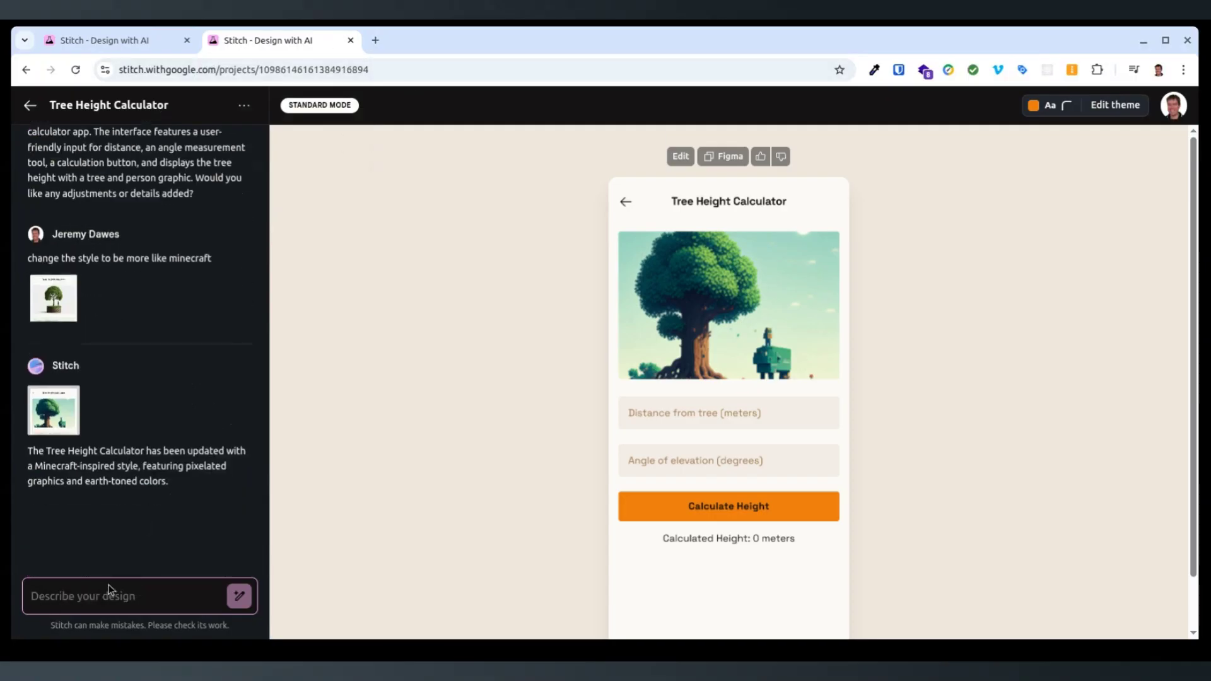
type("change the")
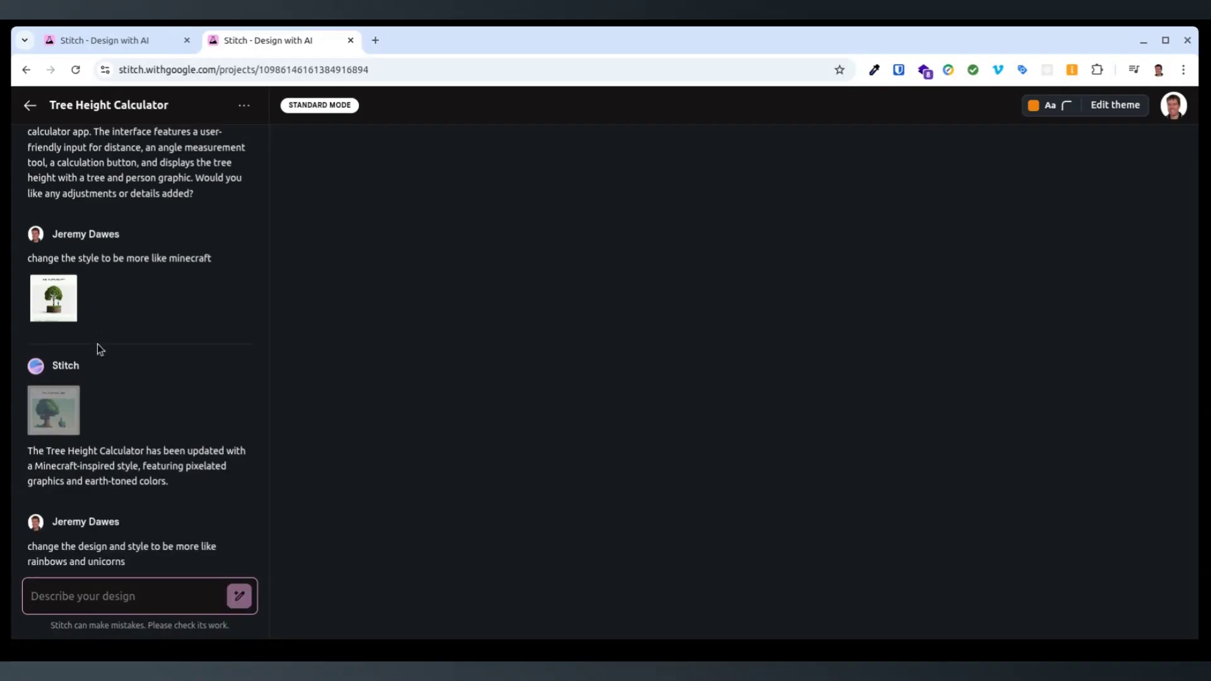
- Check both projects, ending on the agency landing page's failed services page generation
left_click(100, 40)
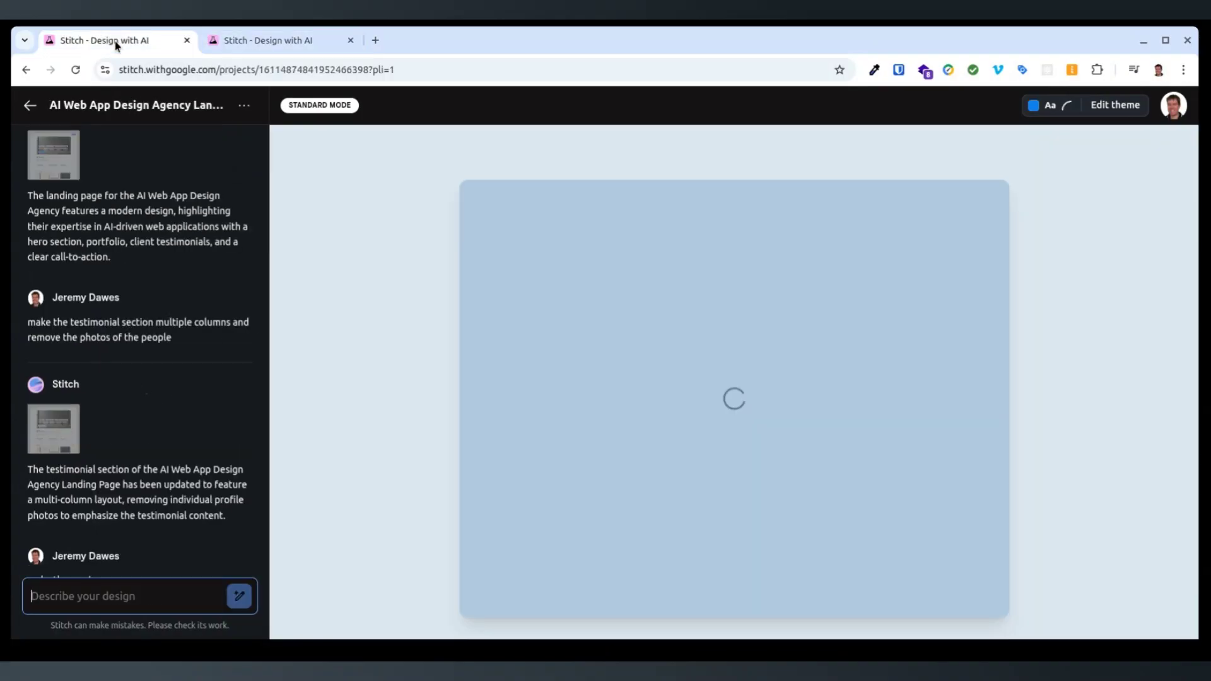
scroll("down", 3)
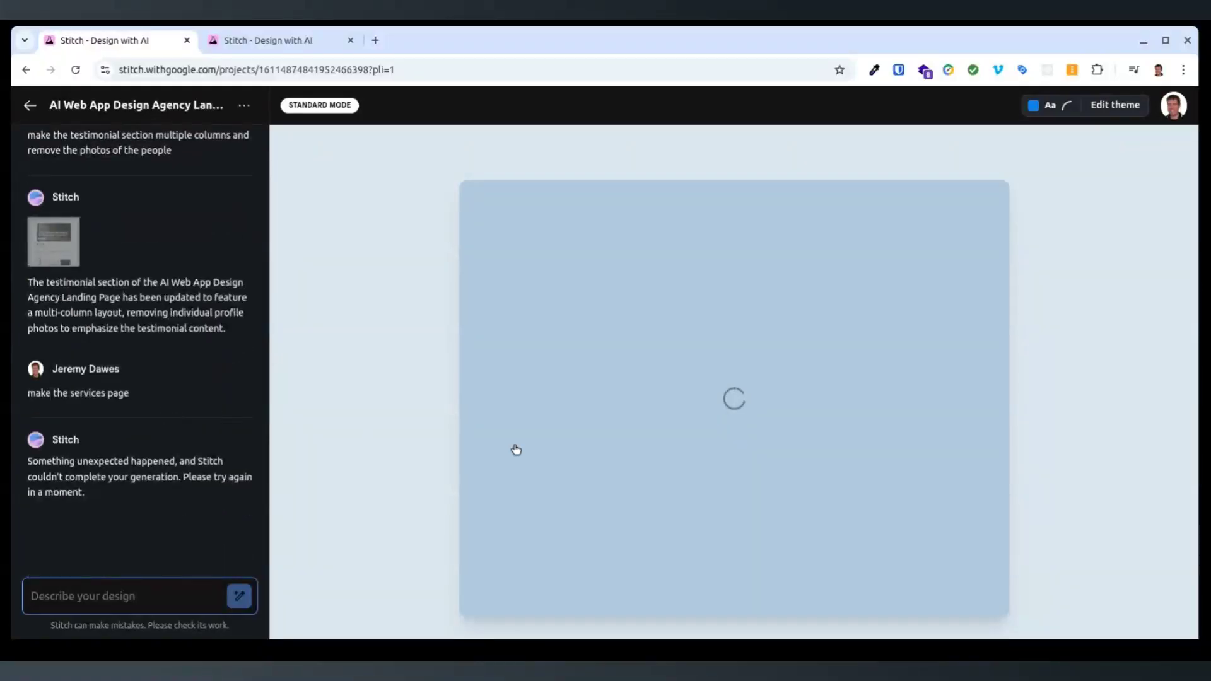
mouse_move(471, 360)
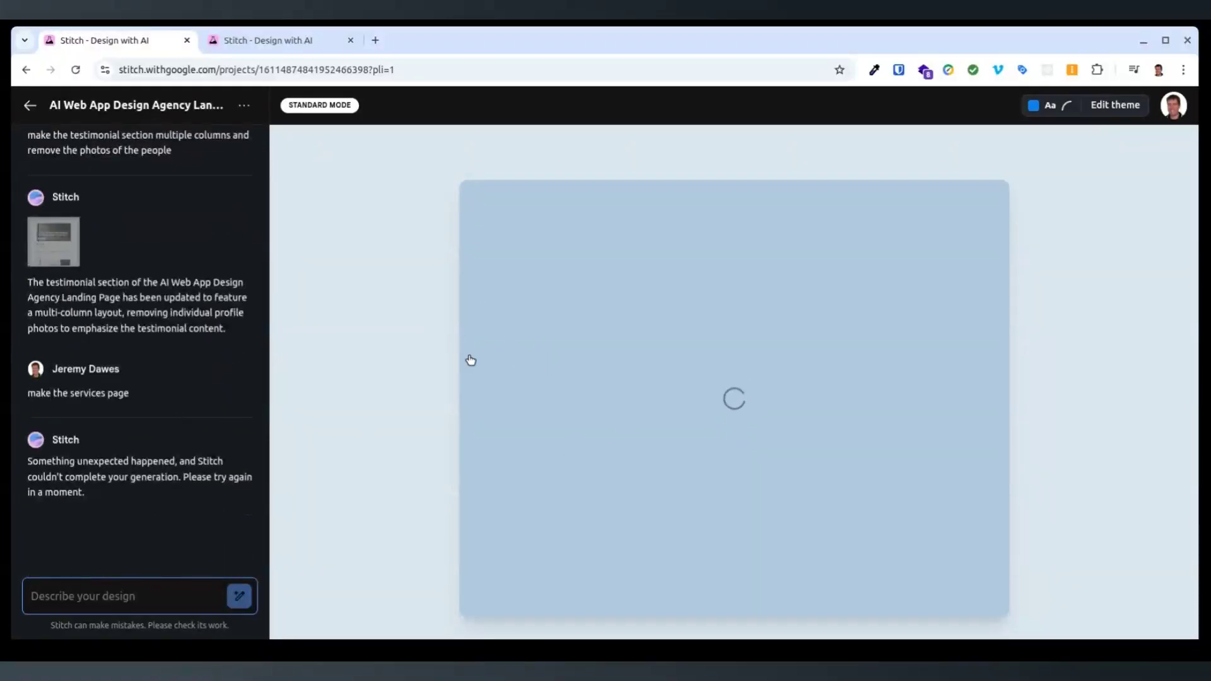
left_click(282, 40)
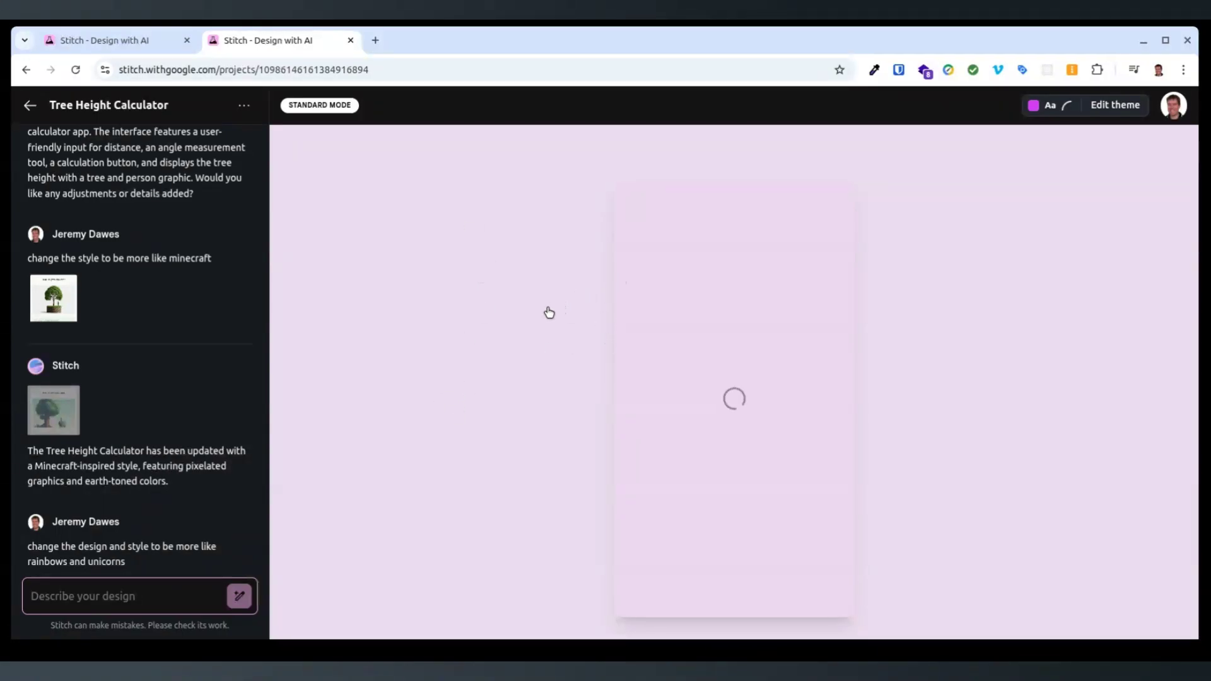
mouse_move(465, 382)
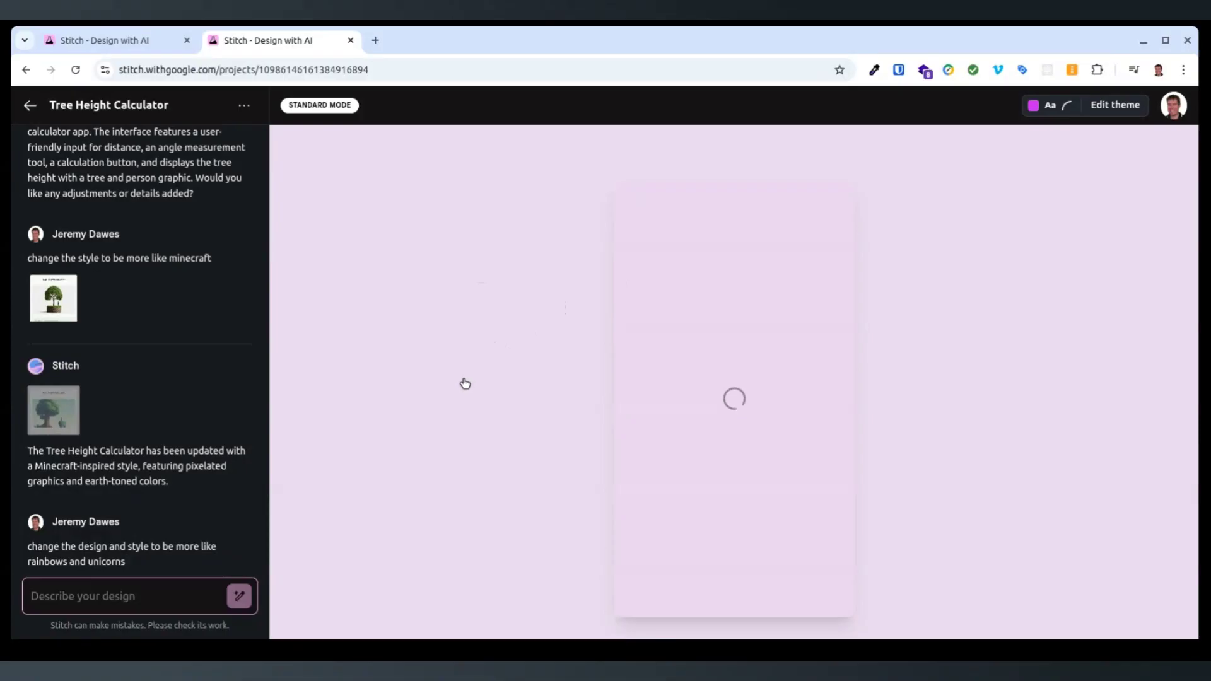
mouse_move(565, 378)
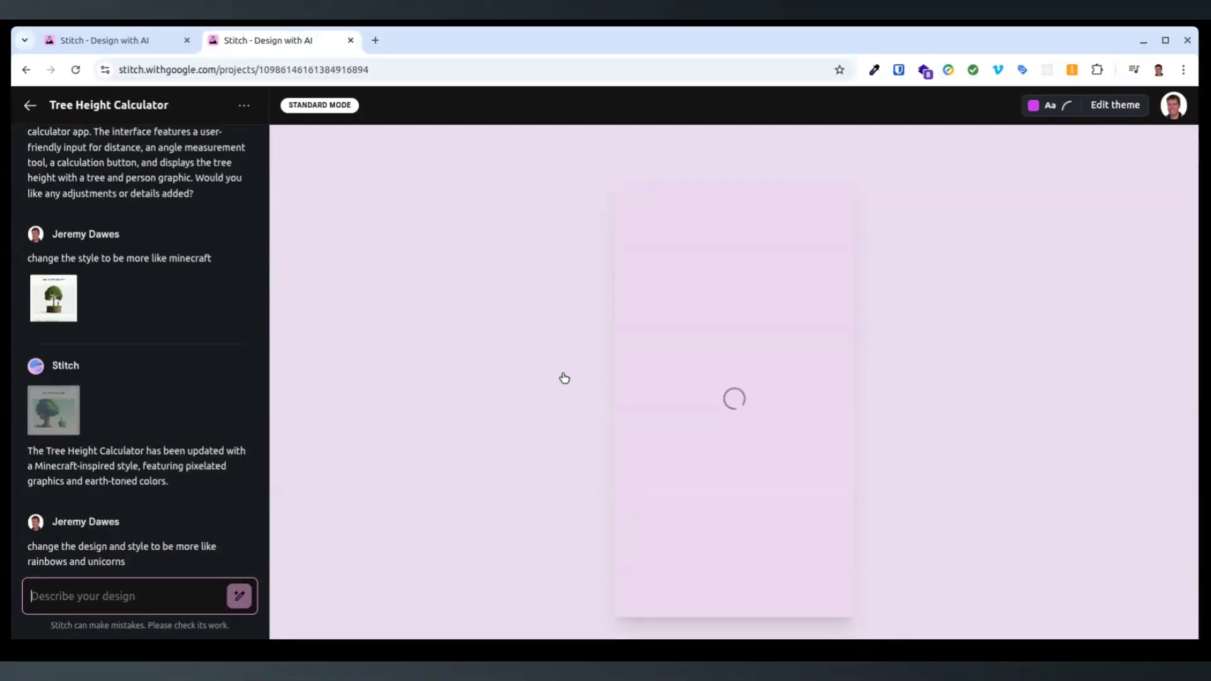
mouse_move(736, 387)
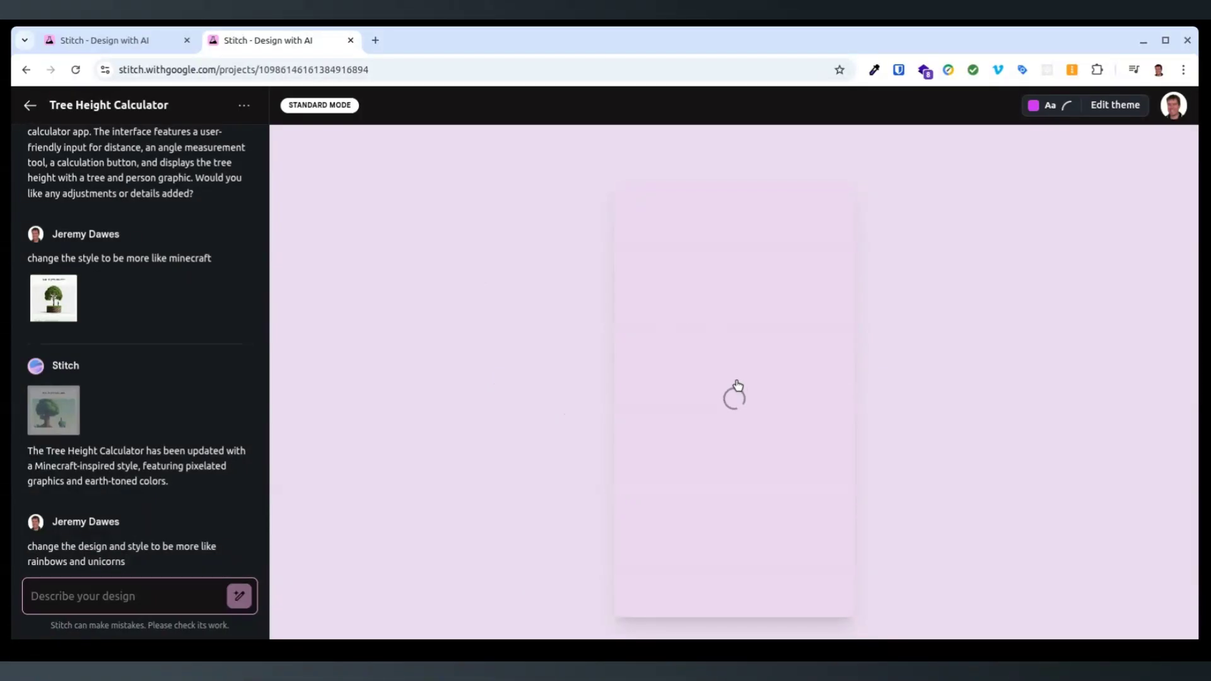
mouse_move(677, 332)
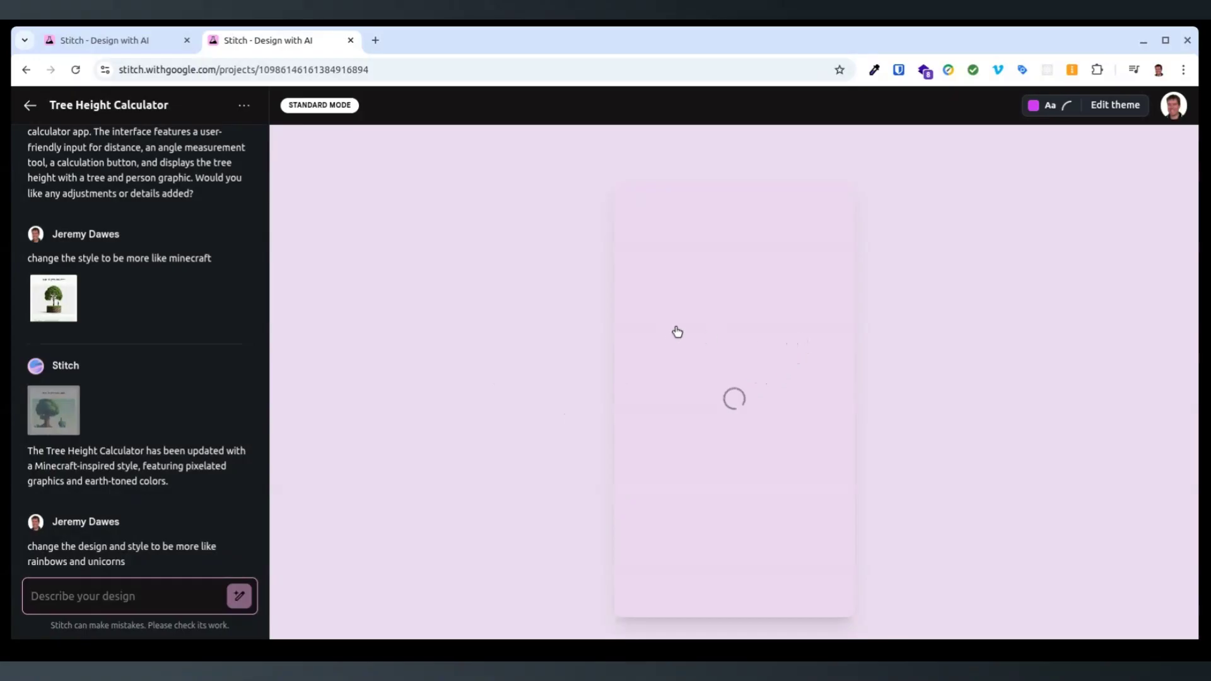
left_click(116, 39)
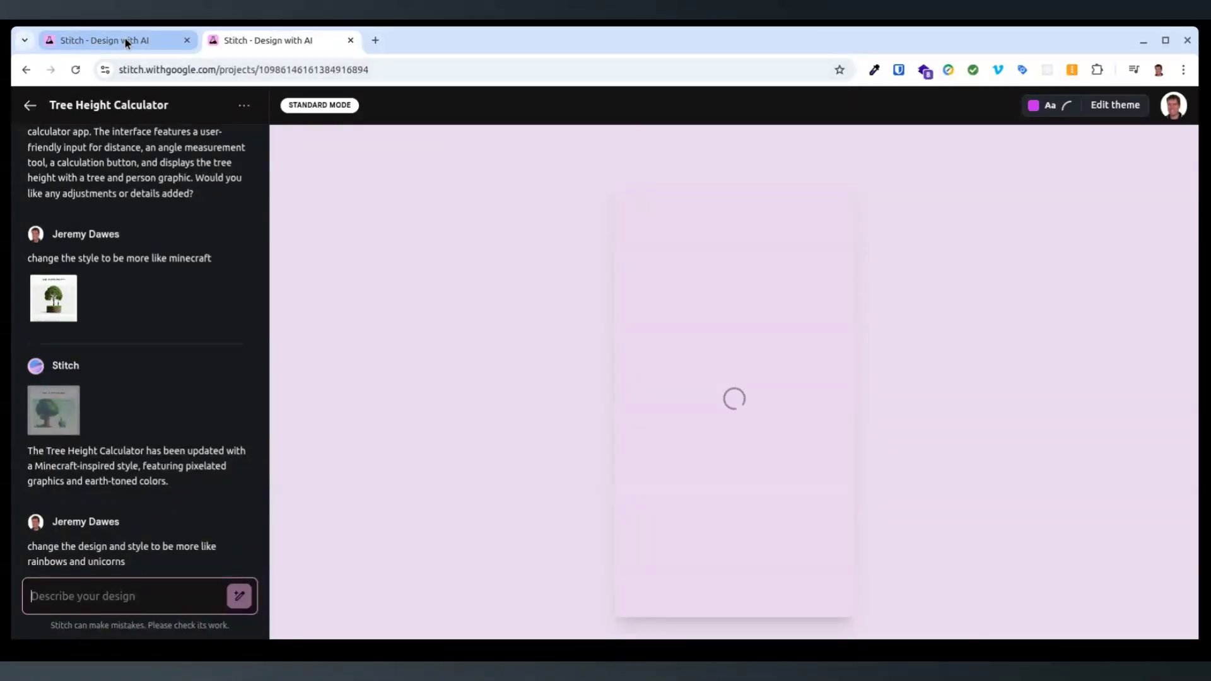
mouse_move(116, 41)
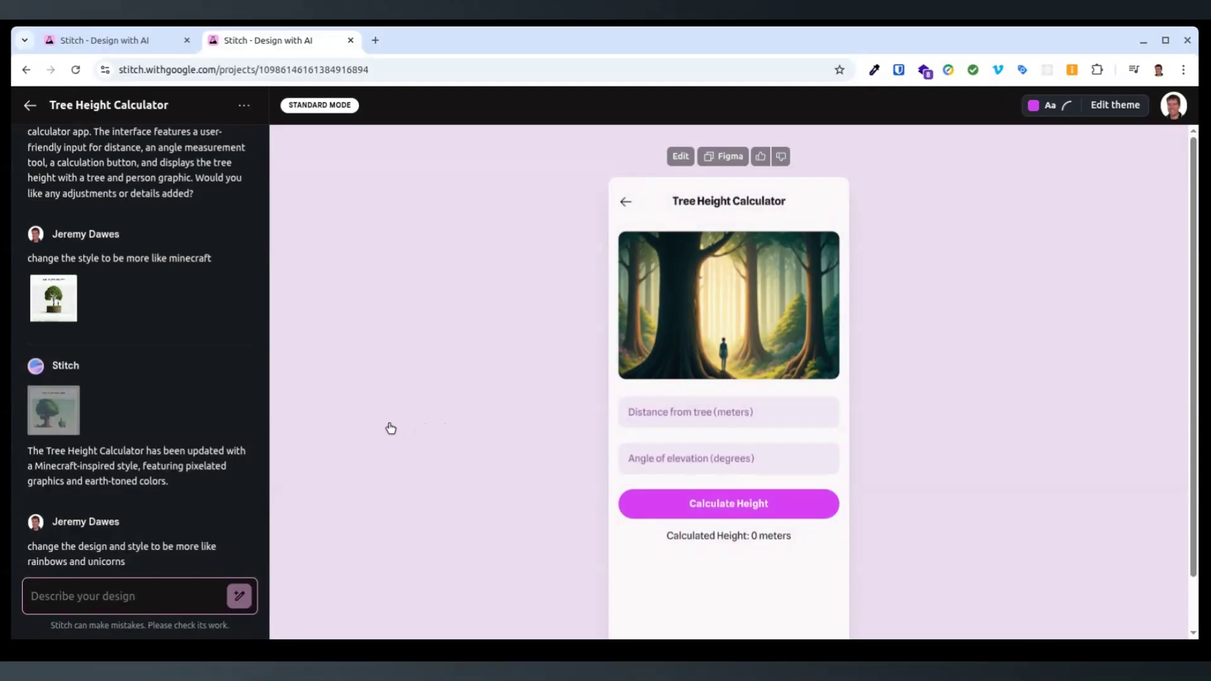
mouse_move(747, 561)
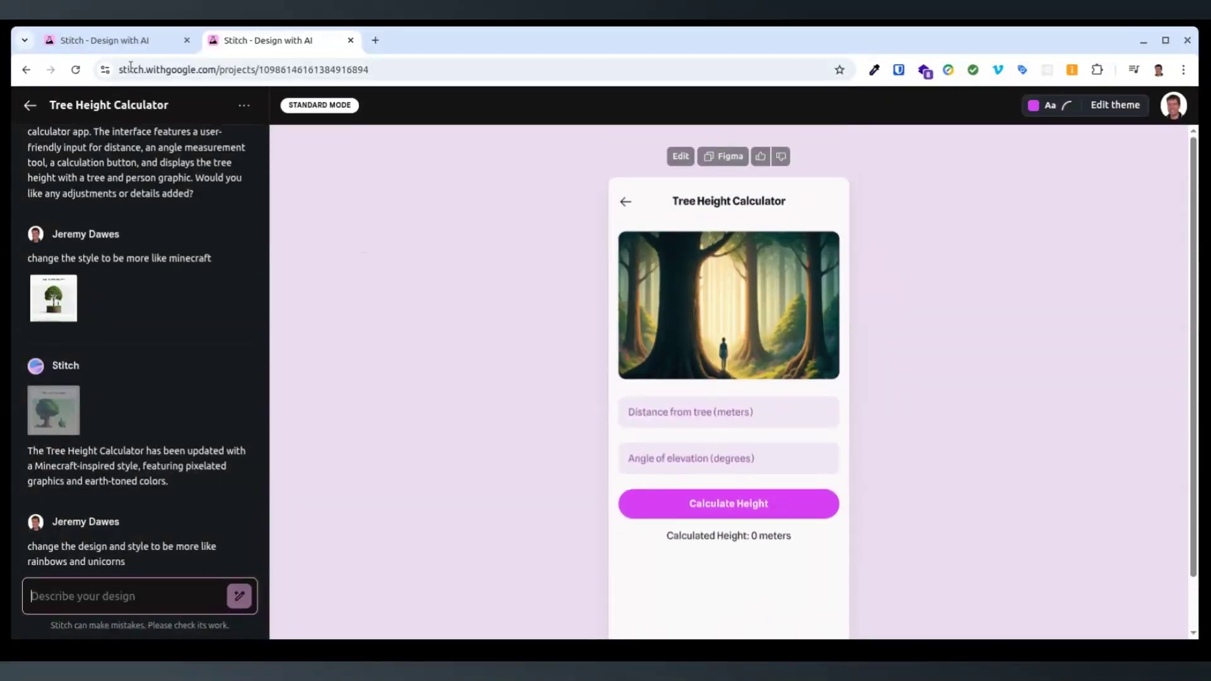
left_click(278, 40)
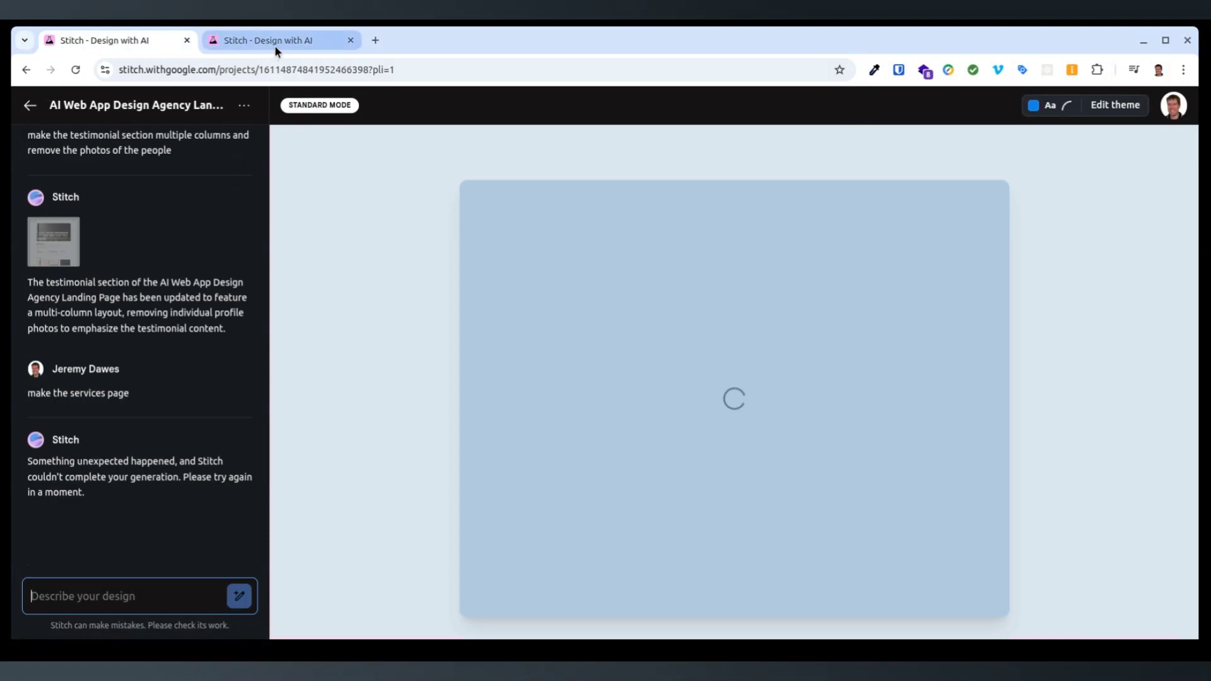
- Ask the Tree Height Calculator to add buttons and features for other calculation types
left_click(281, 41)
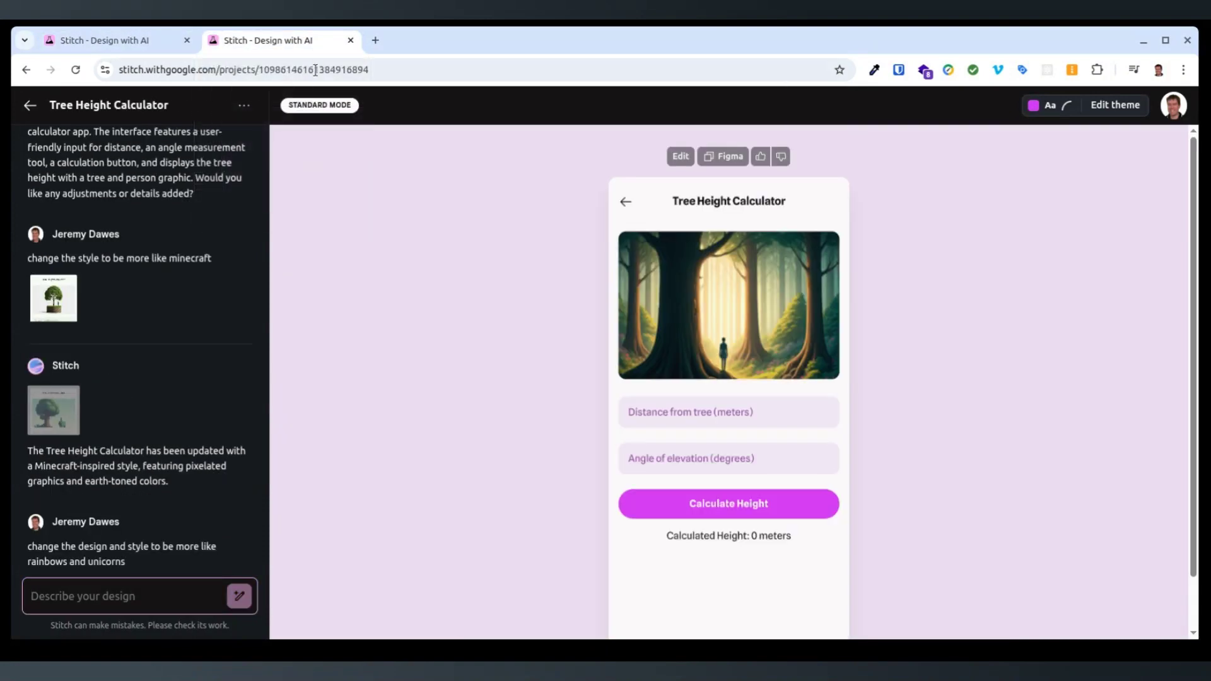
type("a")
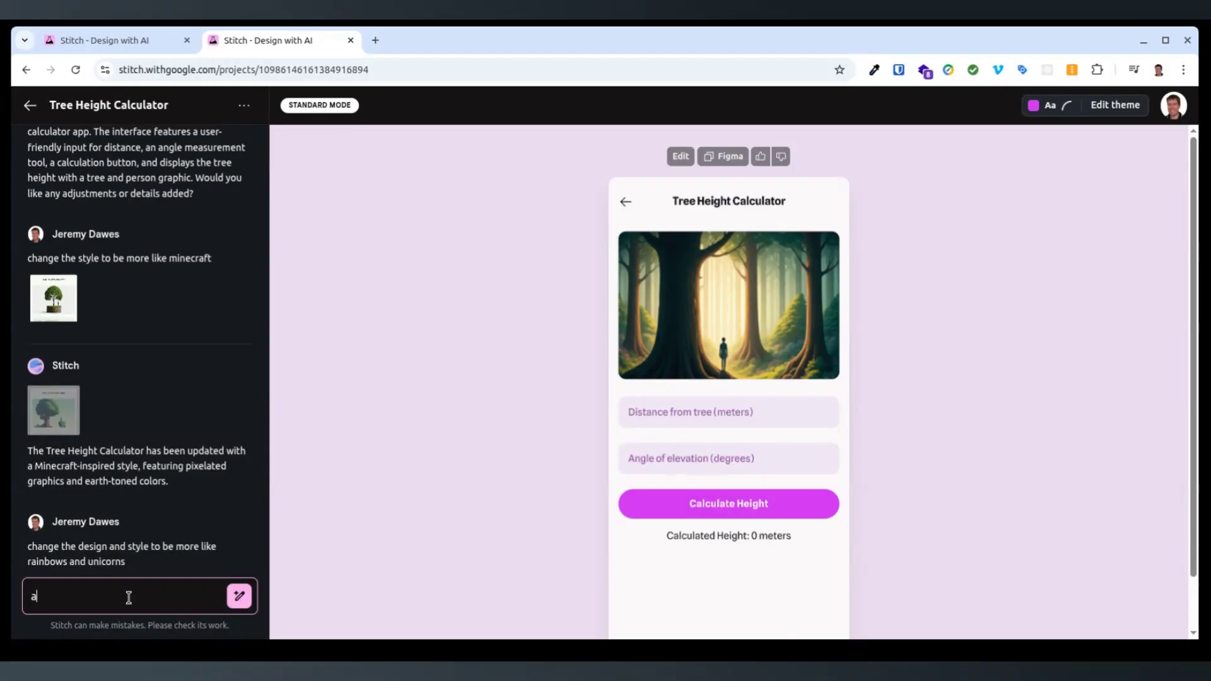
type("dd")
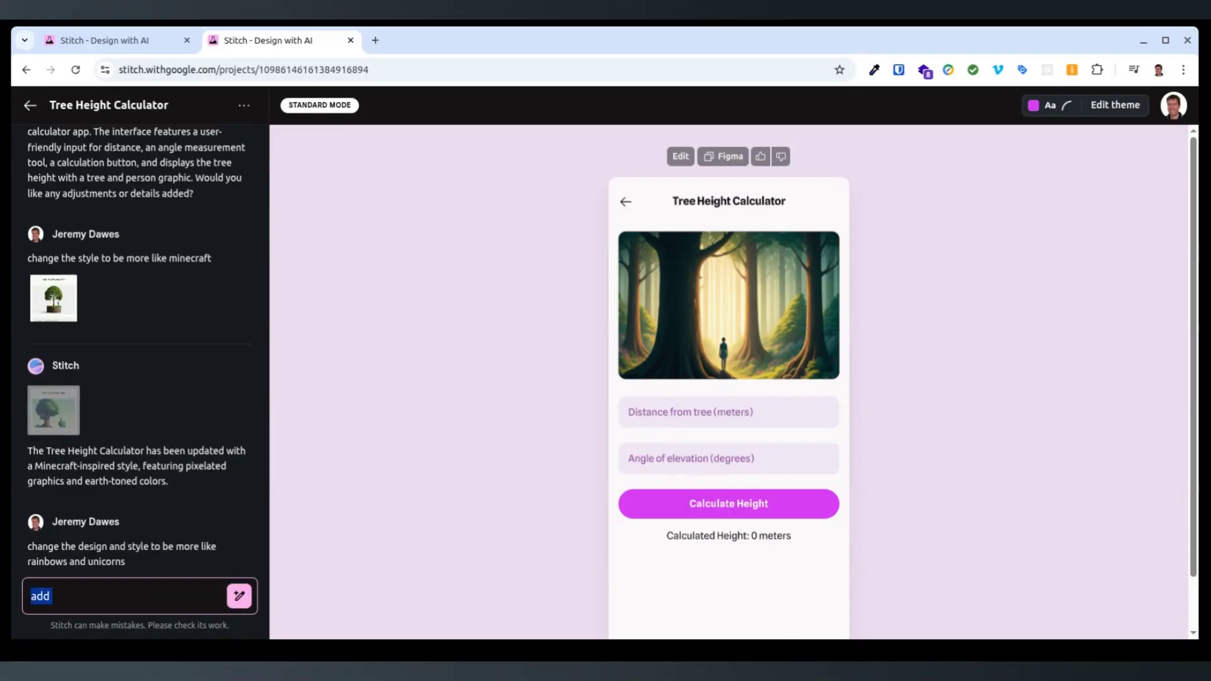
type("revise to")
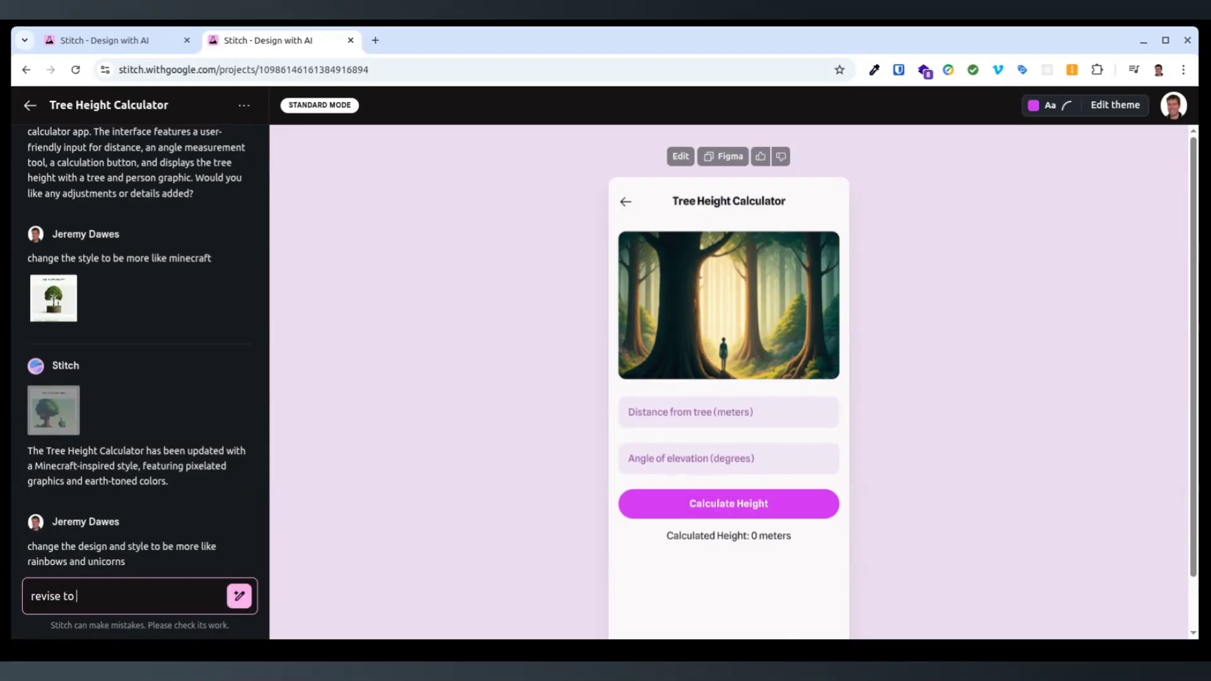
type("add more")
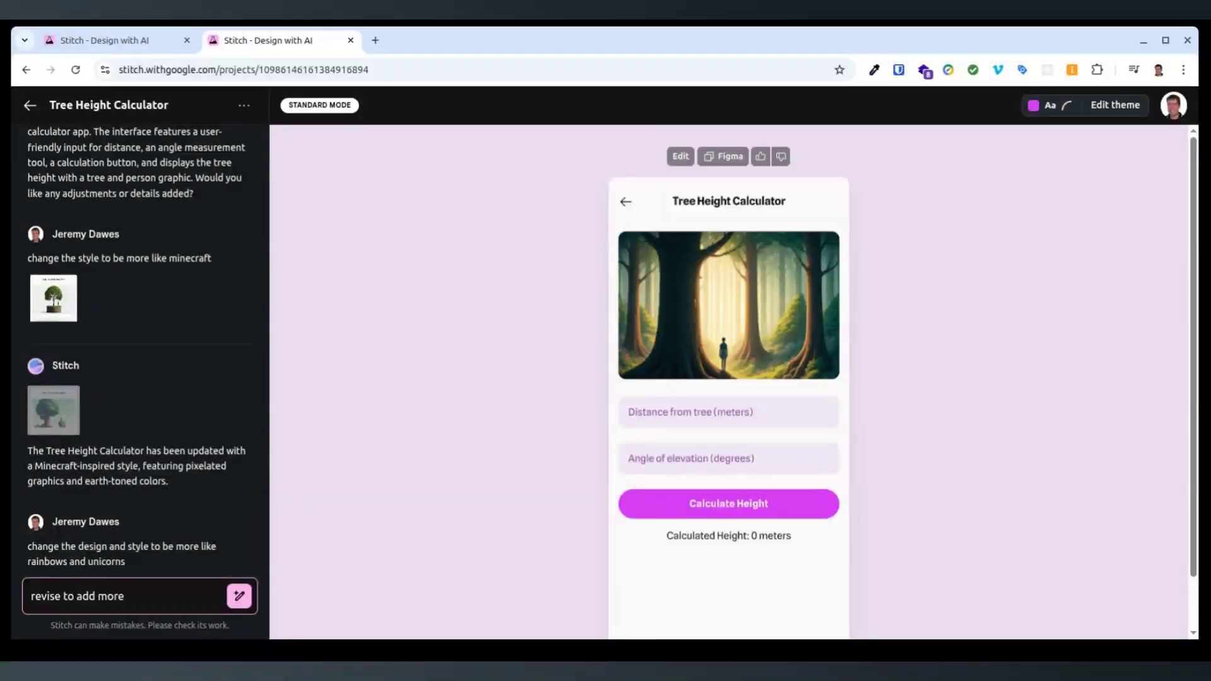
type("buttons and f")
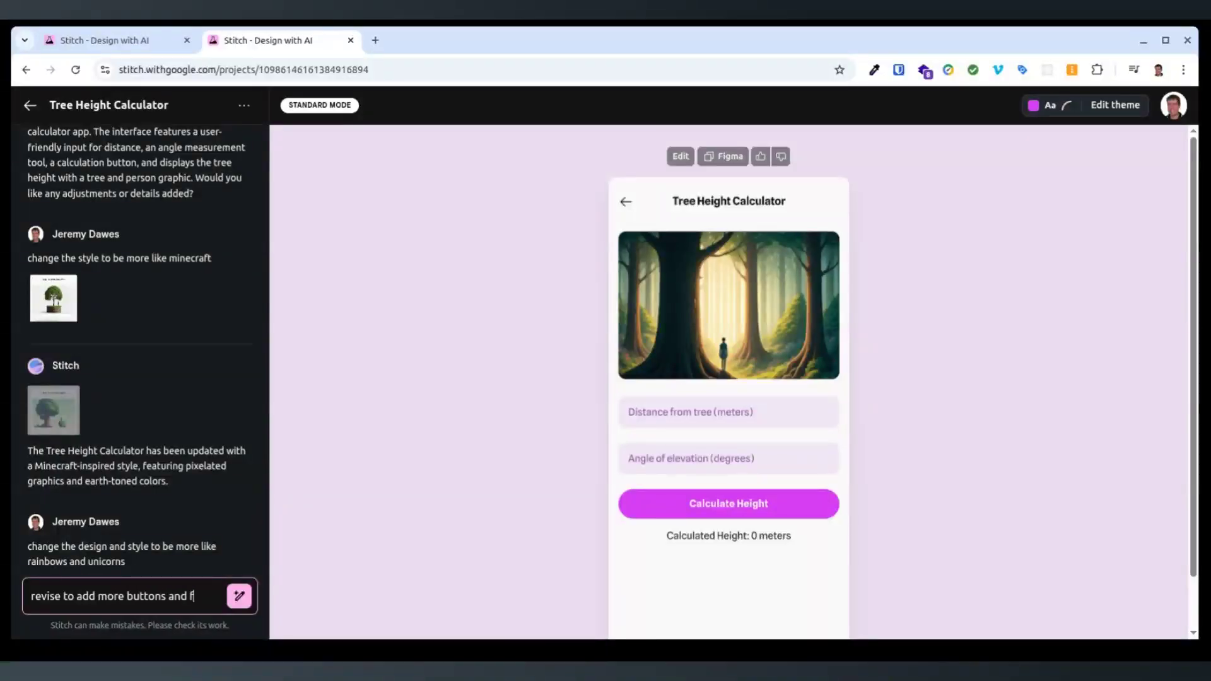
type("eatures for other ty")
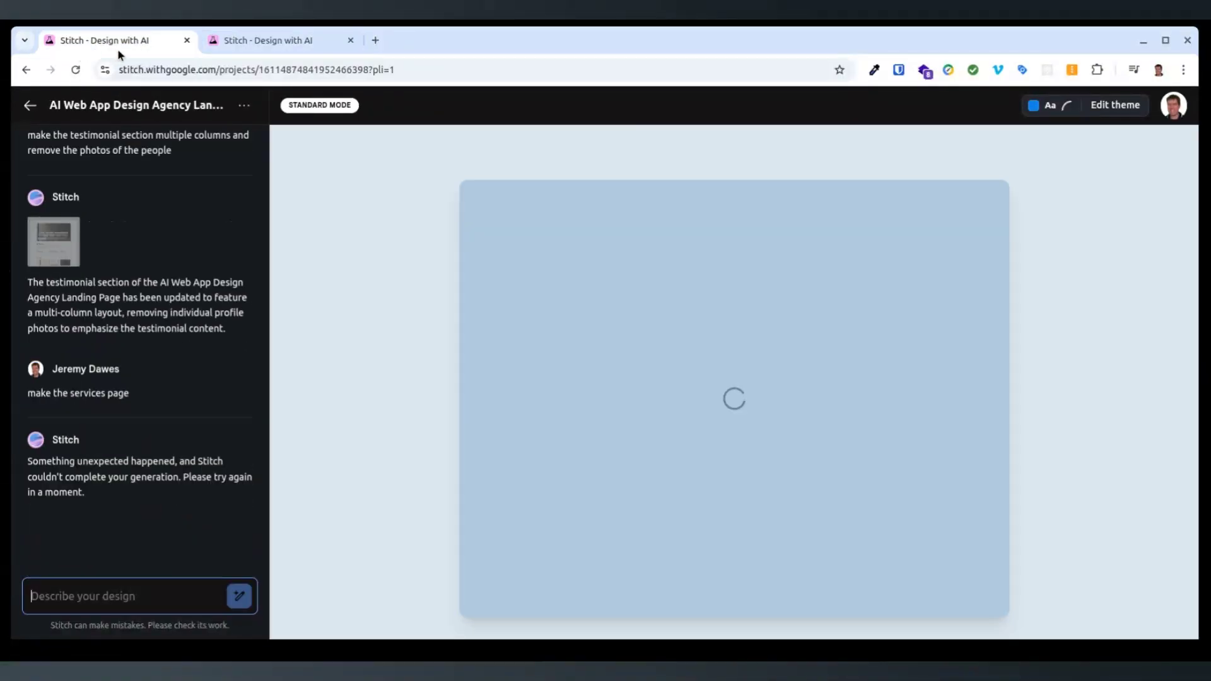
mouse_move(278, 41)
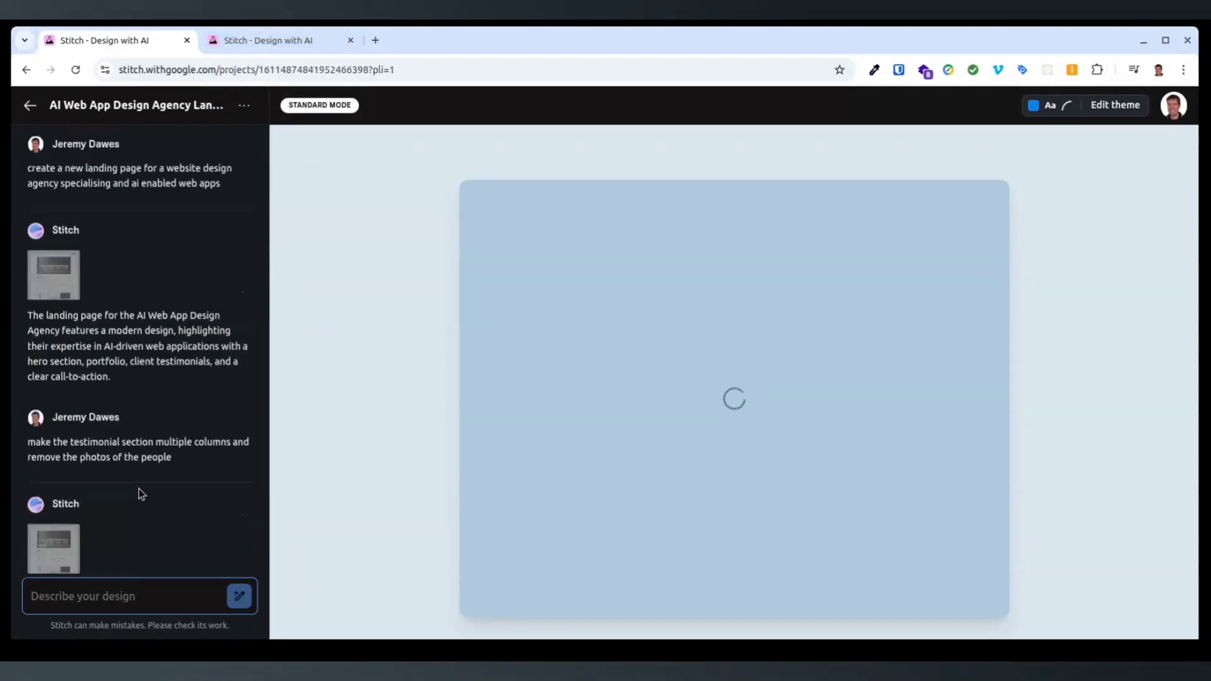
scroll("down", 3)
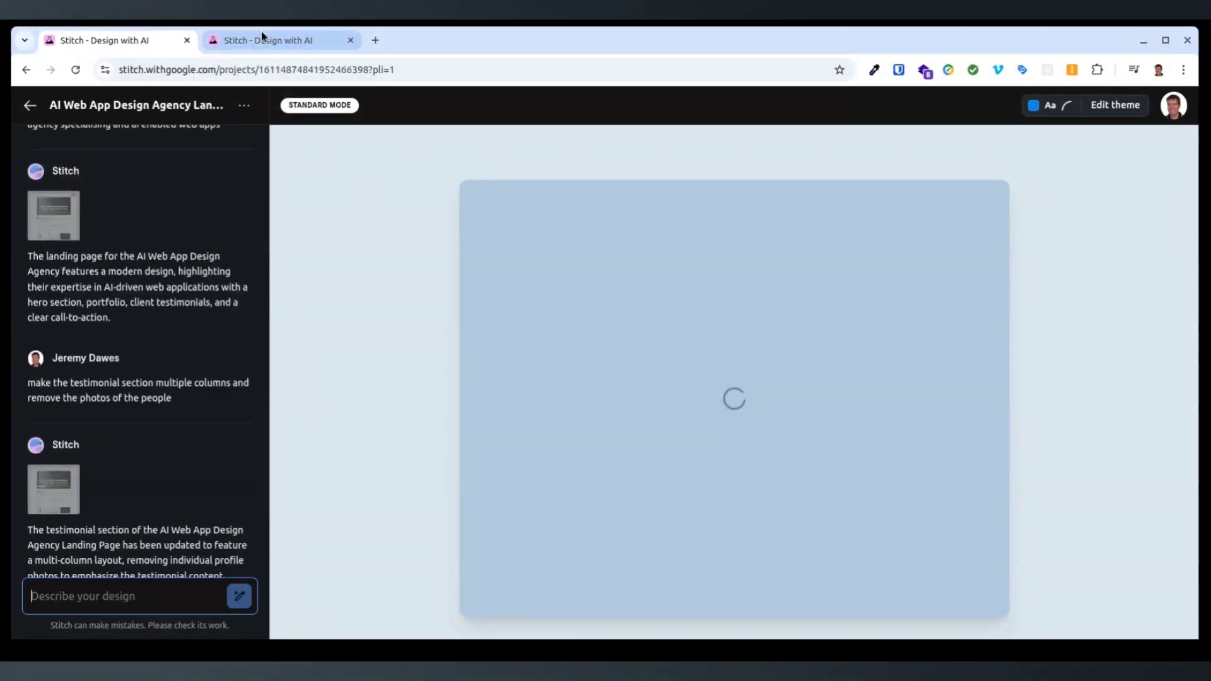
- Browse the Homemade Pizza Cooking Elite Class example from the Stitch home
left_click(116, 40)
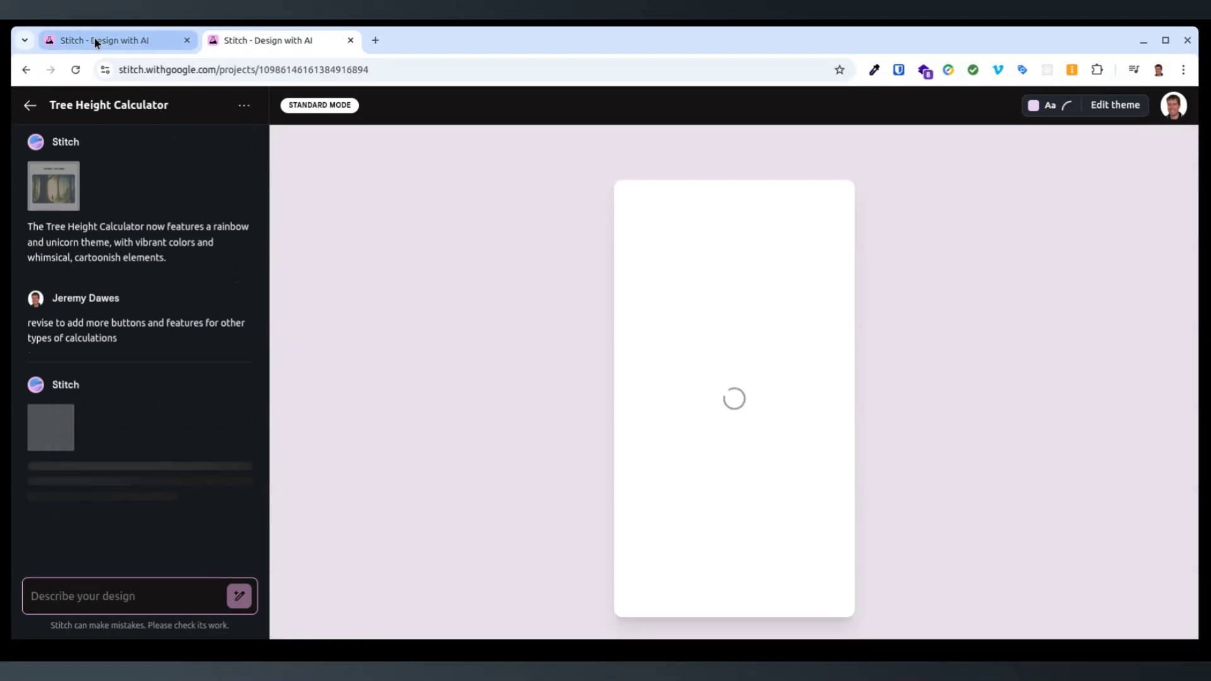
mouse_move(108, 40)
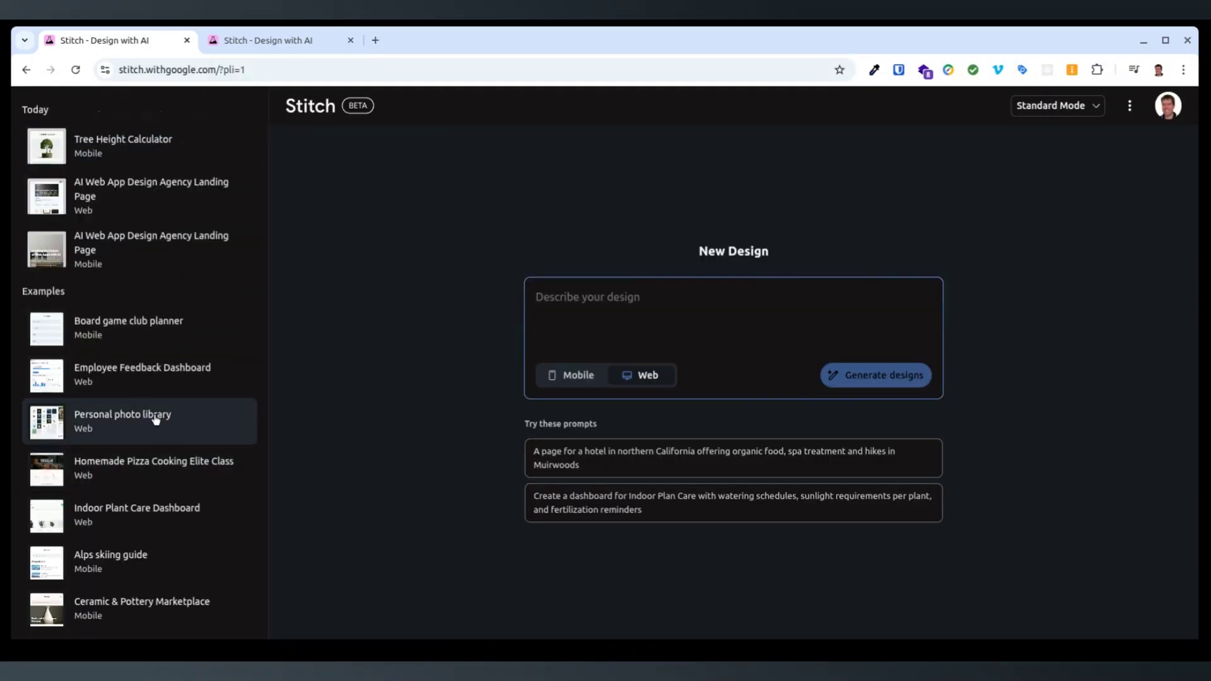
left_click(122, 420)
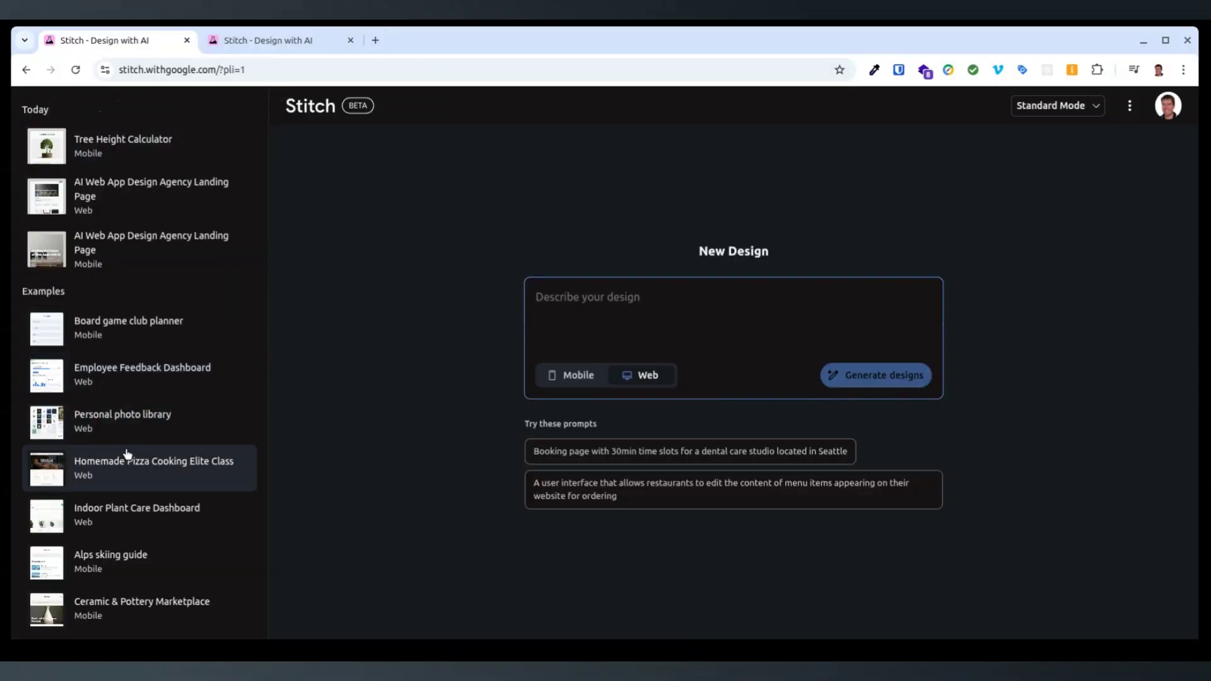
left_click(154, 467)
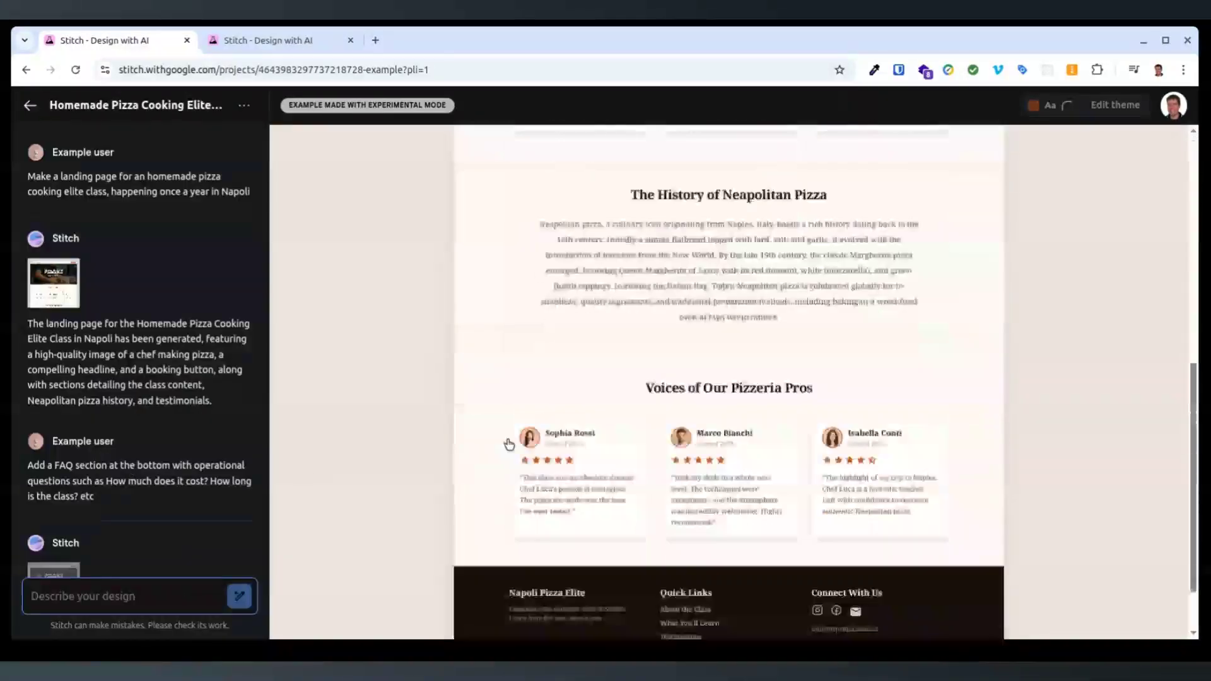
scroll("down", 3)
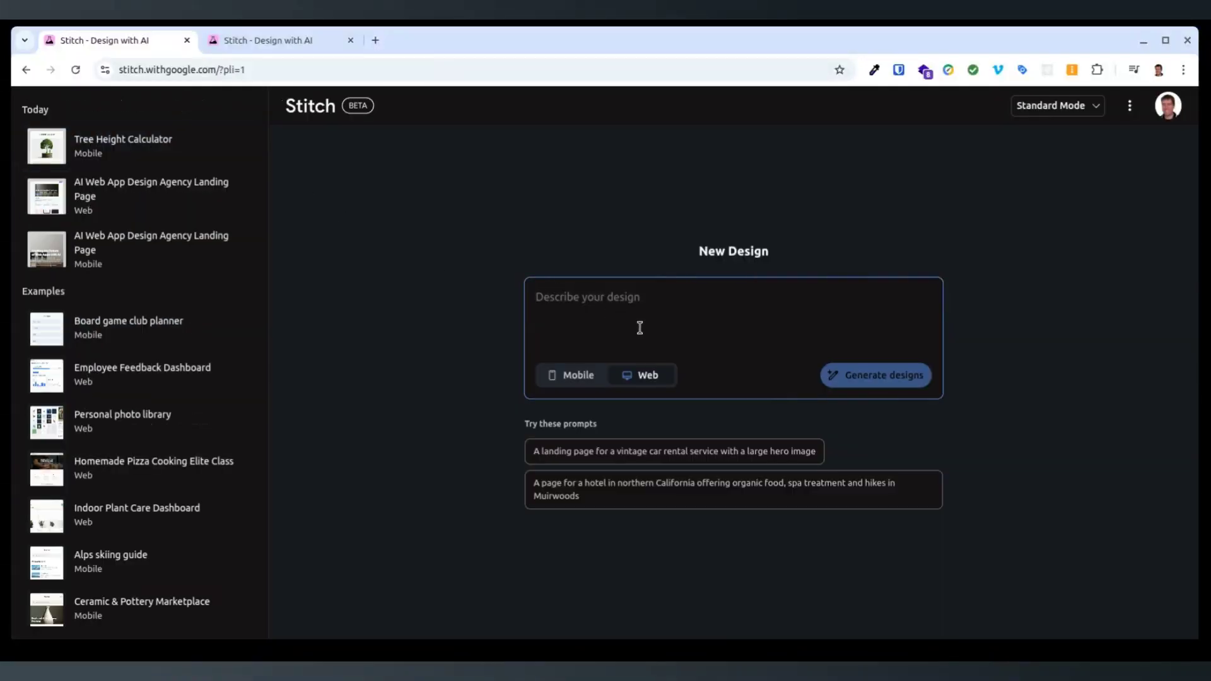
- Enter a landing page prompt for a balloon ride business based in Brisbane, Australia
type("make a landing page")
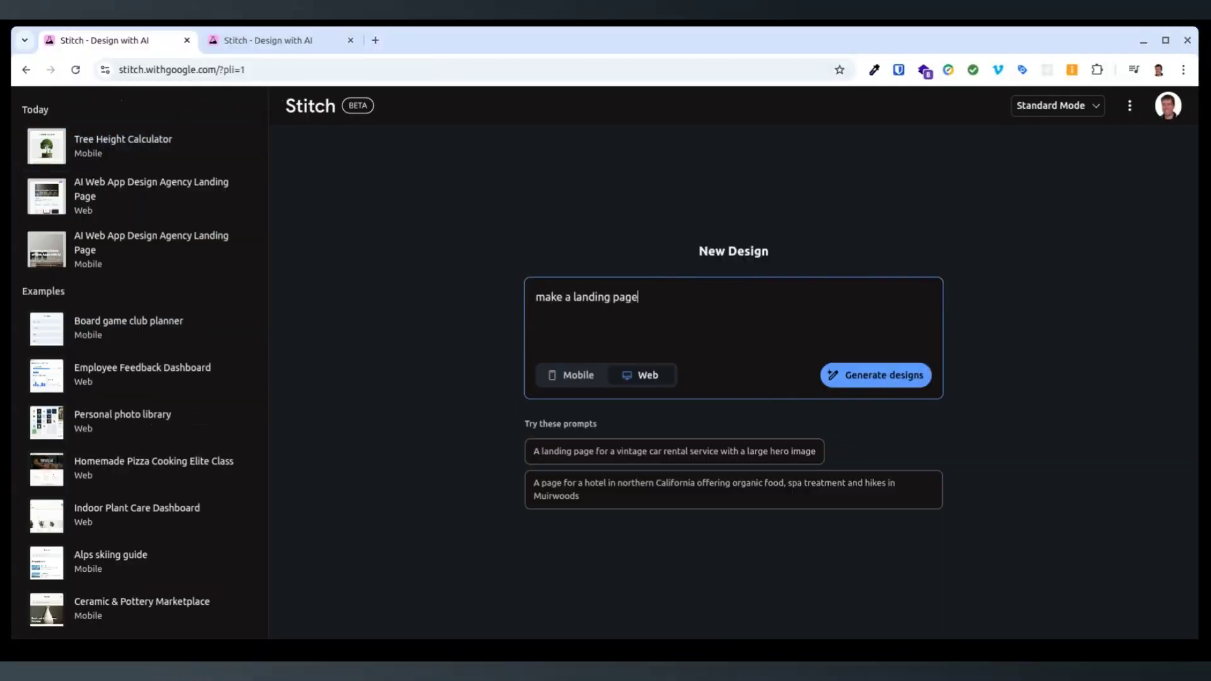
type("for a balloon rui")
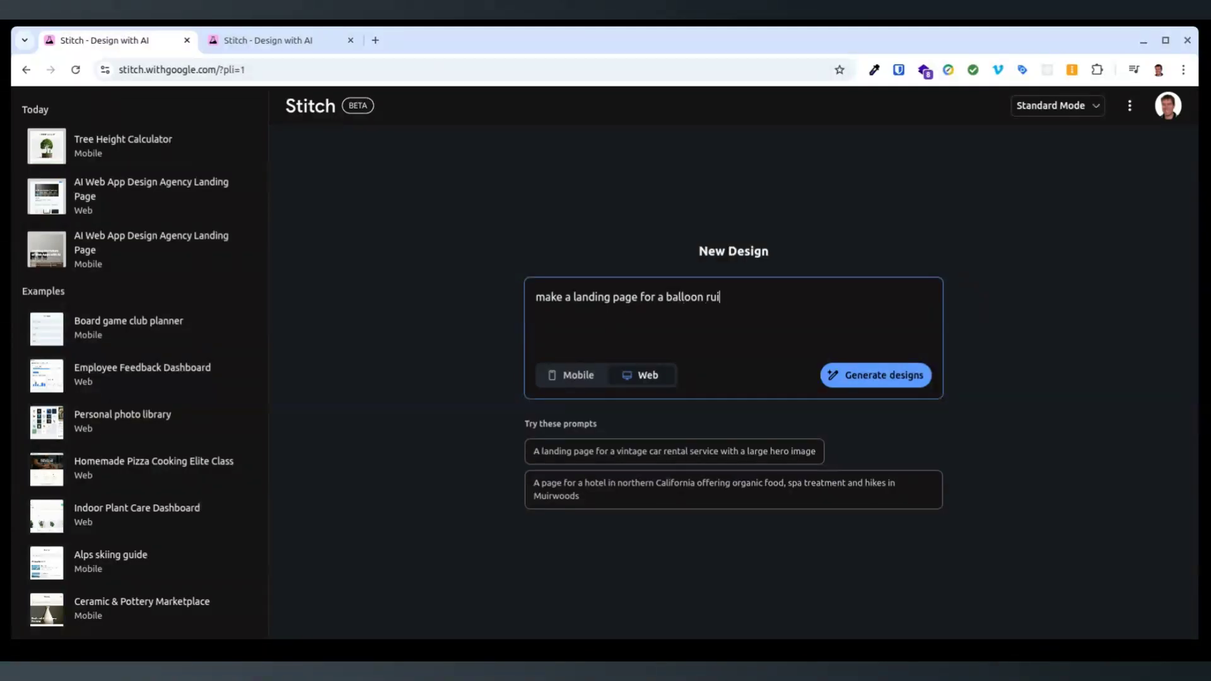
type("de business")
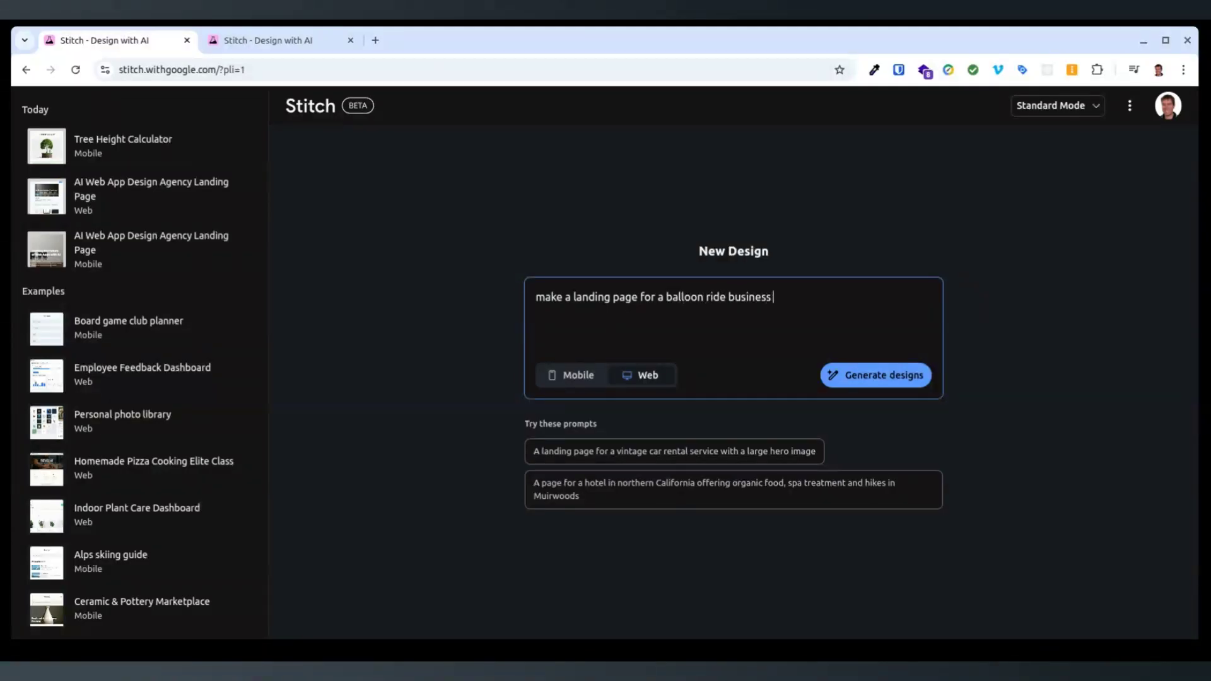
type("based in")
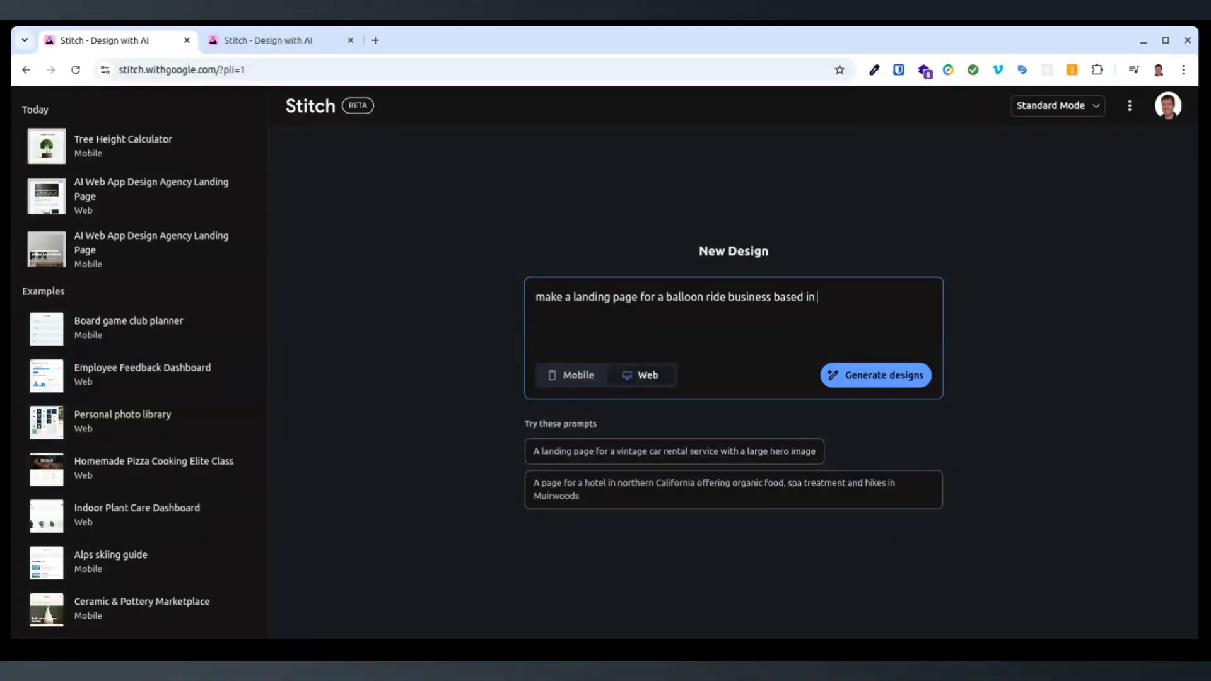
type("br")
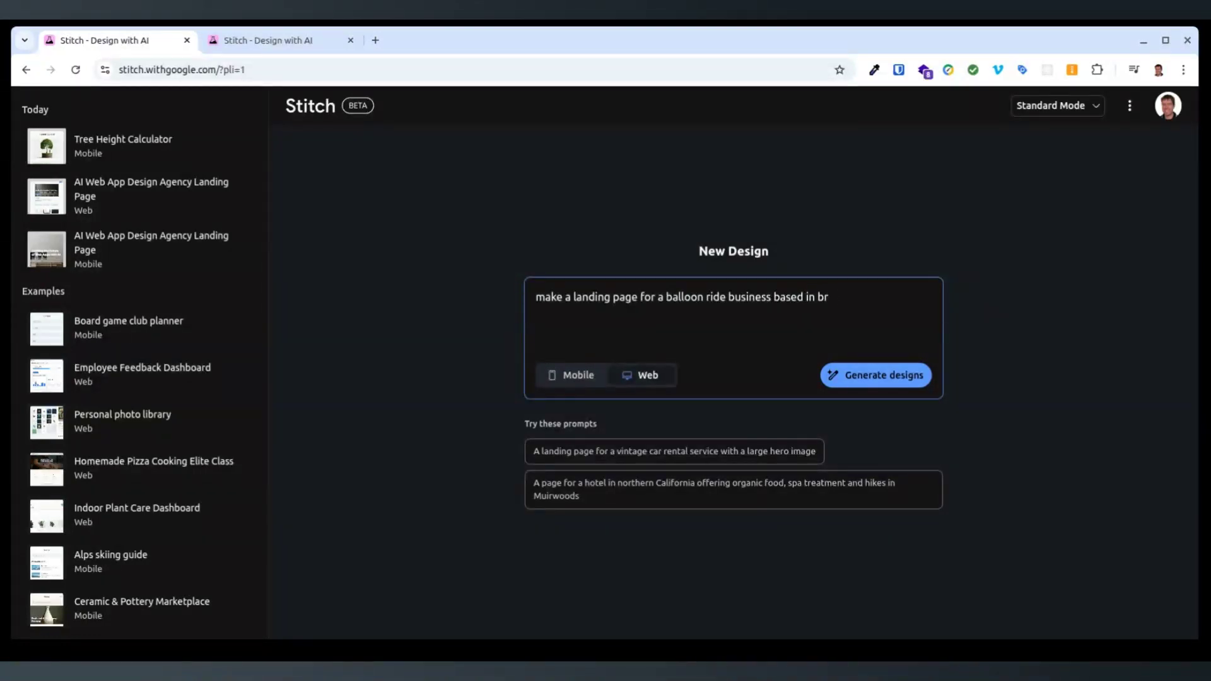
type("isbane, australia")
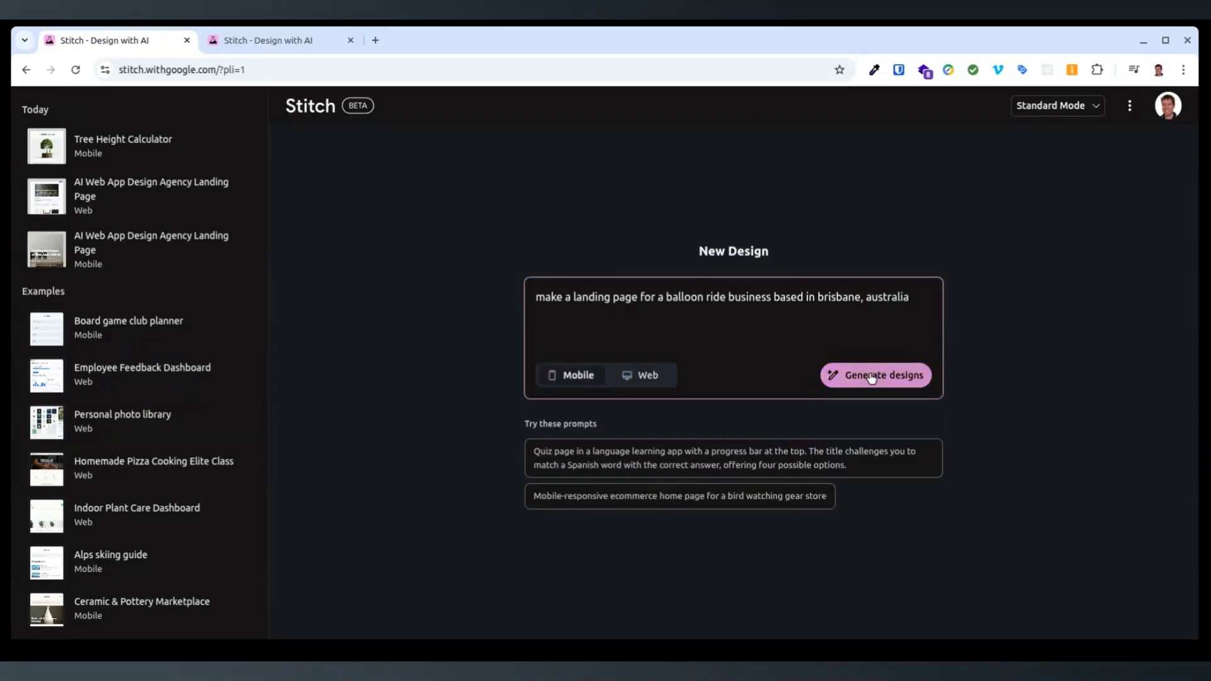
- Start the Brisbane balloon landing page, then give the Tree Height Calculator a green theme
left_click(875, 376)
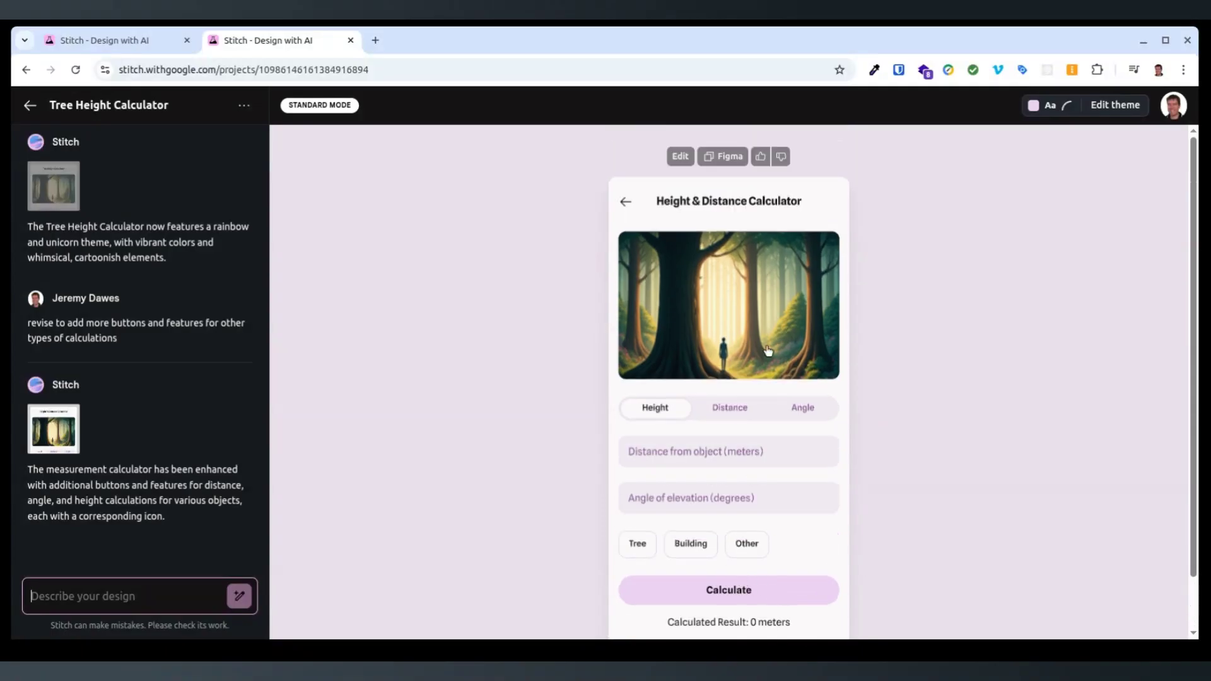
mouse_move(191, 376)
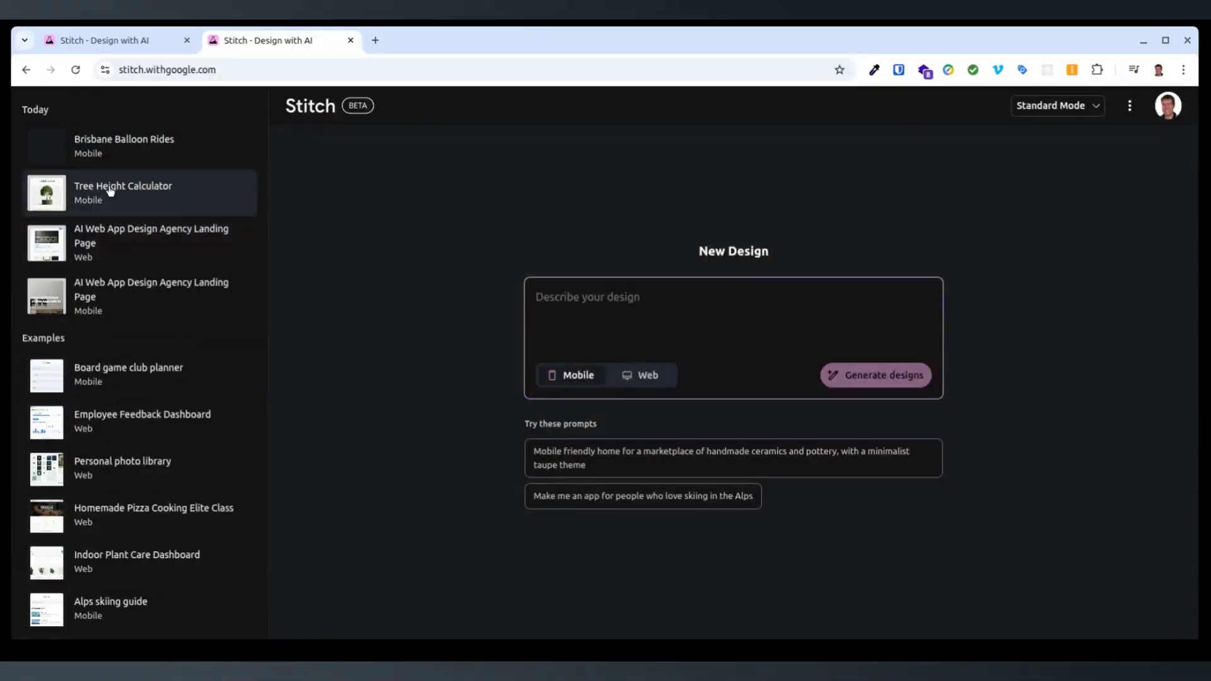
left_click(123, 192)
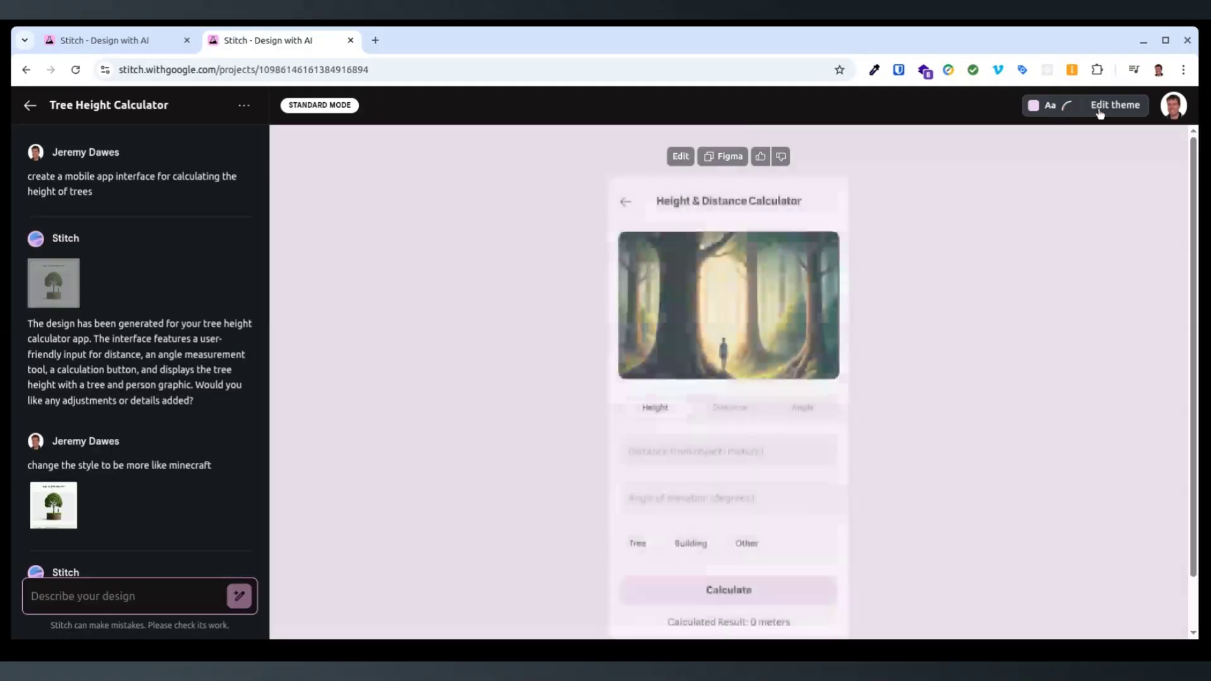
left_click(1115, 105)
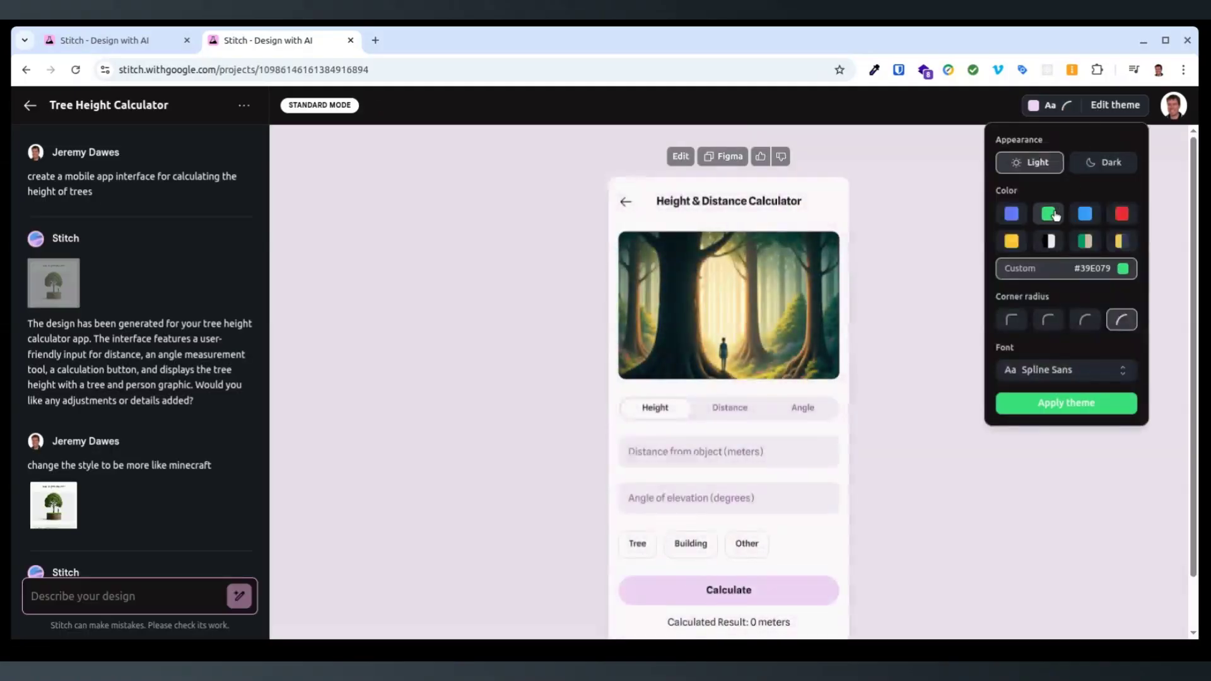
left_click(1048, 214)
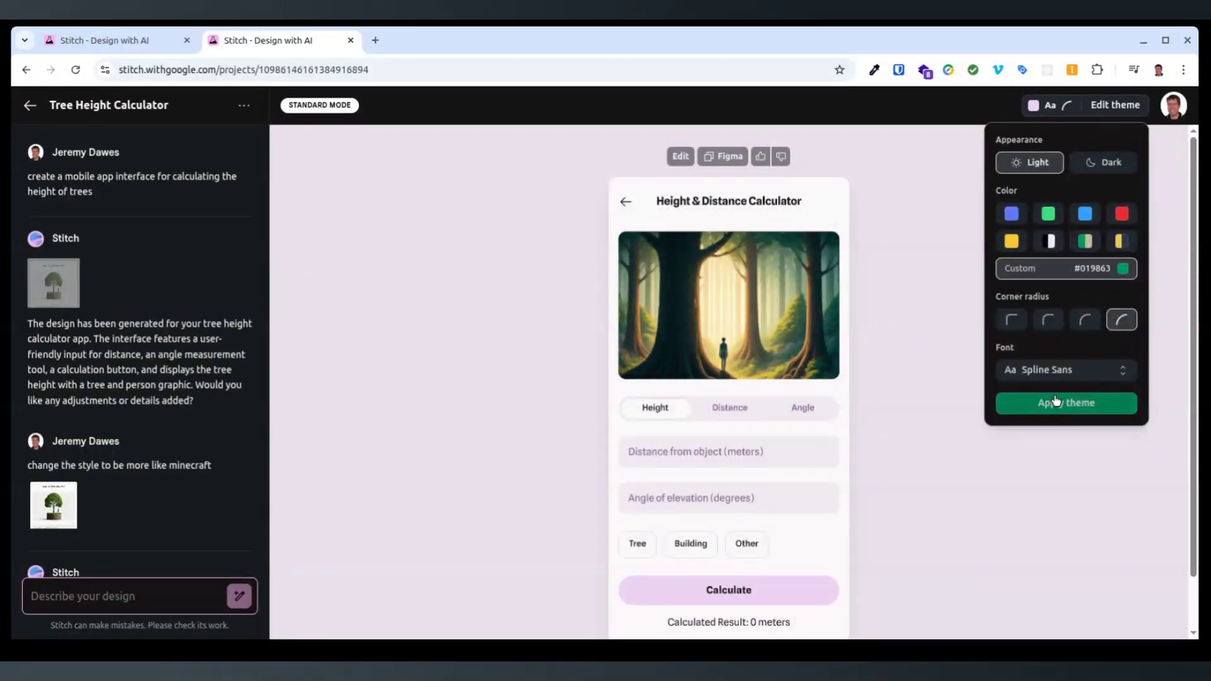
left_click(1065, 402)
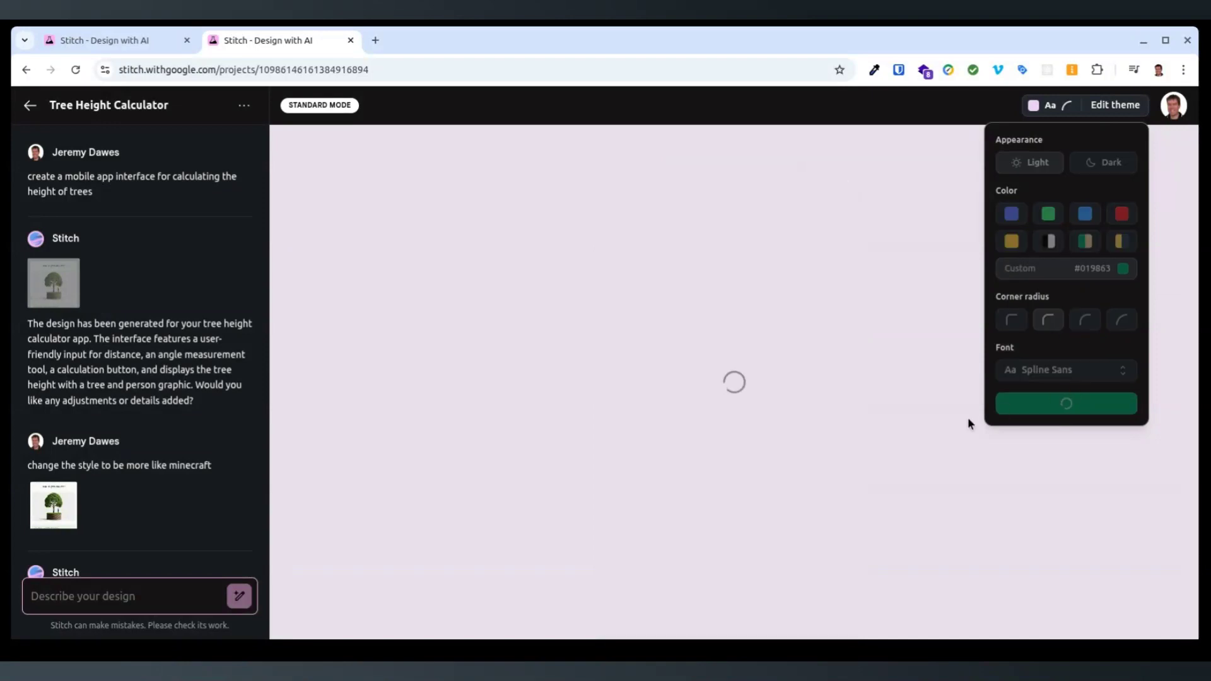
mouse_move(868, 375)
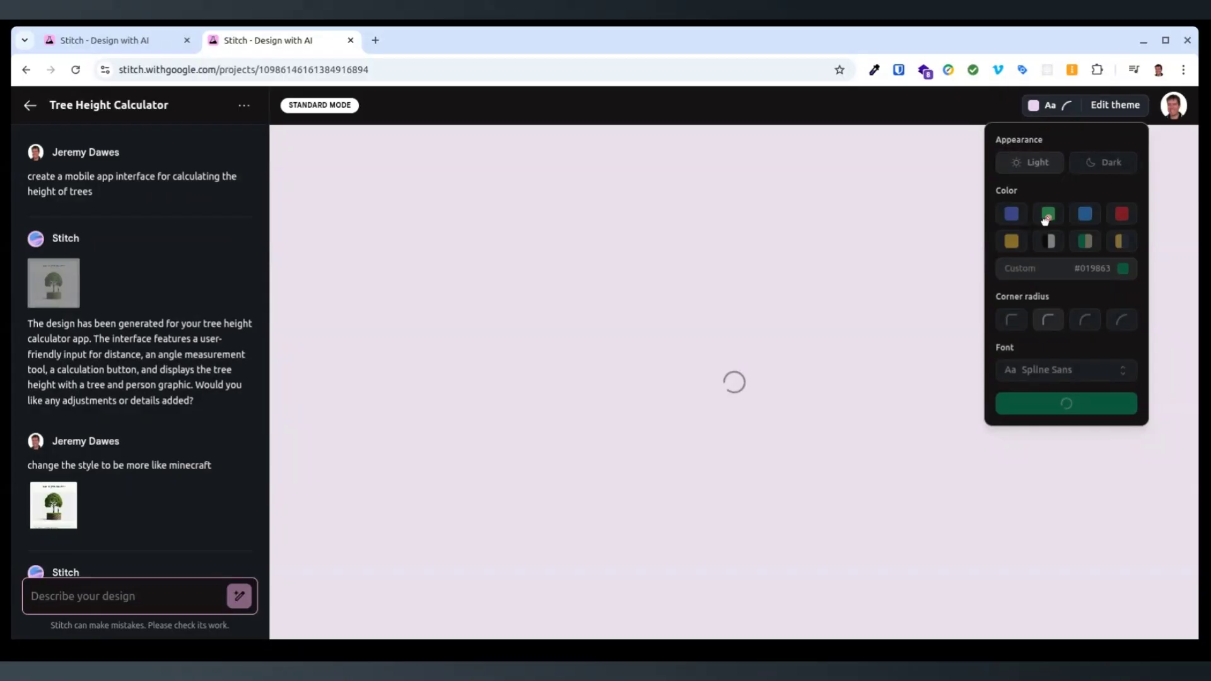
left_click(116, 39)
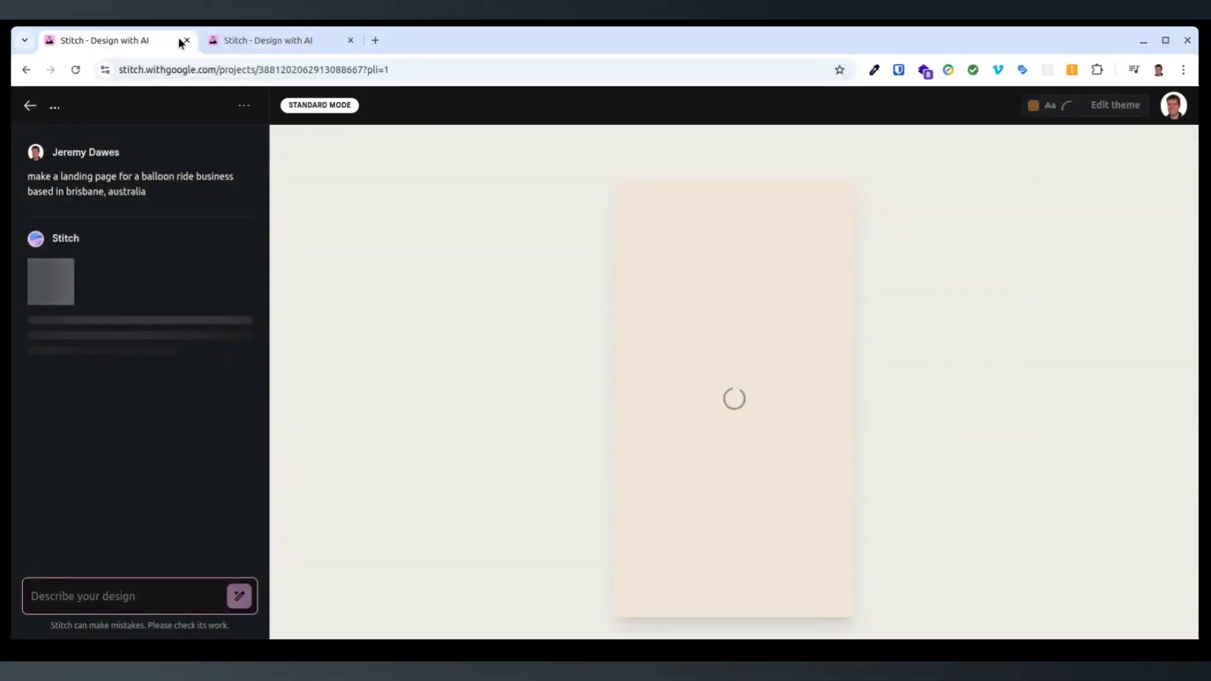
- Select the Brisbane Balloon Adventures prompt in the chat panel, then return to the calculator
left_click(266, 40)
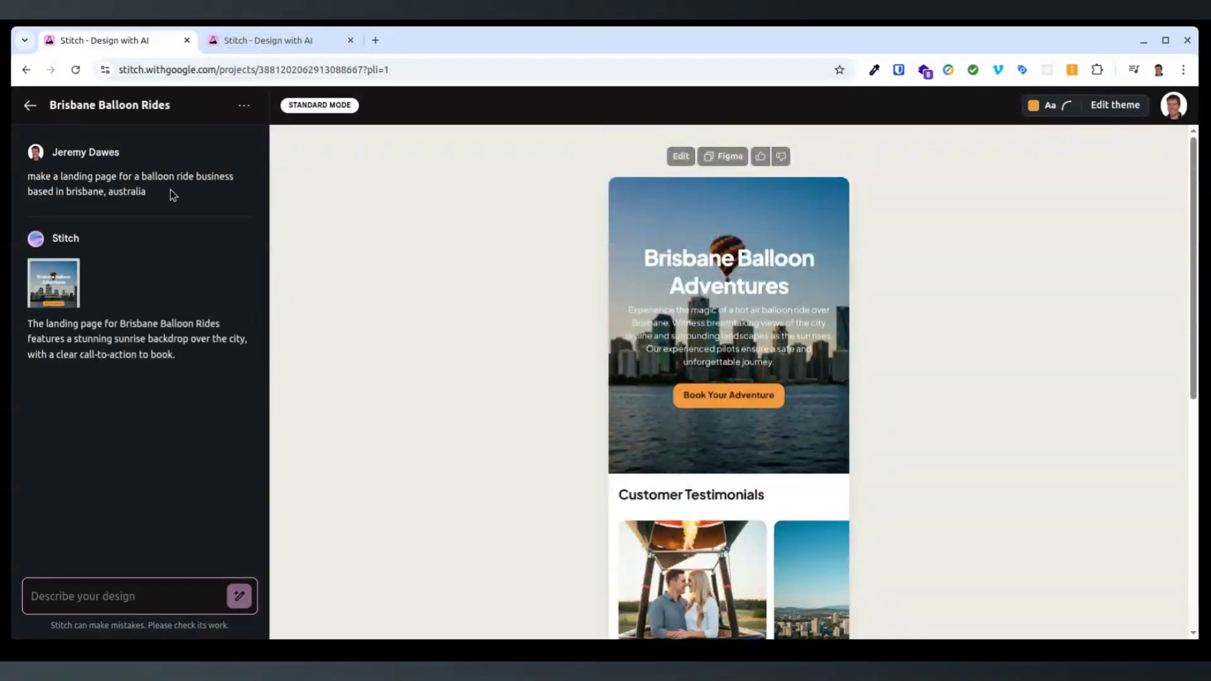
triple_click(130, 183)
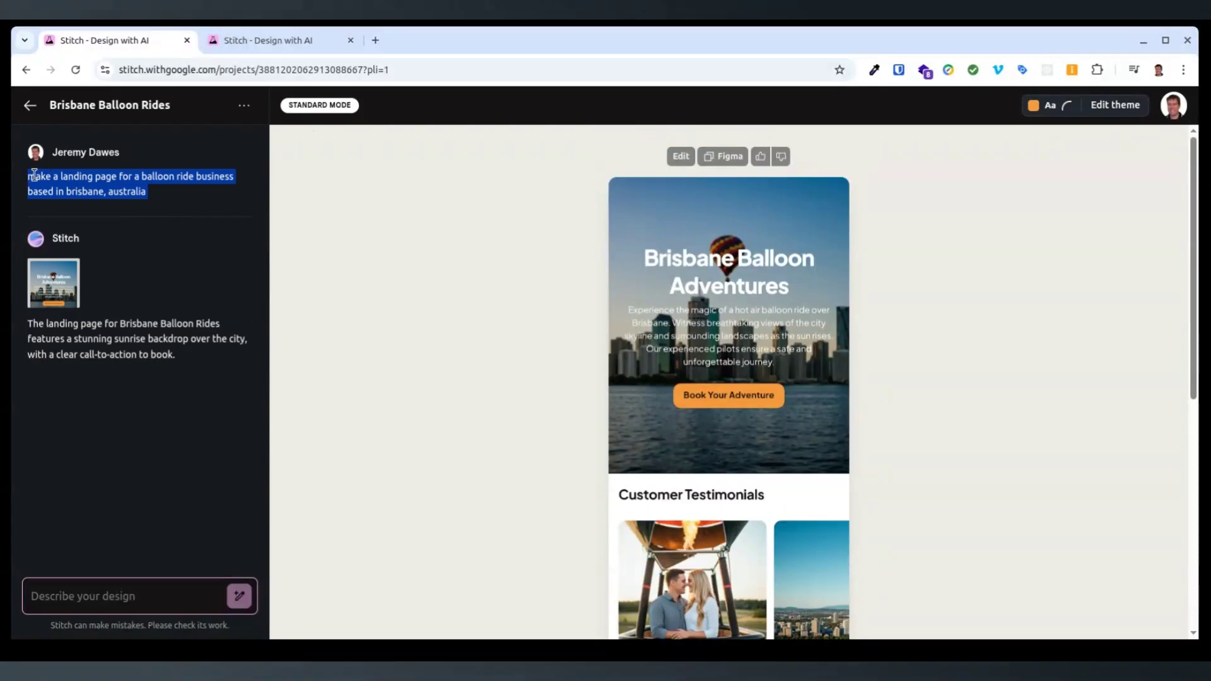
left_click(30, 105)
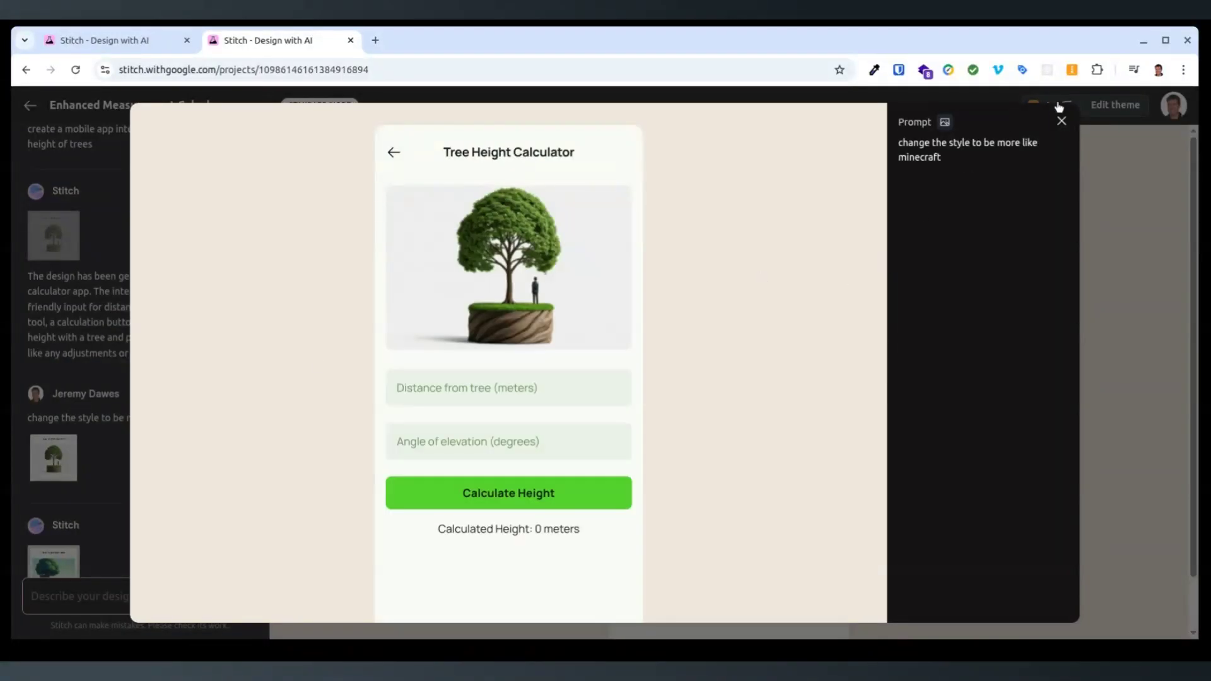
- Close the calculator preview, check the balloon project, and pick Web on the home page
left_click(1062, 121)
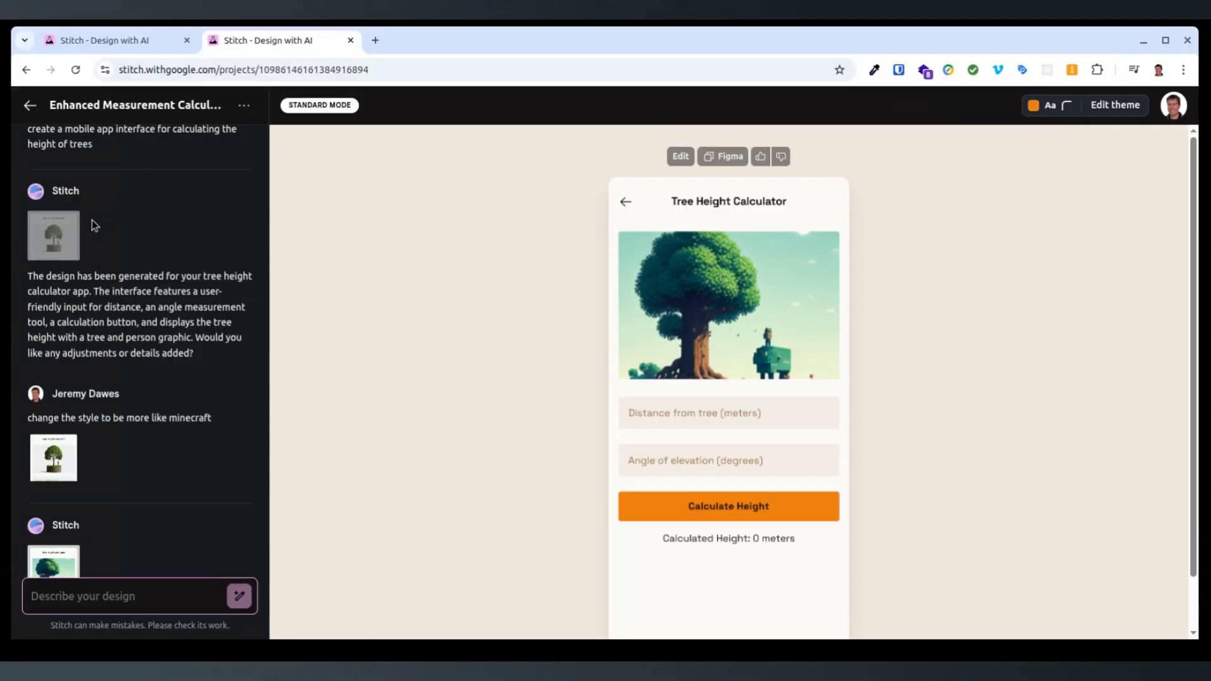
left_click(100, 40)
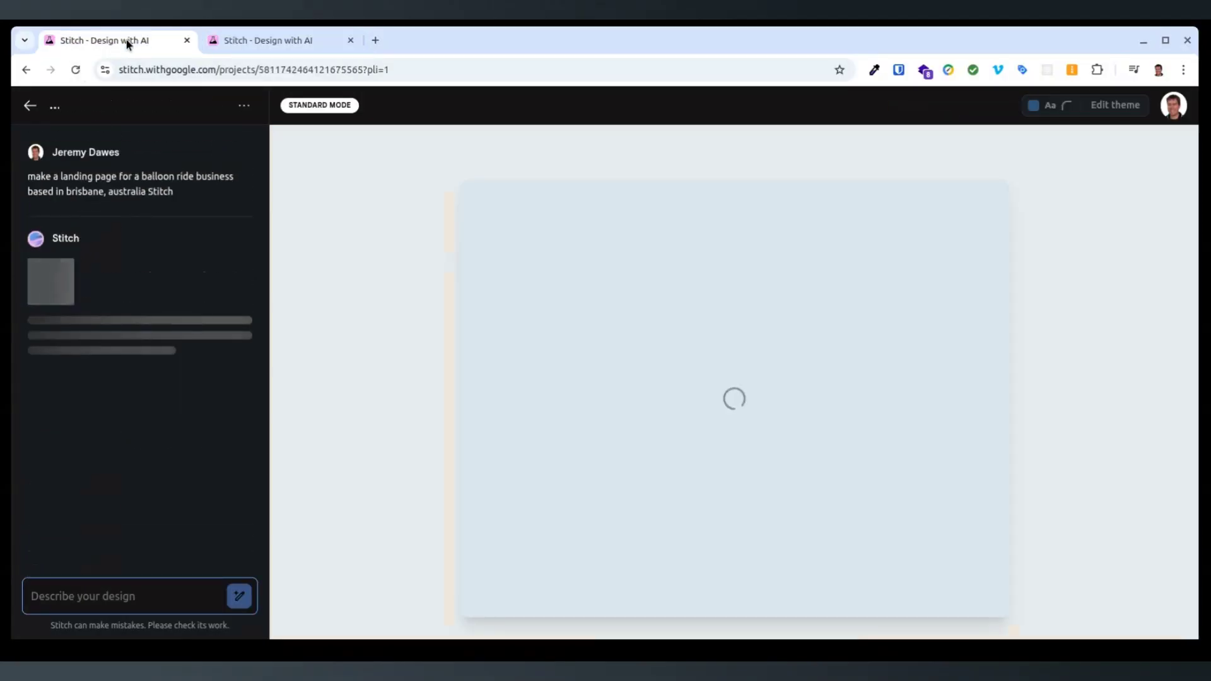
left_click(282, 40)
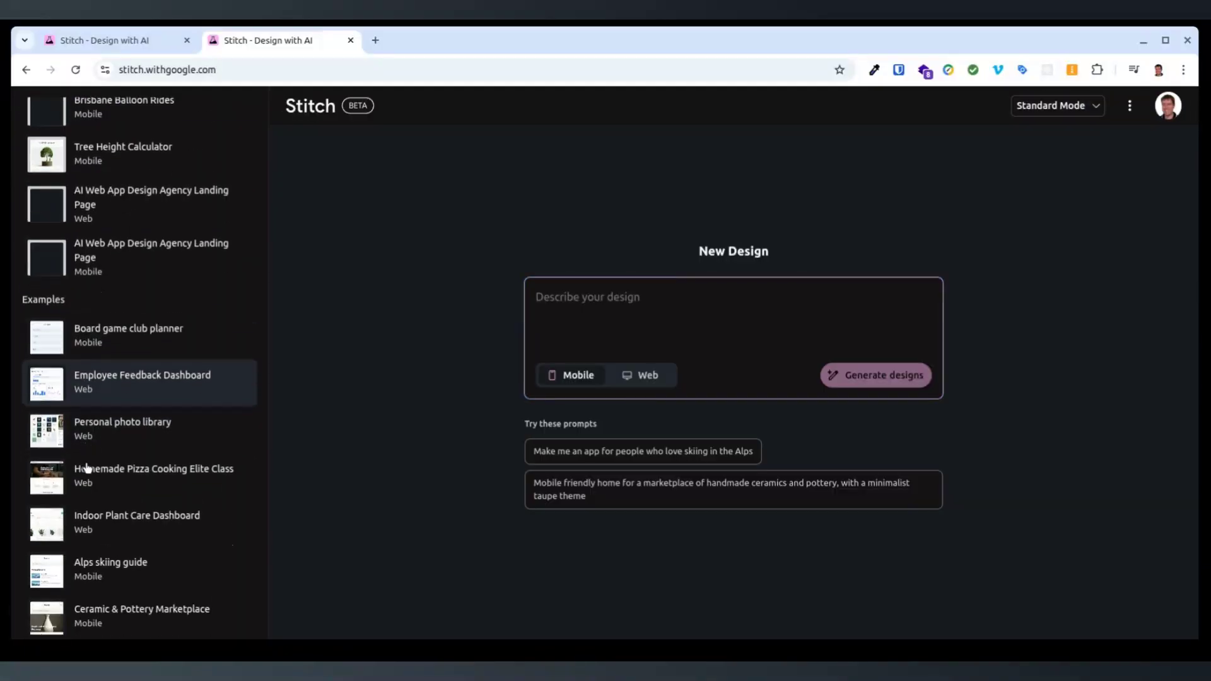
left_click(137, 522)
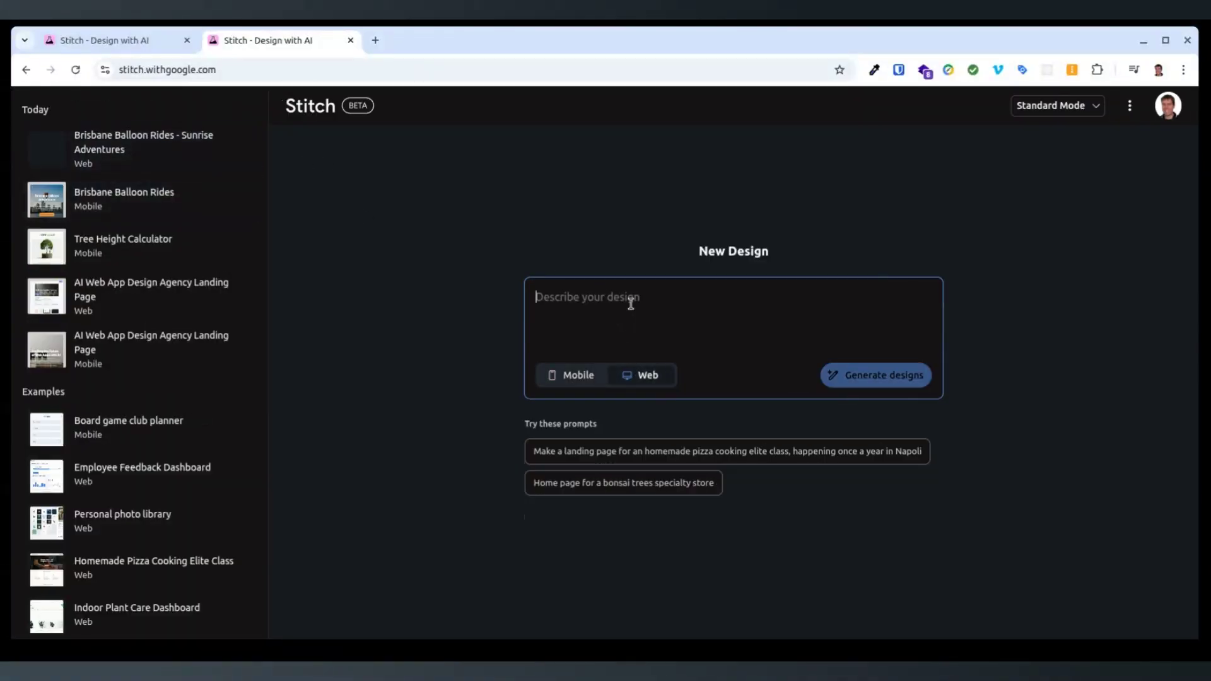
- Submit the prompt 'create a mobile app to manage a lego collection' for generation
type("create a mobile")
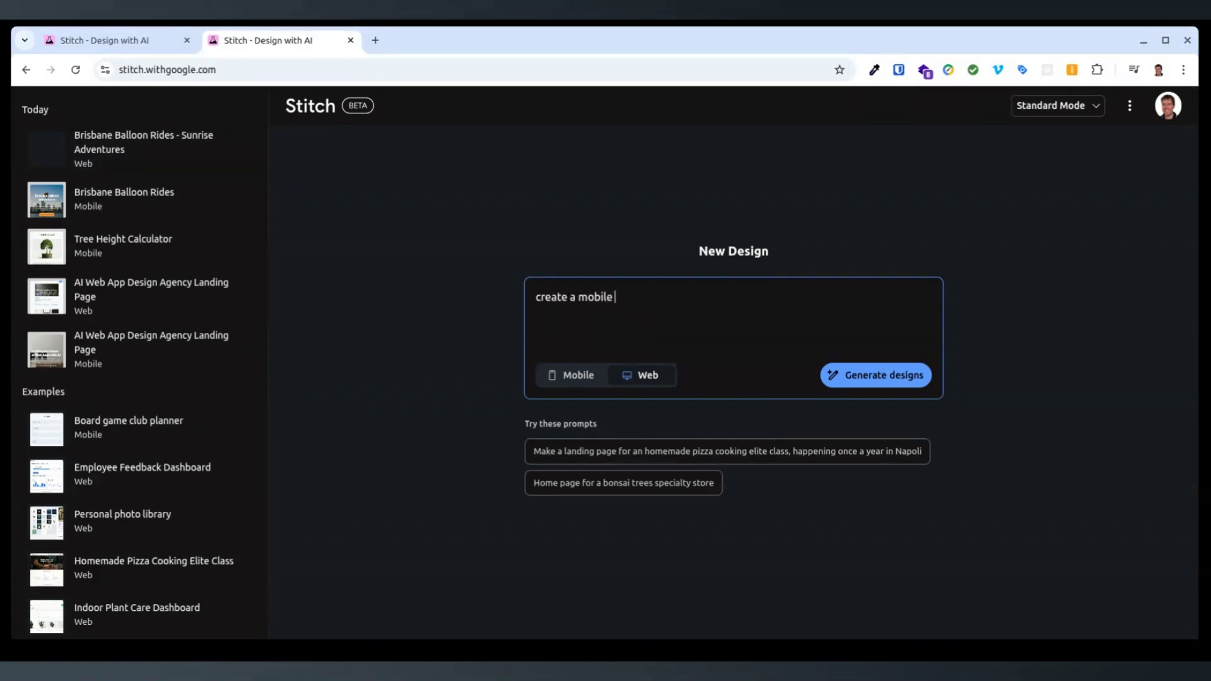
type("app to manage")
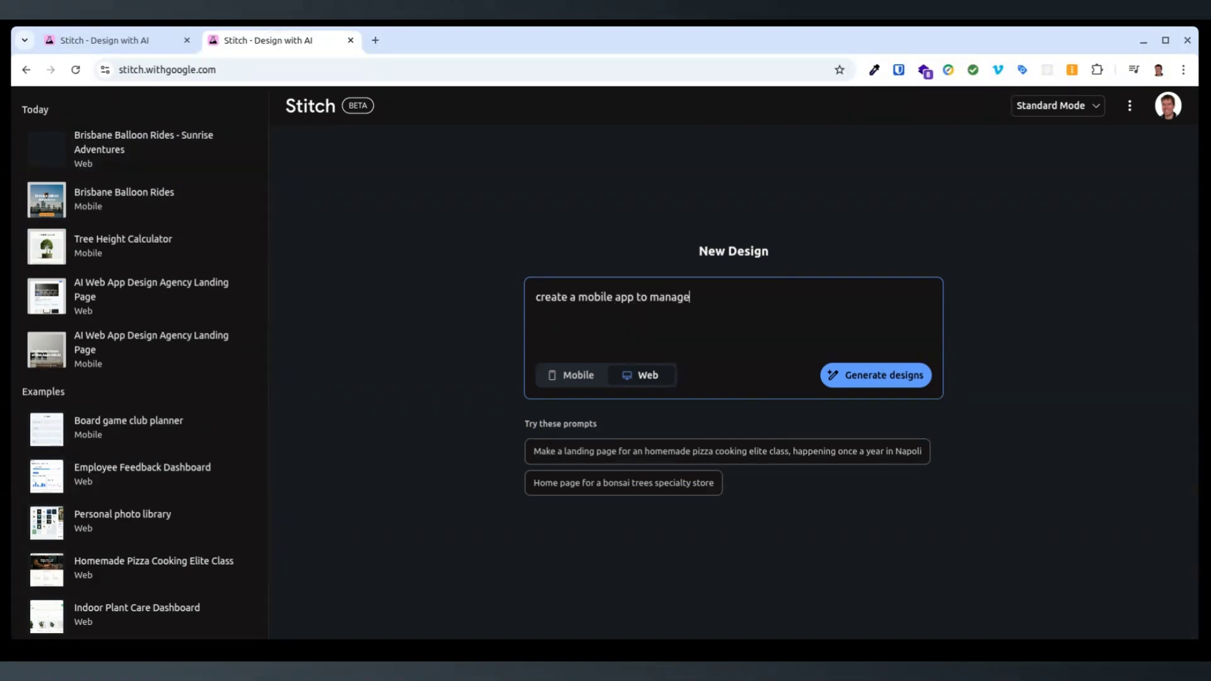
type("a lego collecti")
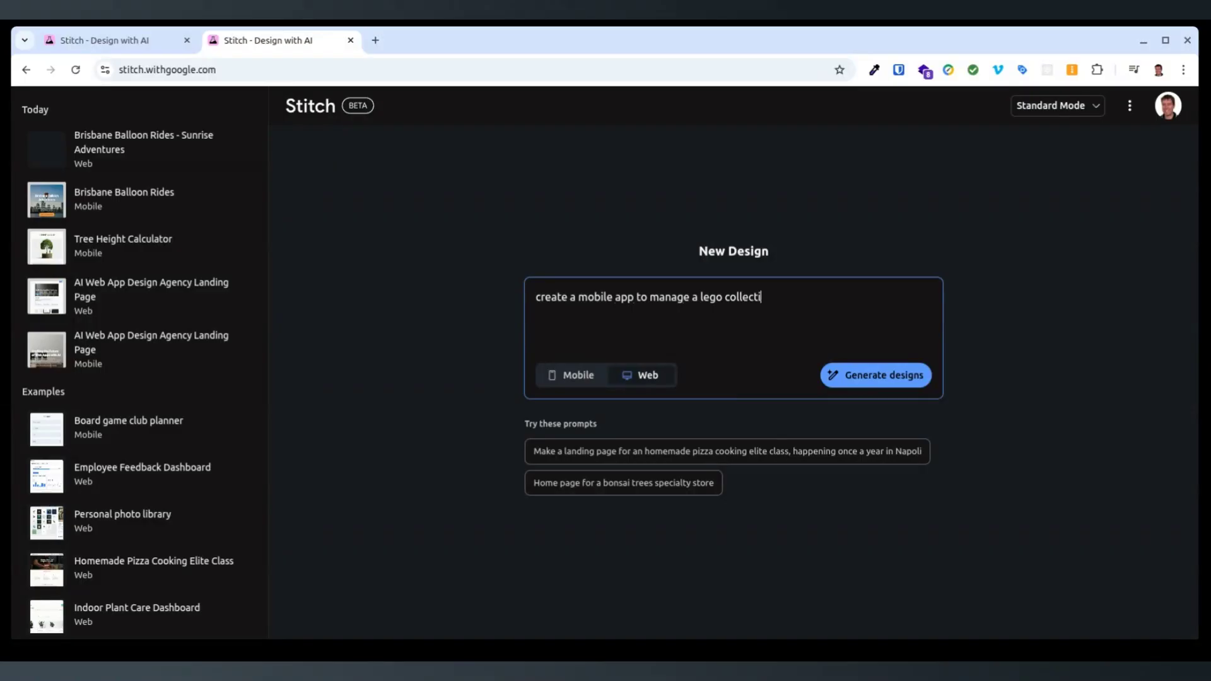
left_click(875, 375)
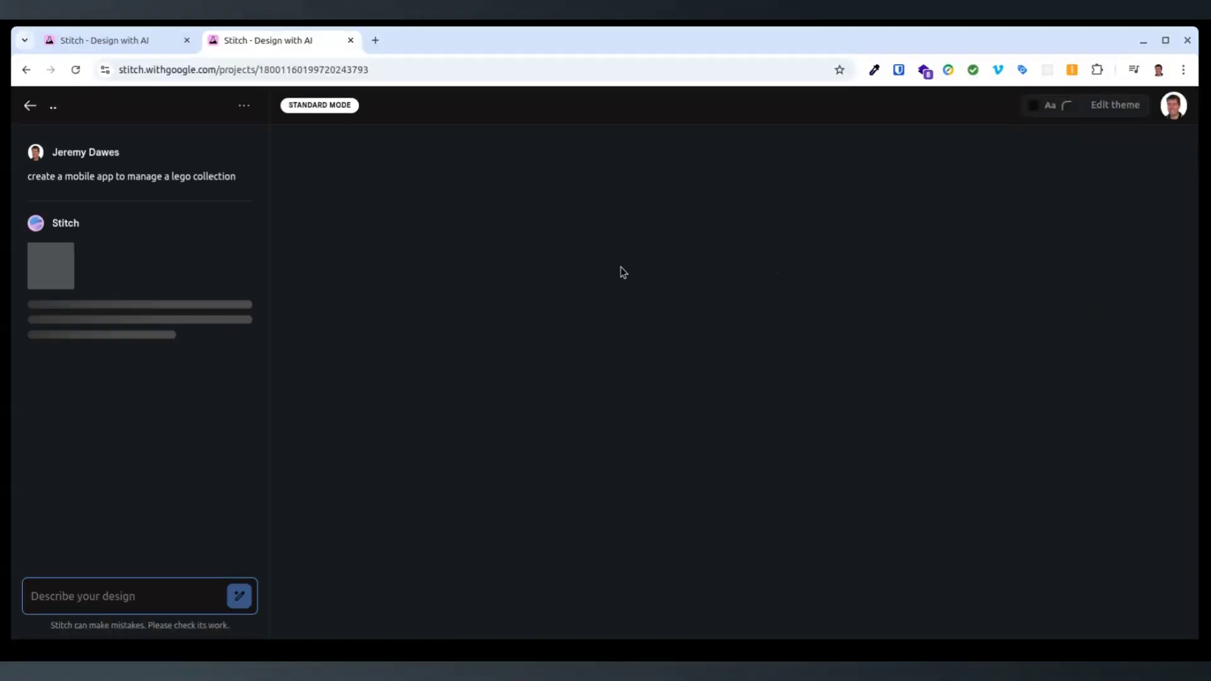
- Check the balloon web page, then approve the proposed Lego screens by replying 'yes'
left_click(104, 41)
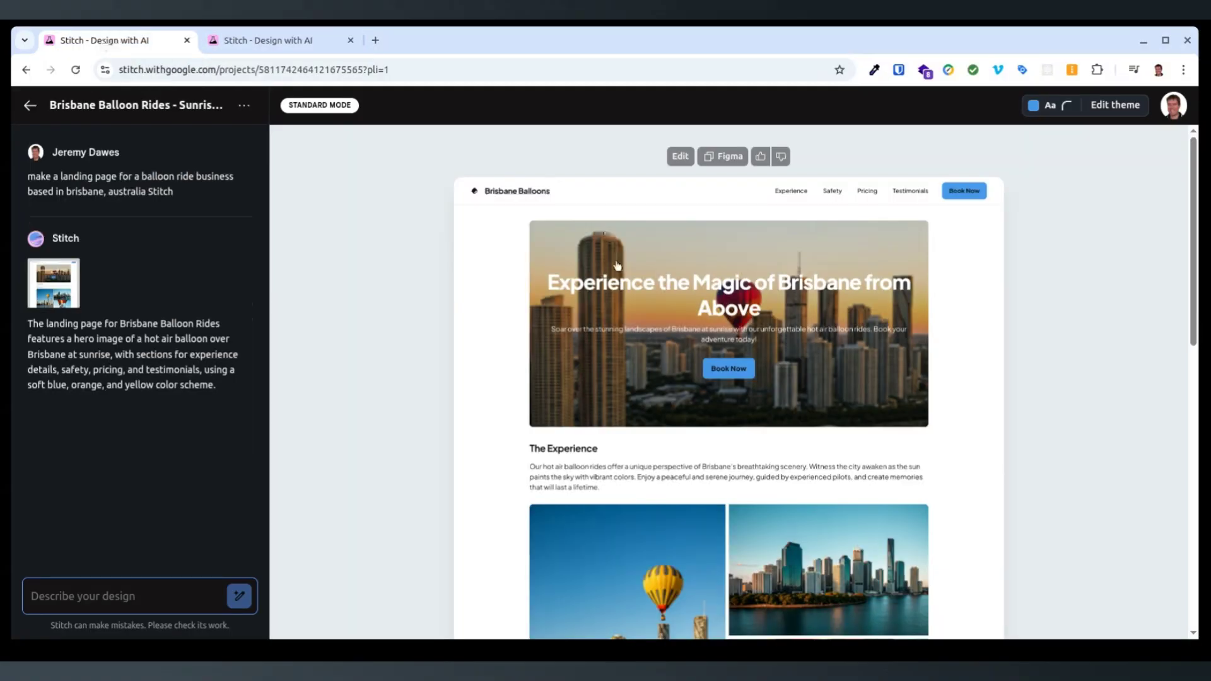
scroll("down", 3)
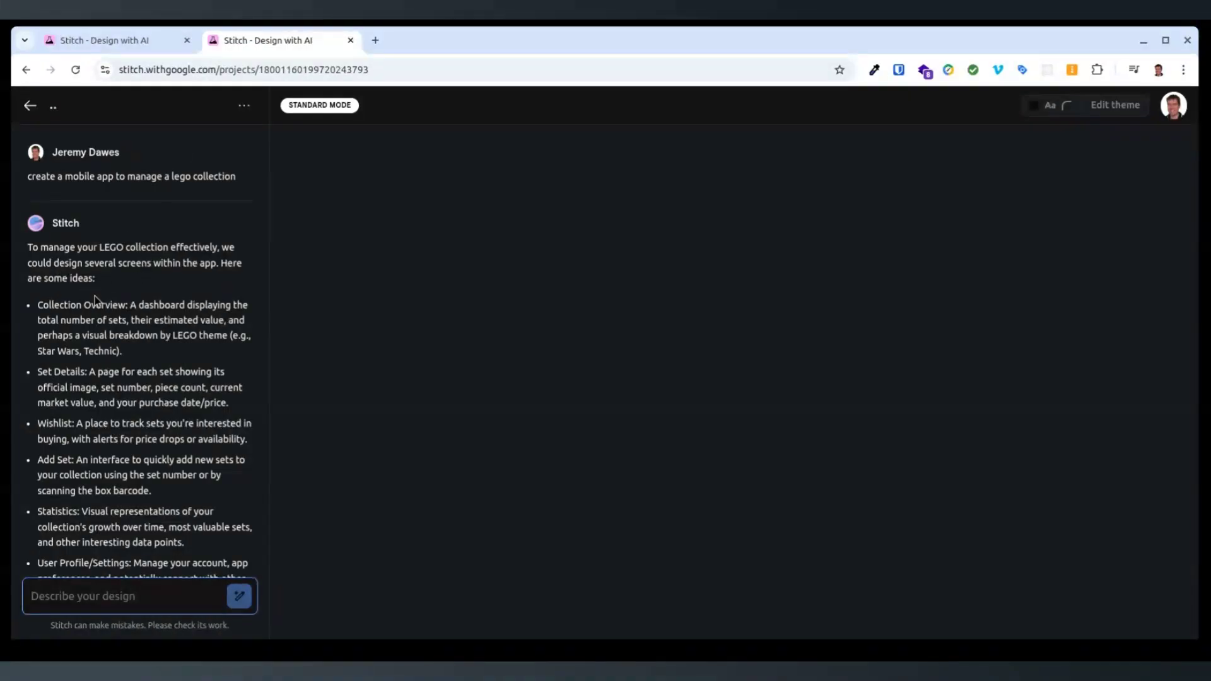
scroll("down", 3)
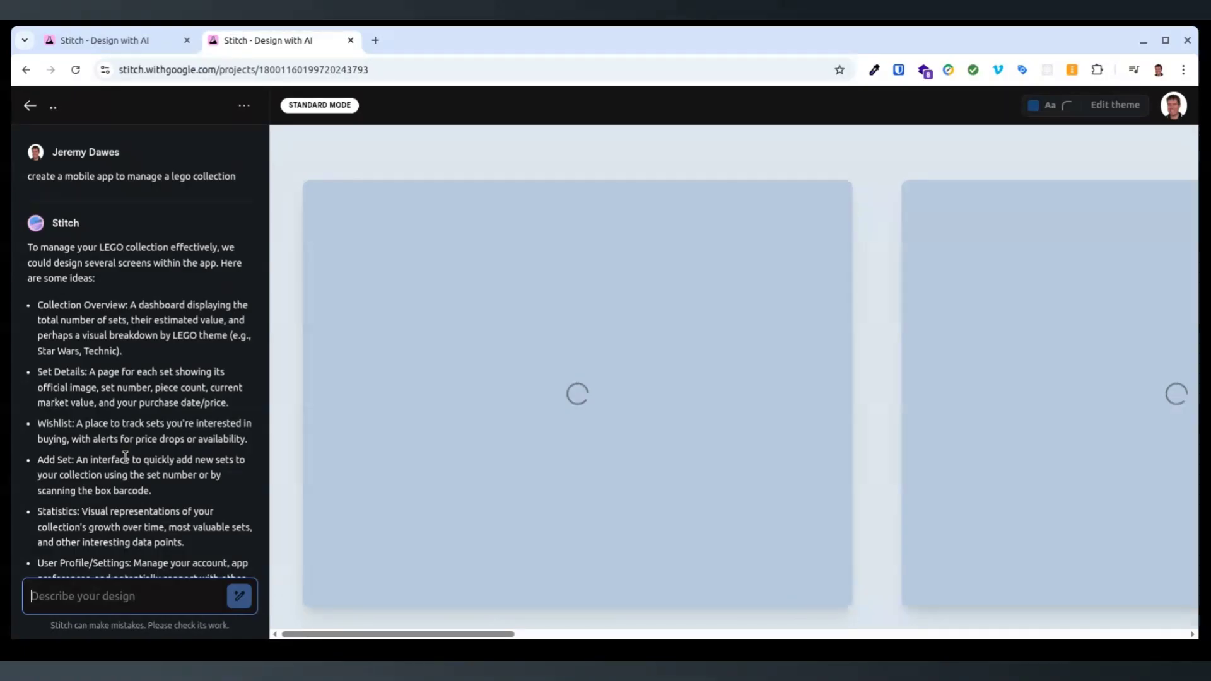
type("yes")
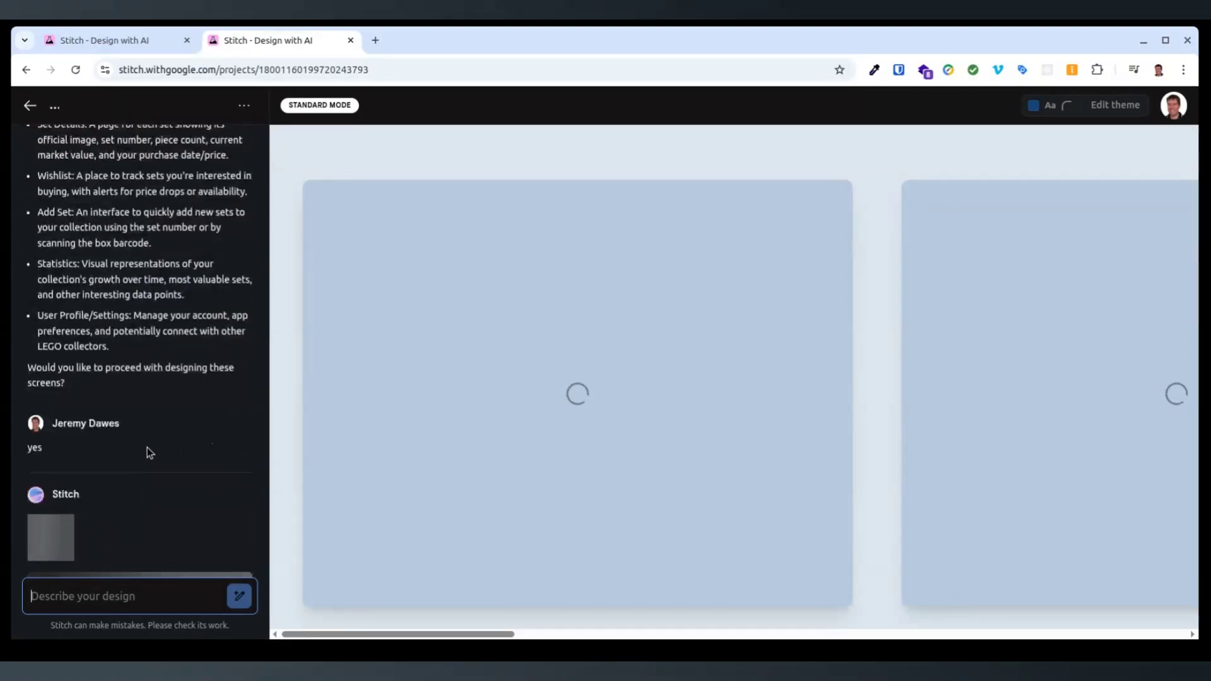
scroll("down", 3)
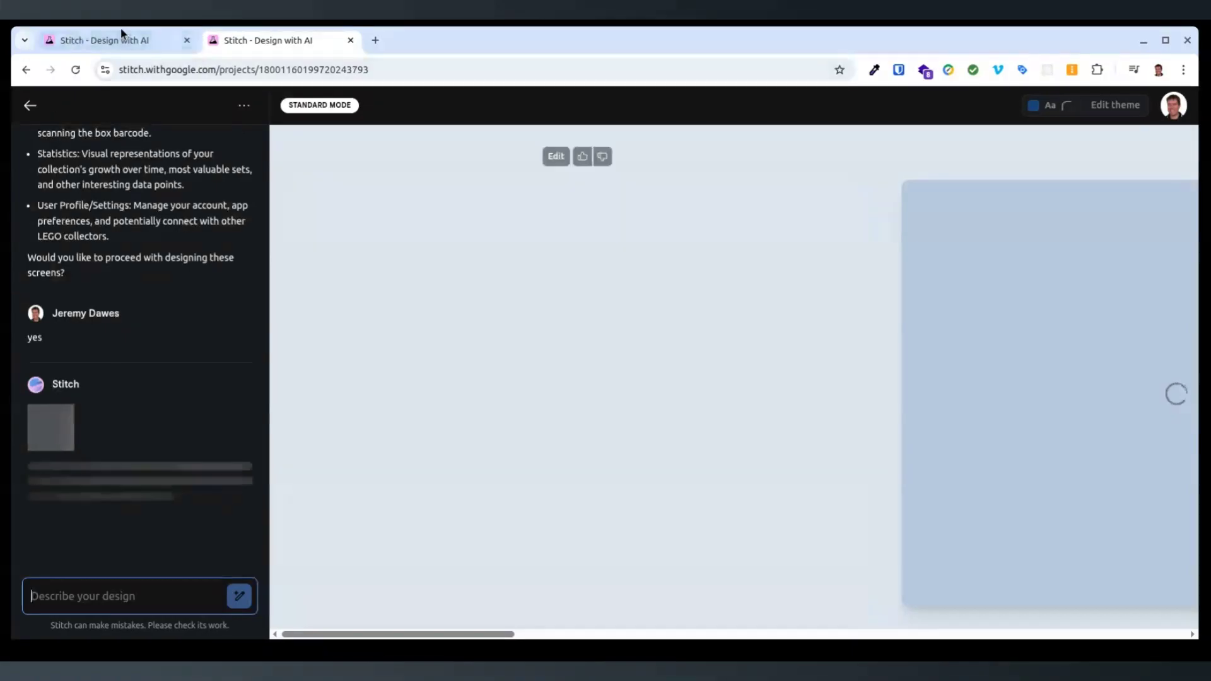
left_click(104, 40)
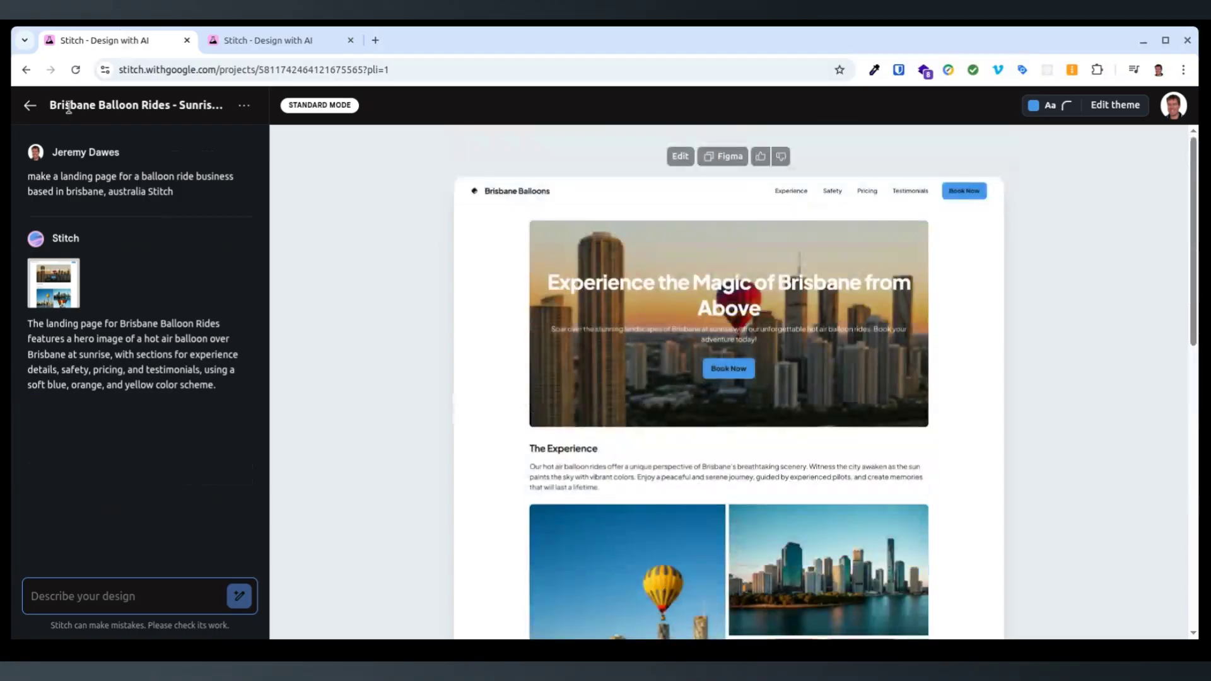
- From home, submit the prompt 'create a moble app for a taxi boat business base'
left_click(30, 106)
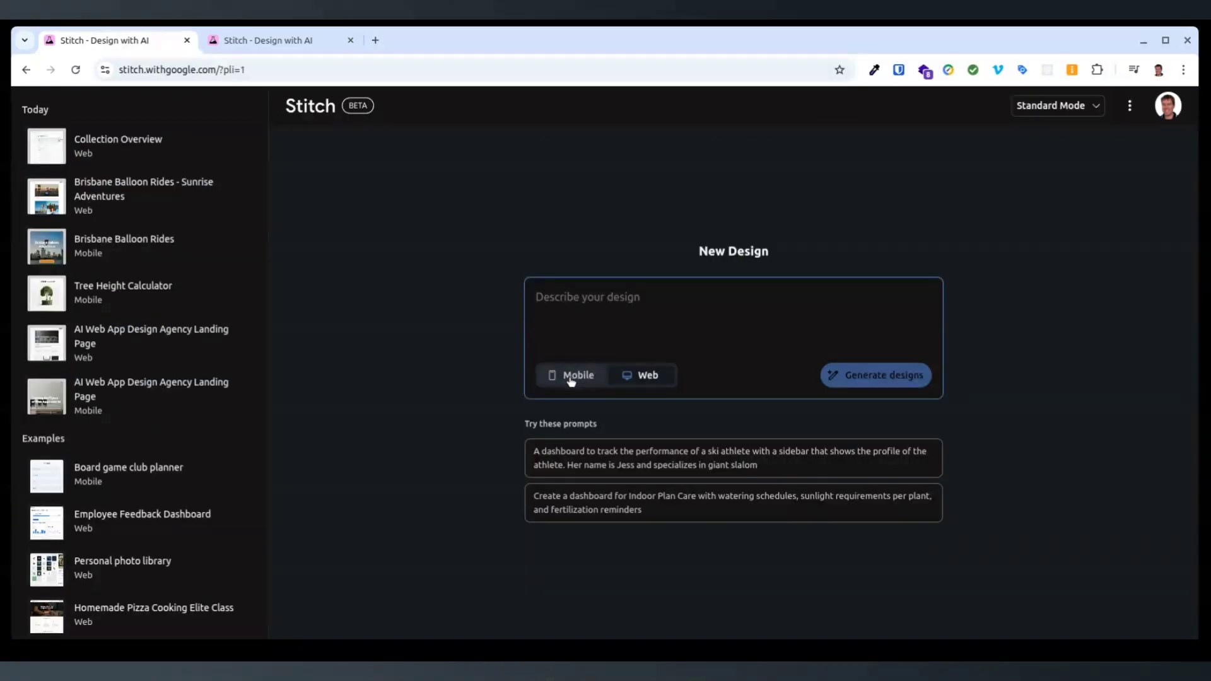
type("create")
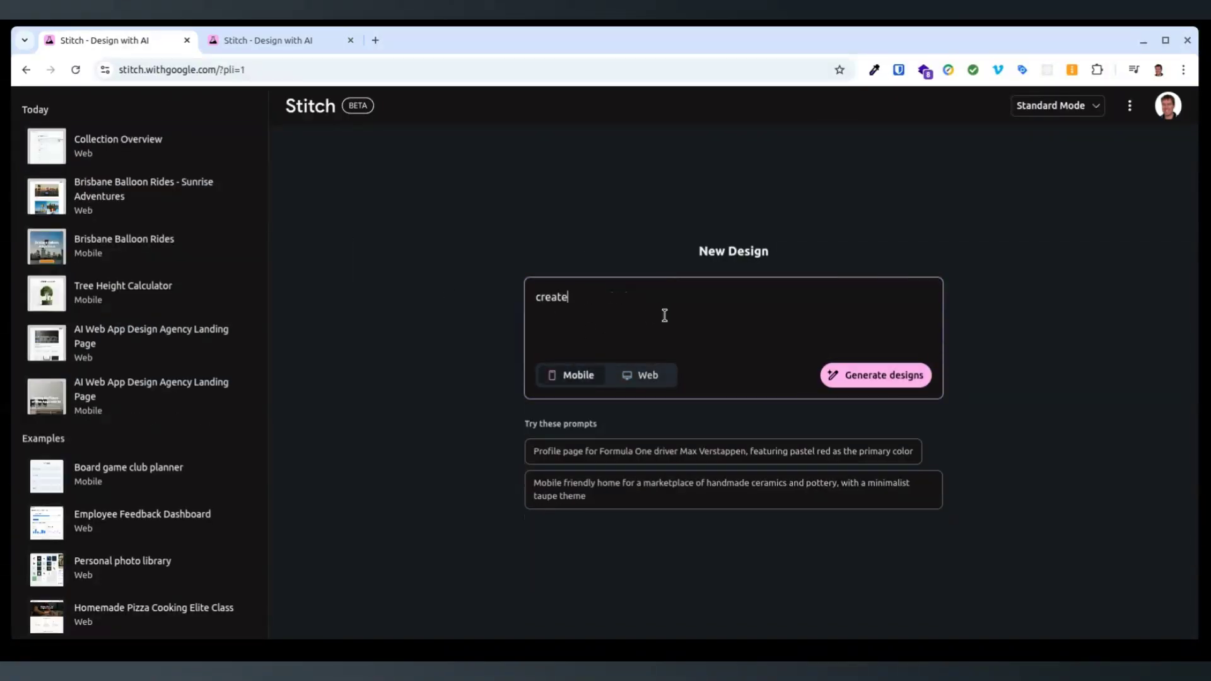
type("a moble app")
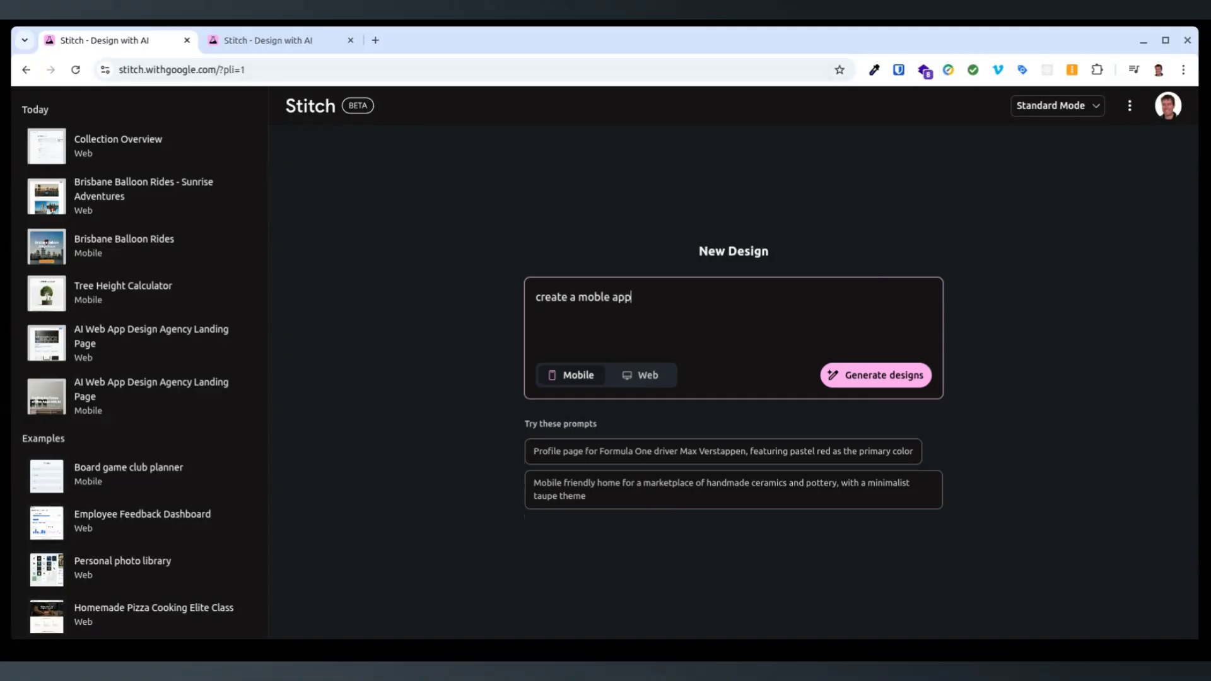
type("for a taxi")
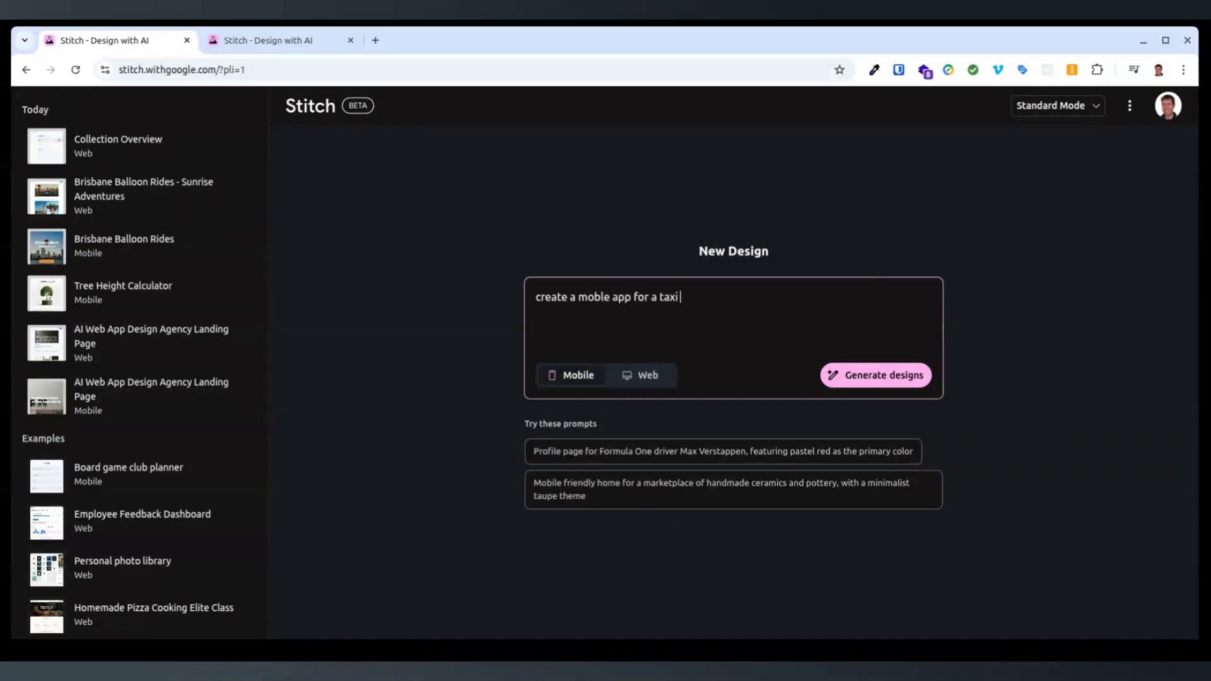
type("boat")
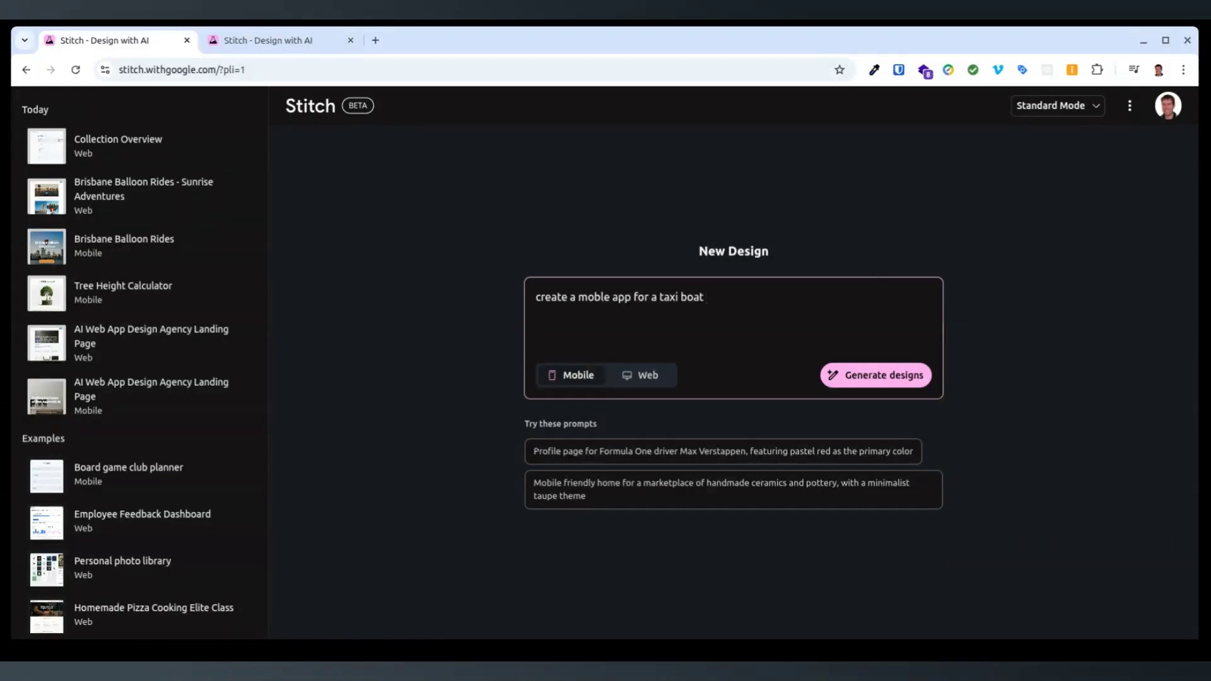
type("business based on sydney harbour")
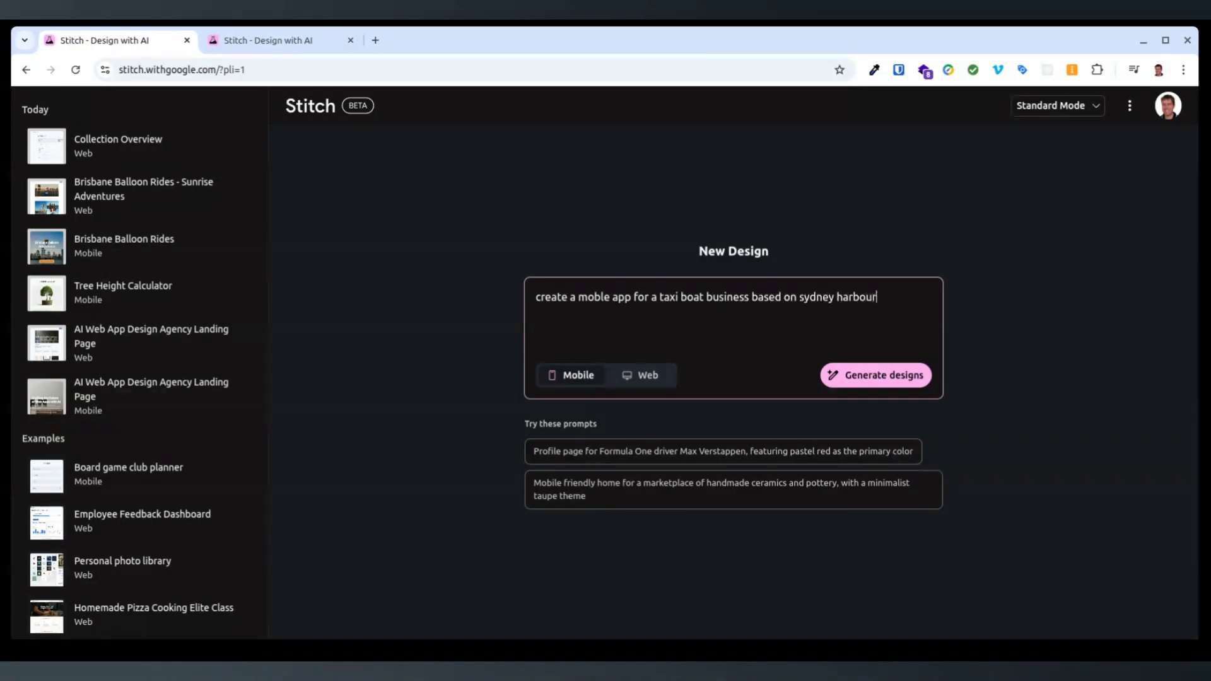
left_click(875, 374)
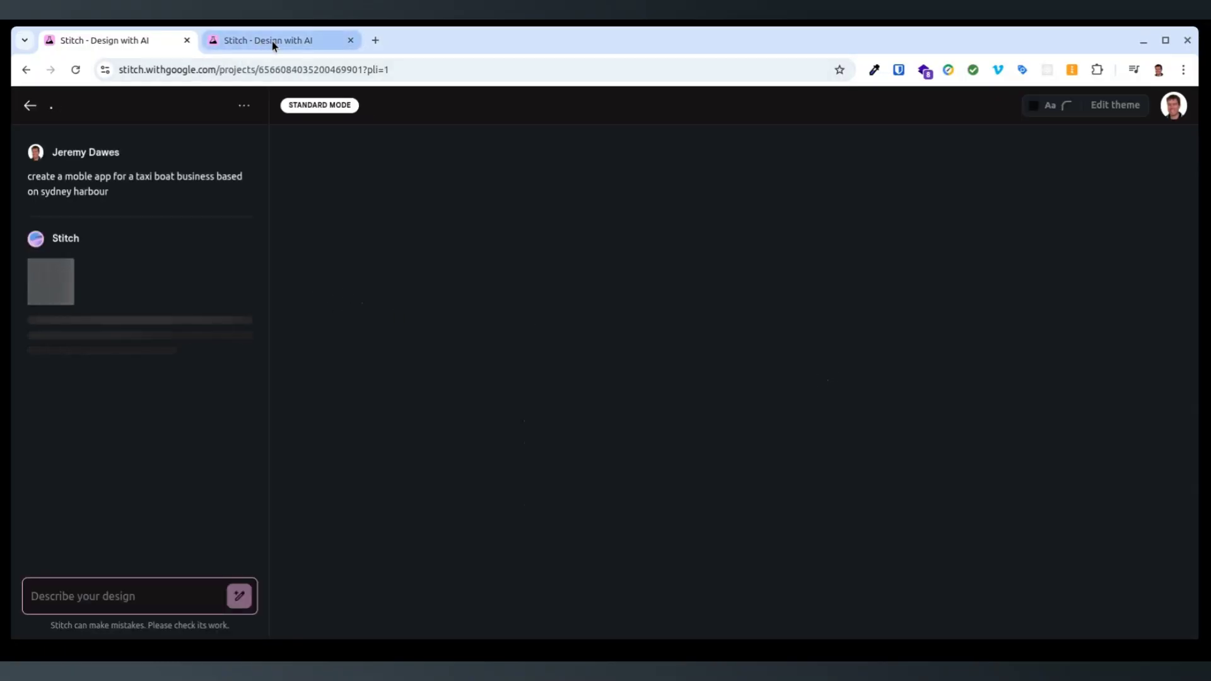
mouse_move(271, 40)
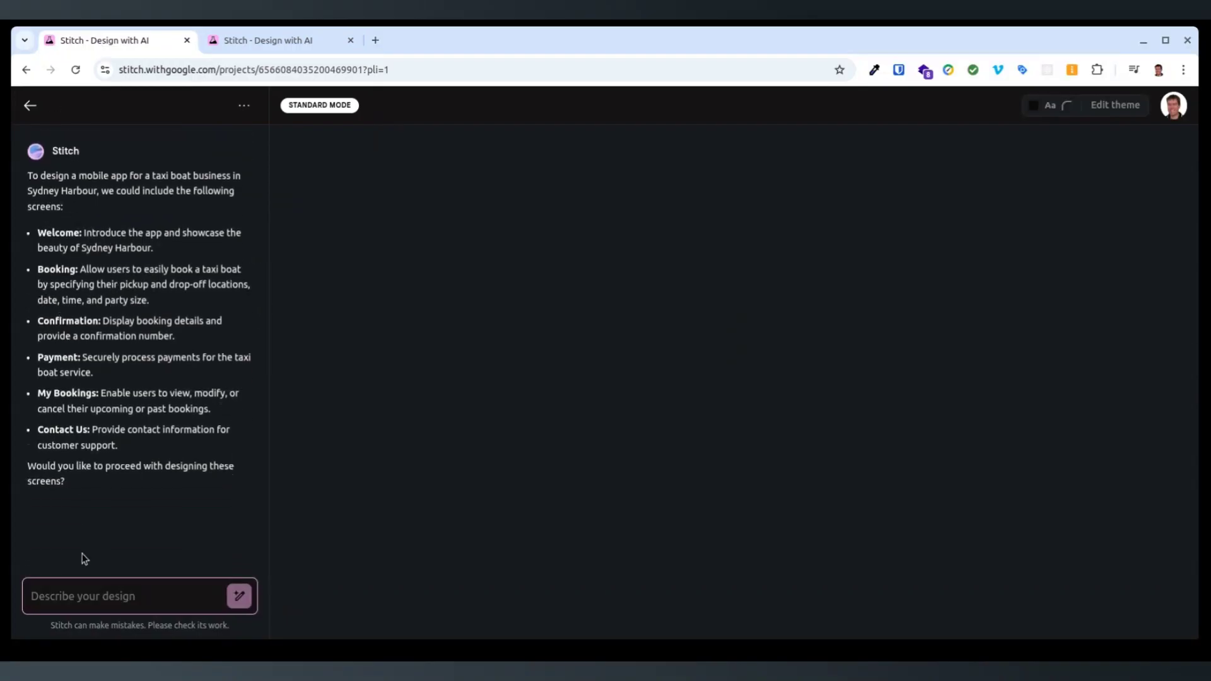
left_click(138, 596)
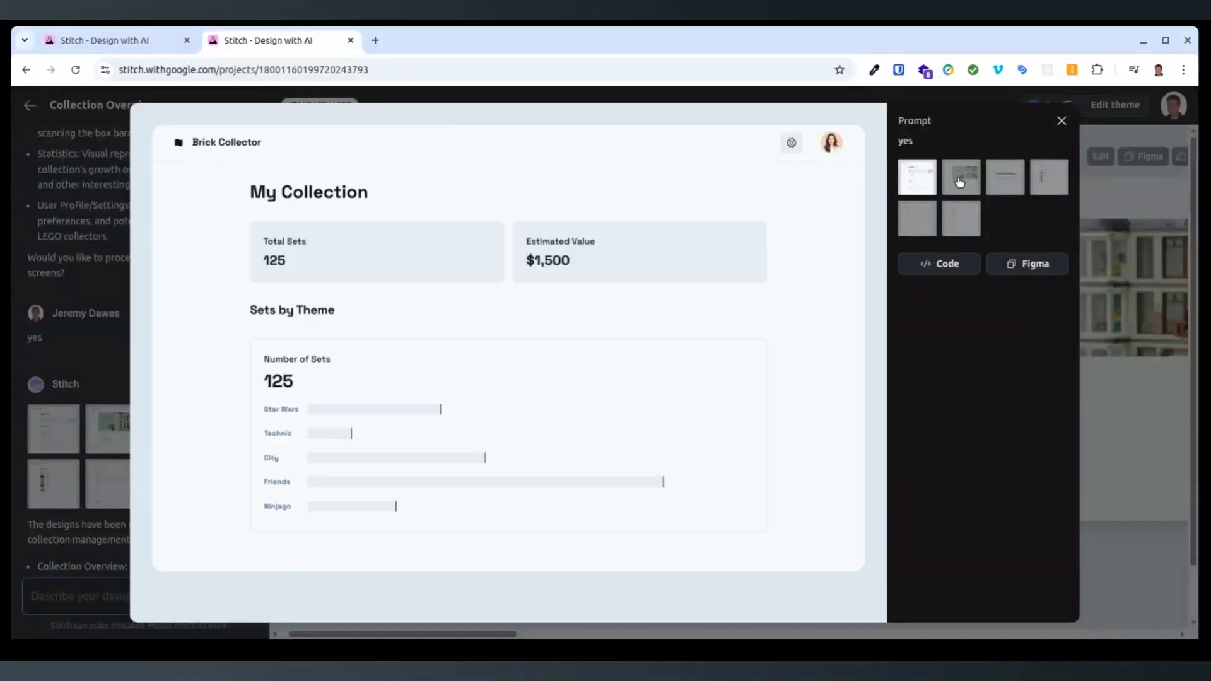
- Preview set details, Wishlist, Collection Insights, Settings and My Collection screens, then close the preview
left_click(961, 177)
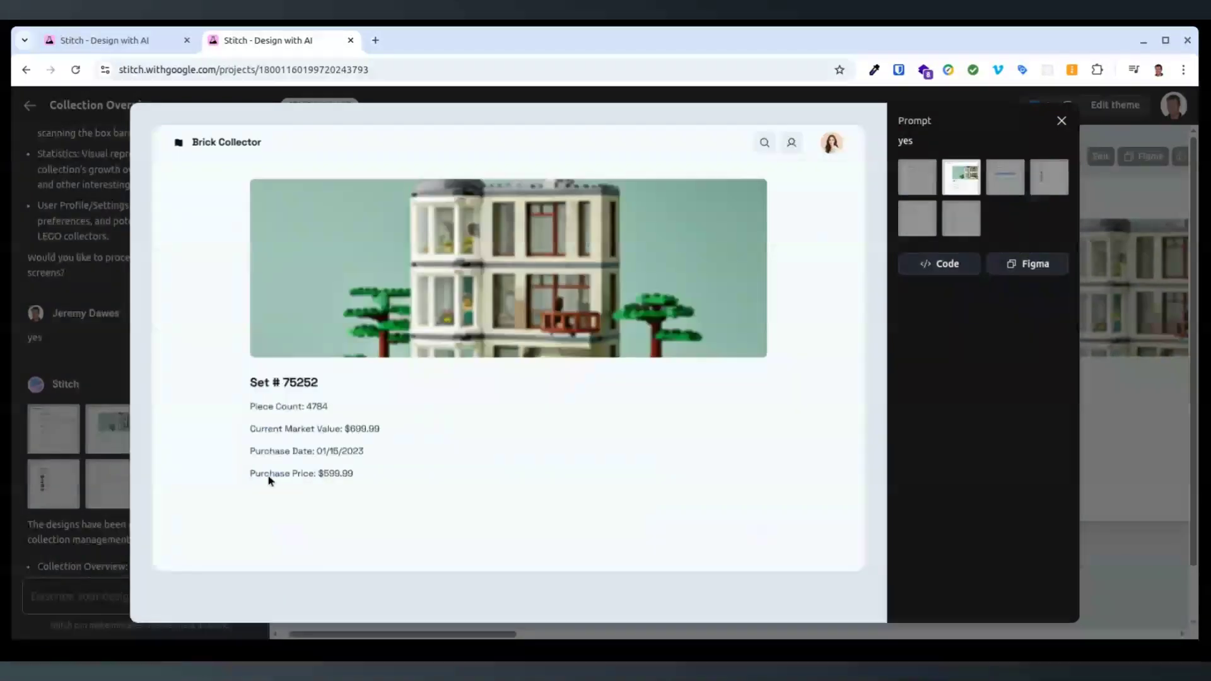
mouse_move(378, 434)
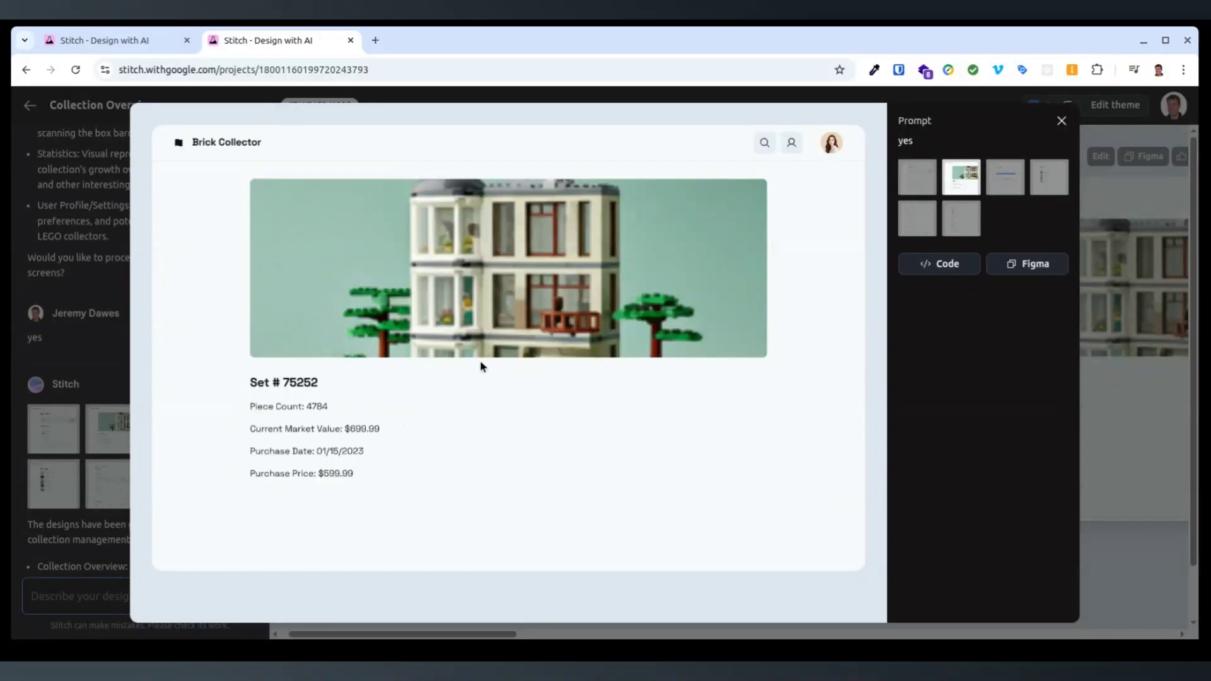
mouse_move(891, 162)
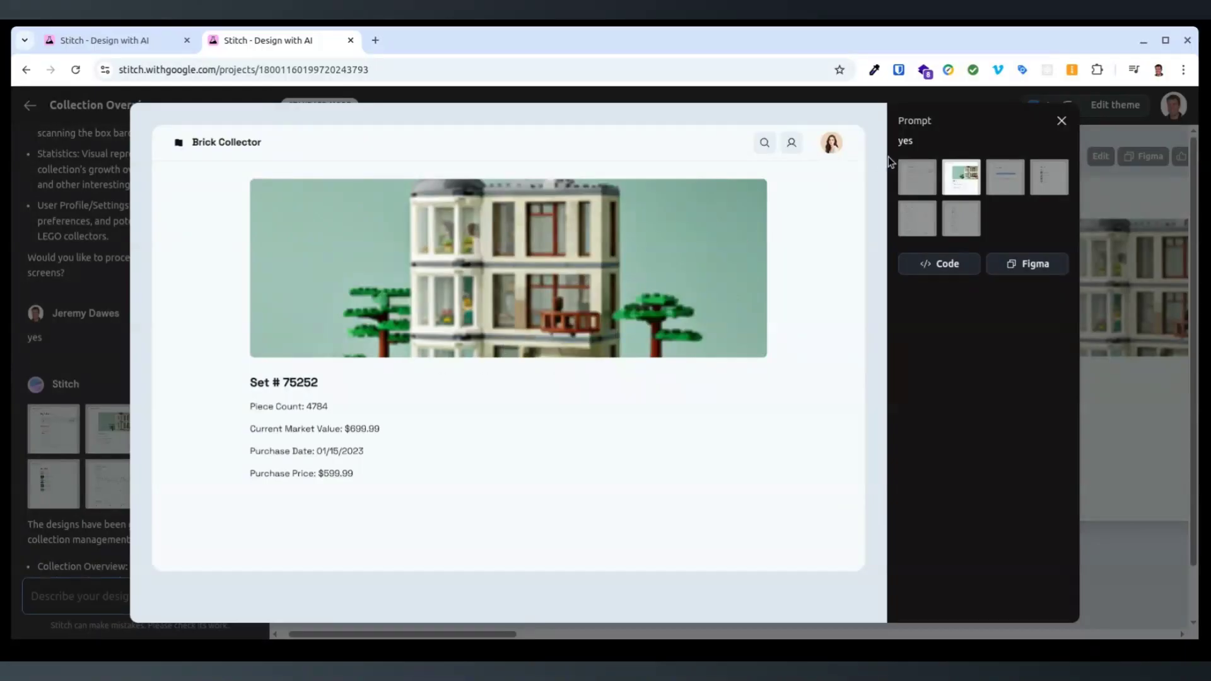
left_click(1005, 176)
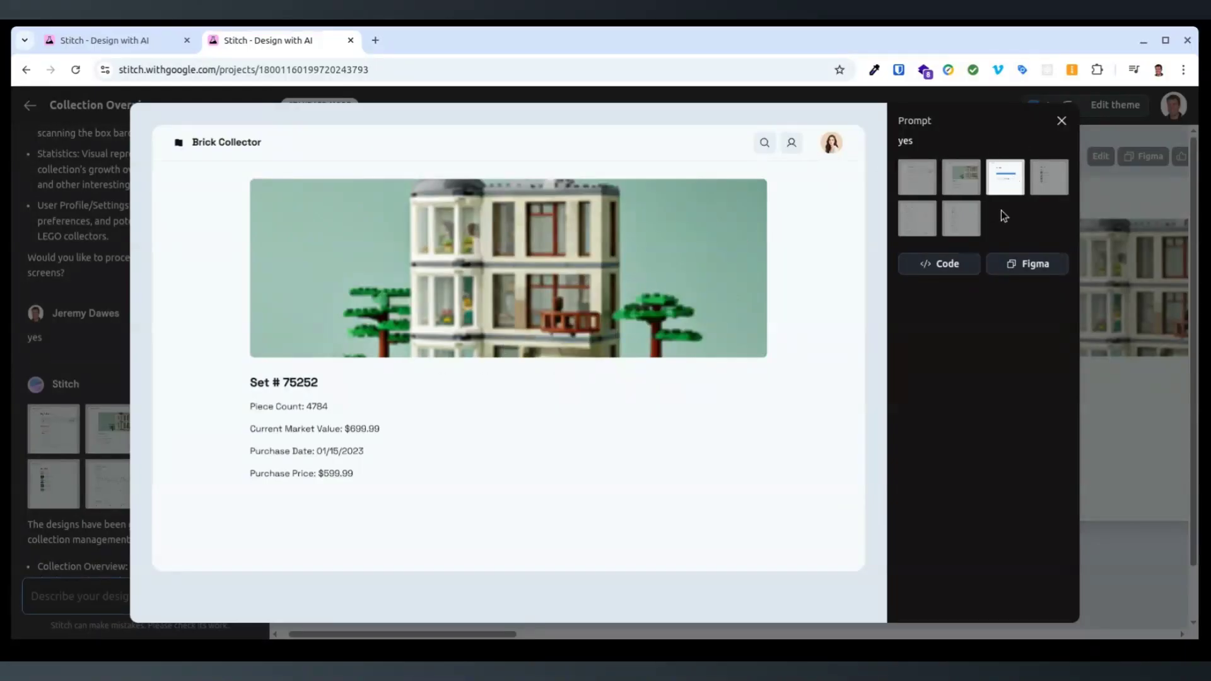
left_click(1049, 176)
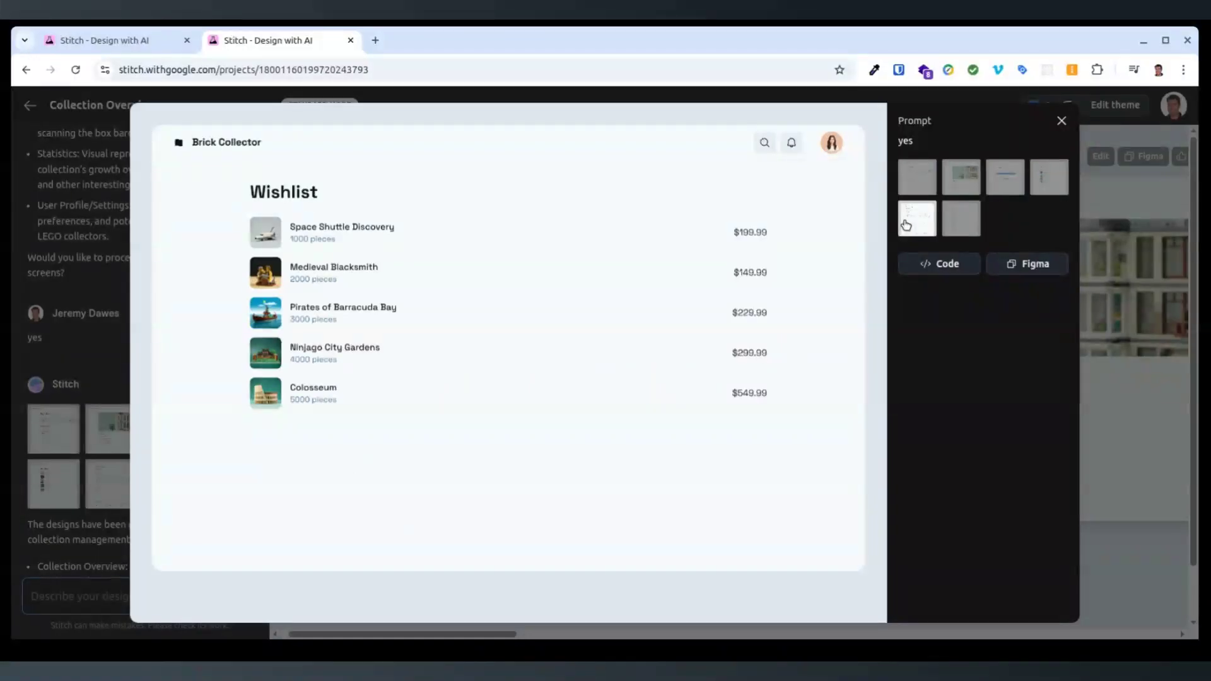
left_click(961, 219)
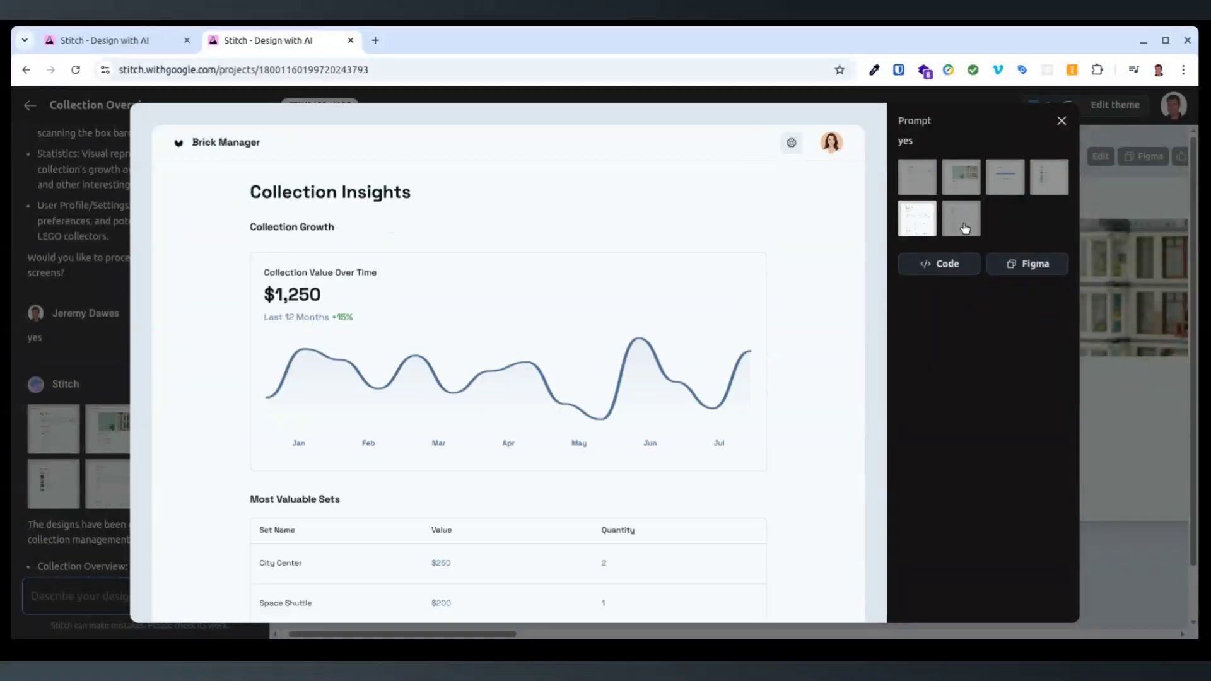
left_click(961, 218)
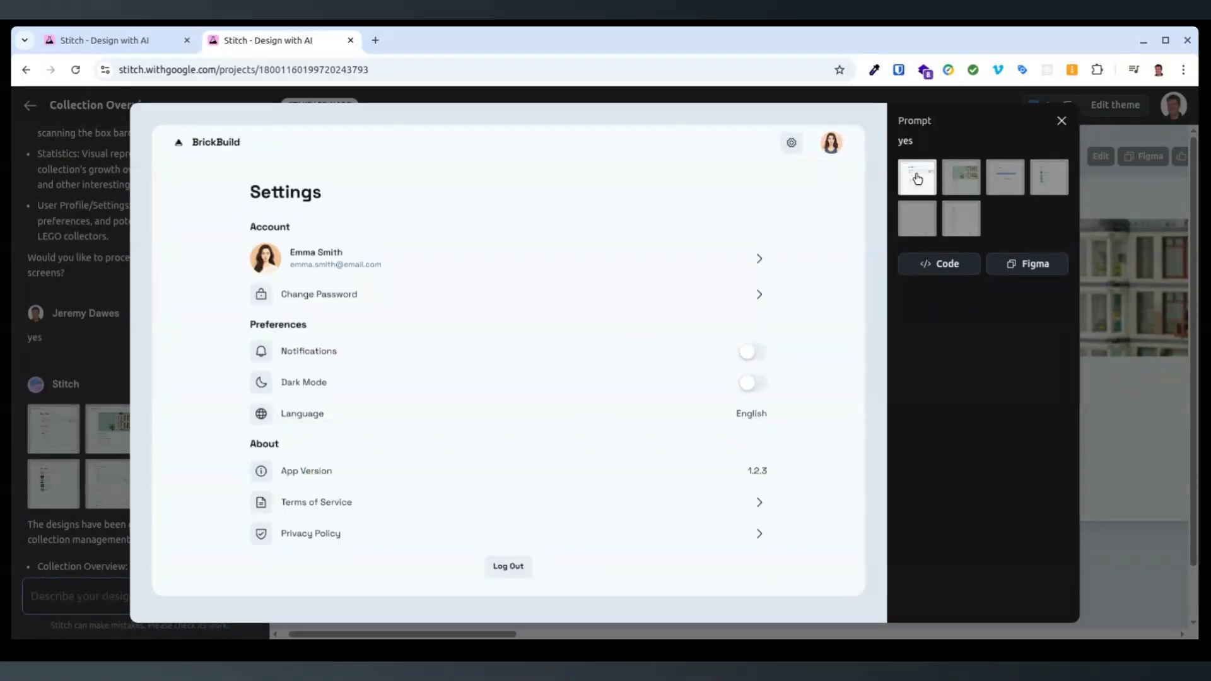
left_click(961, 177)
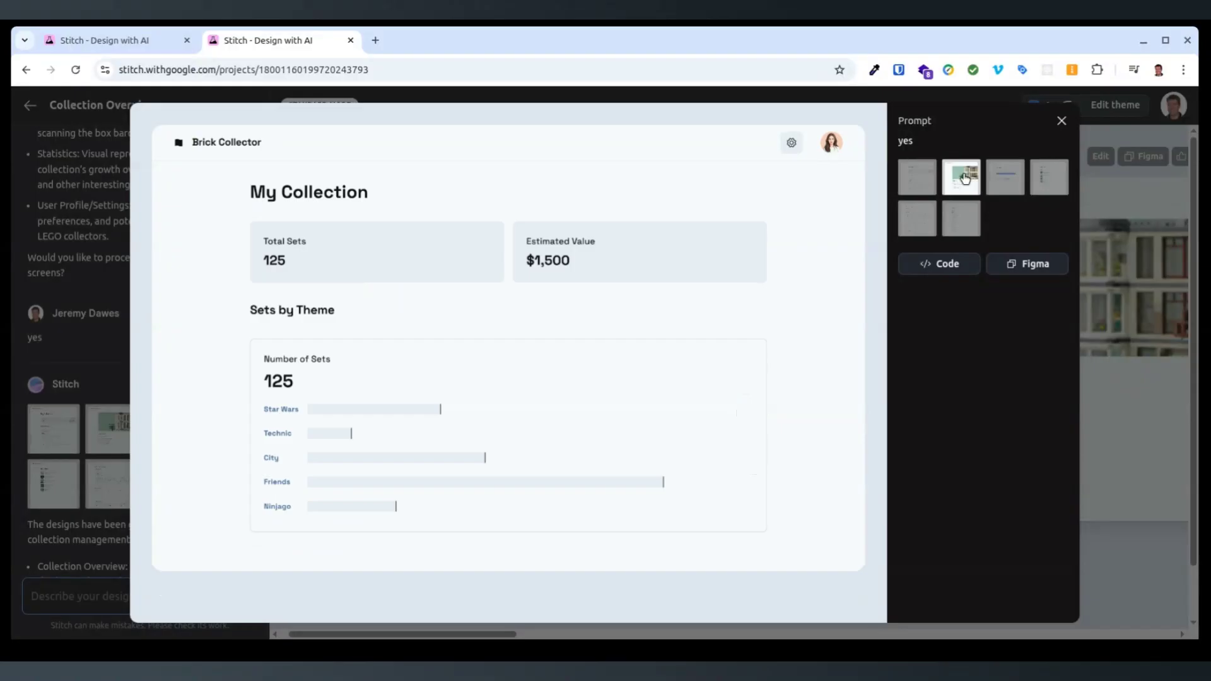
left_click(1061, 120)
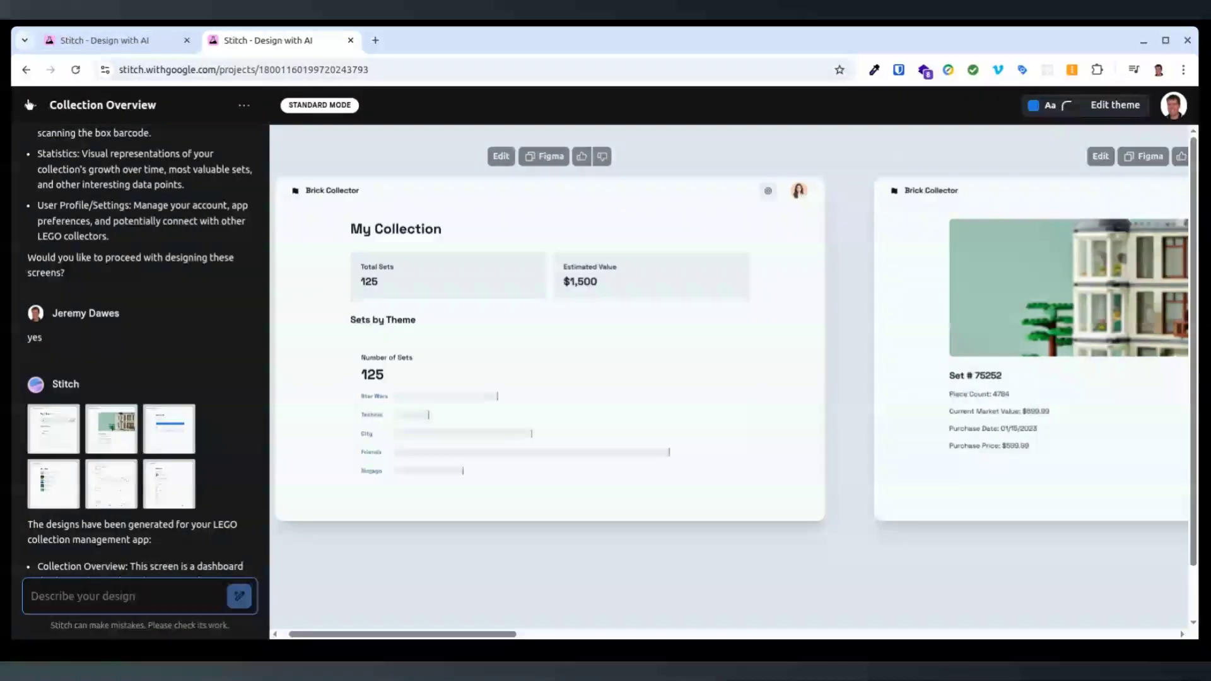
- Leave the Lego project and scroll through the taxi boat app's generated screens
left_click(117, 40)
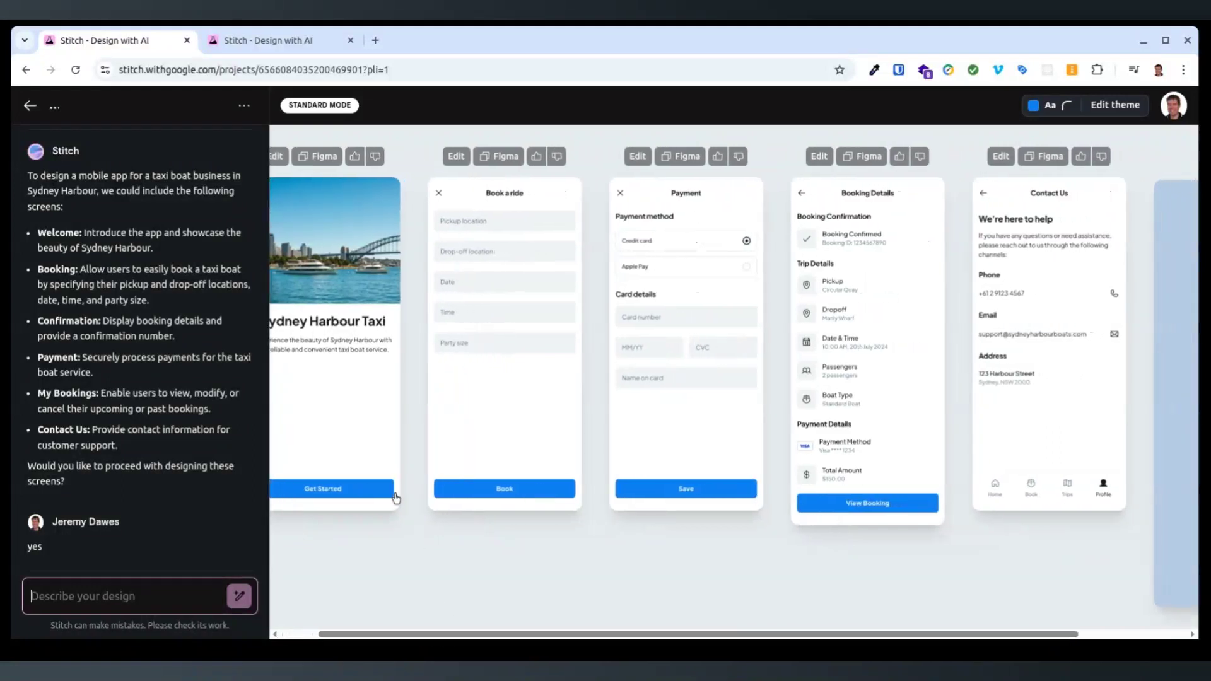
mouse_move(490, 331)
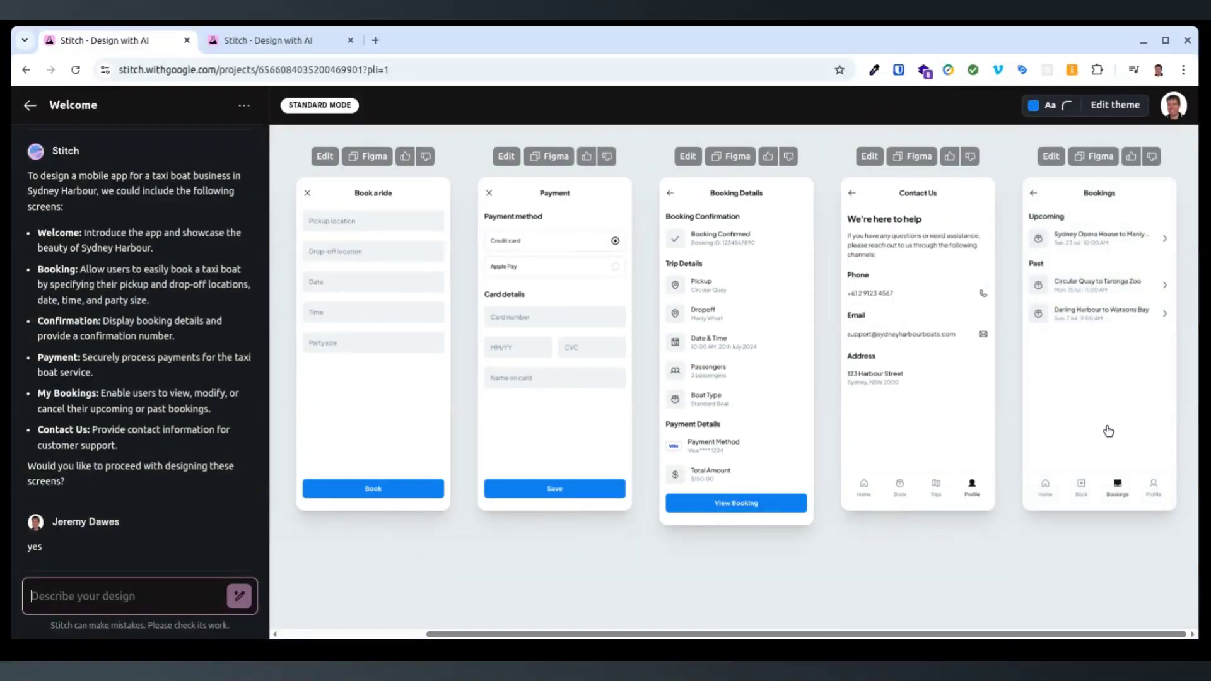
scroll("right", 3)
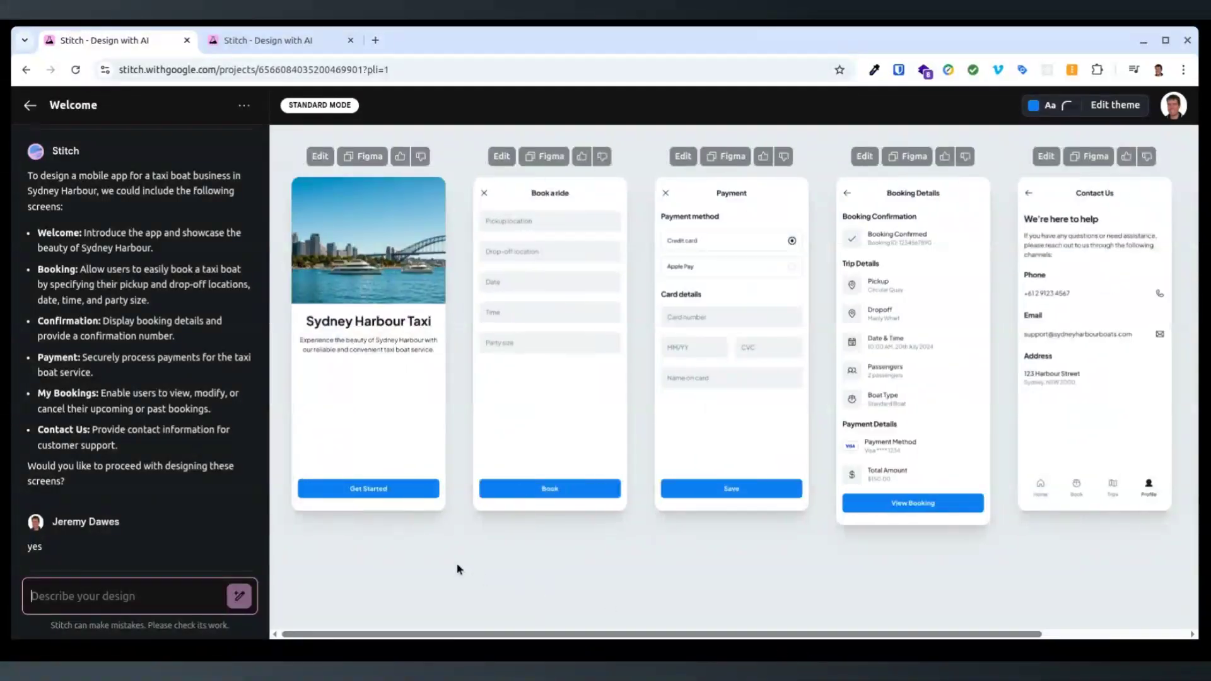
mouse_move(749, 301)
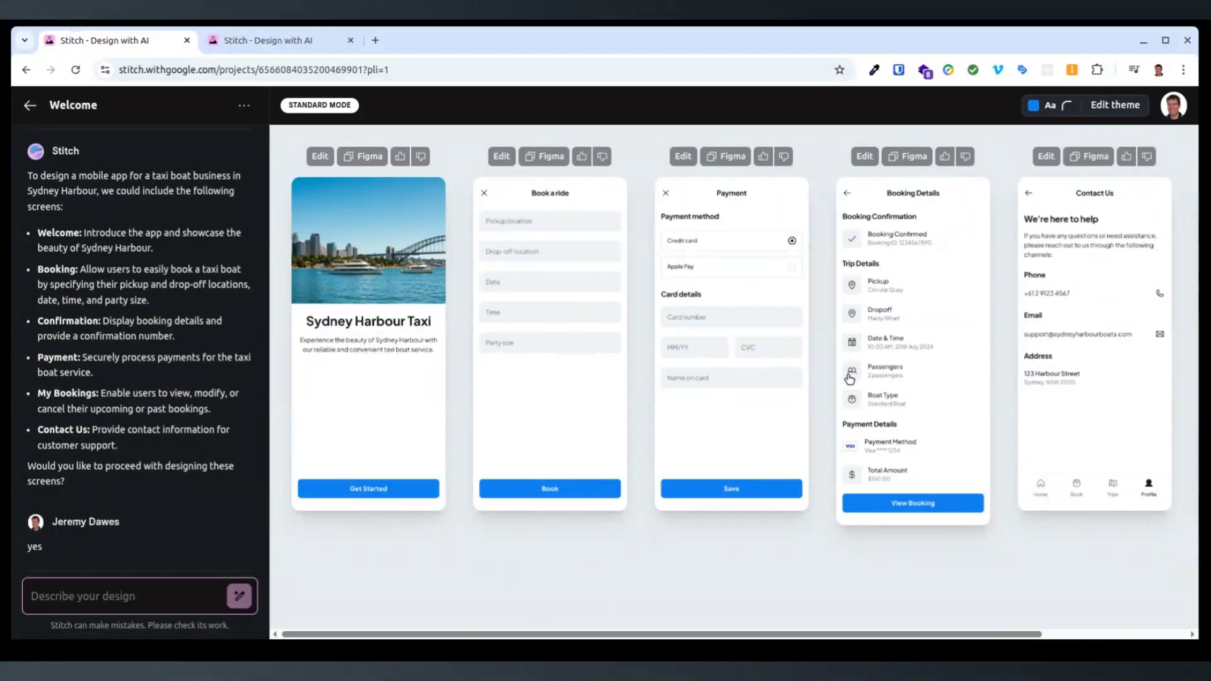
mouse_move(788, 474)
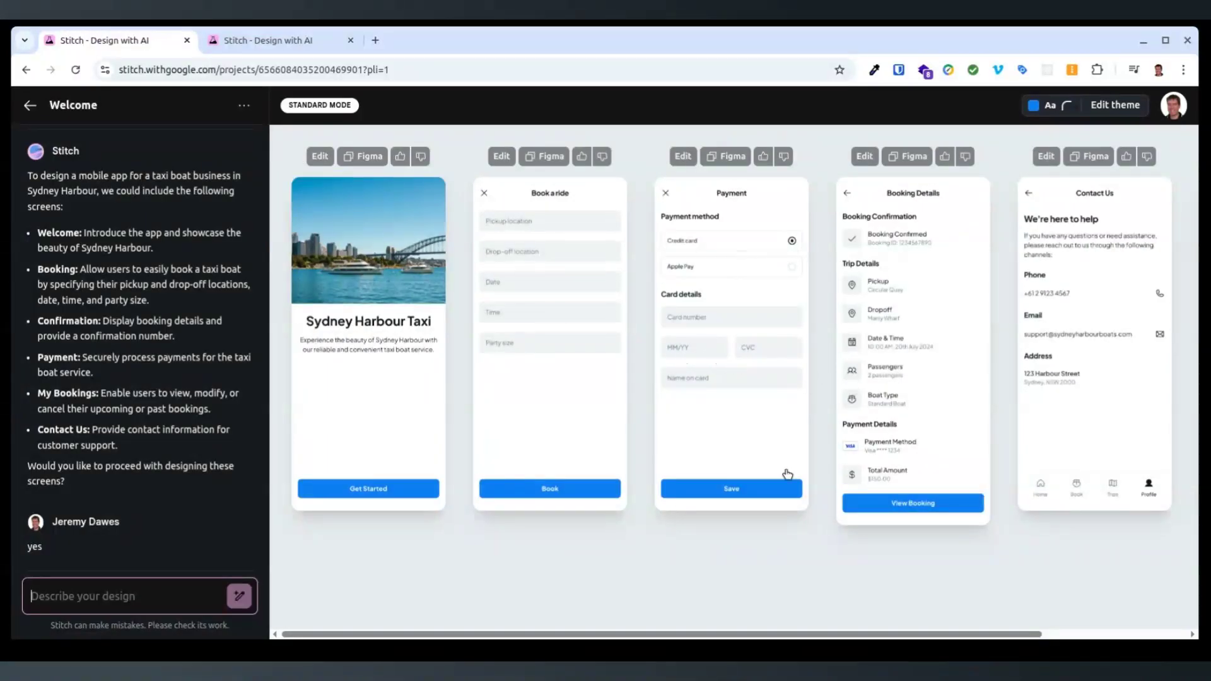
scroll("right", 3)
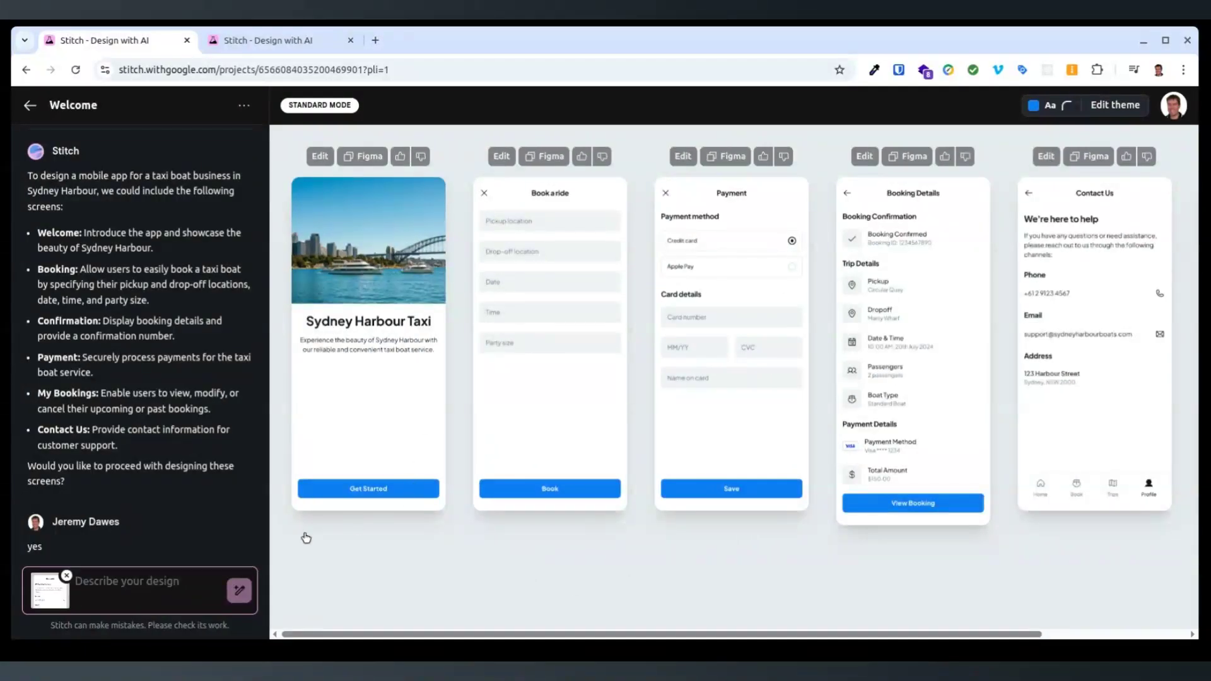
- Send 'add a multiple location selection like accordion' with the attached screenshot
left_click(124, 581)
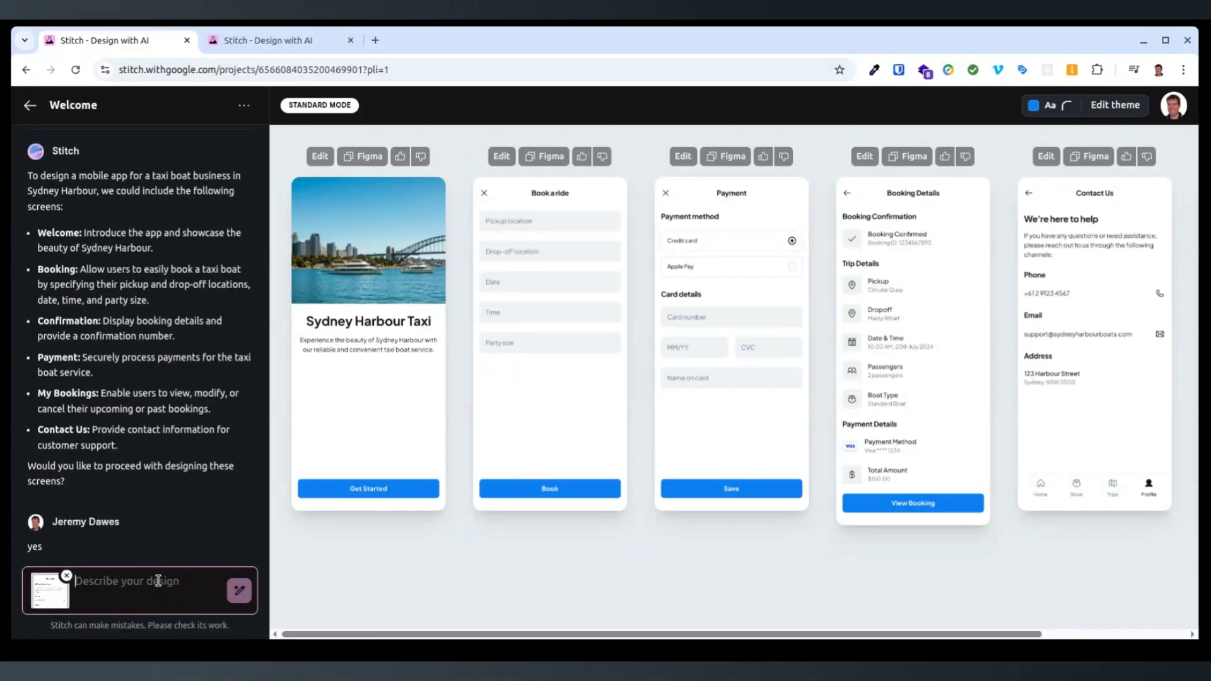
mouse_move(159, 581)
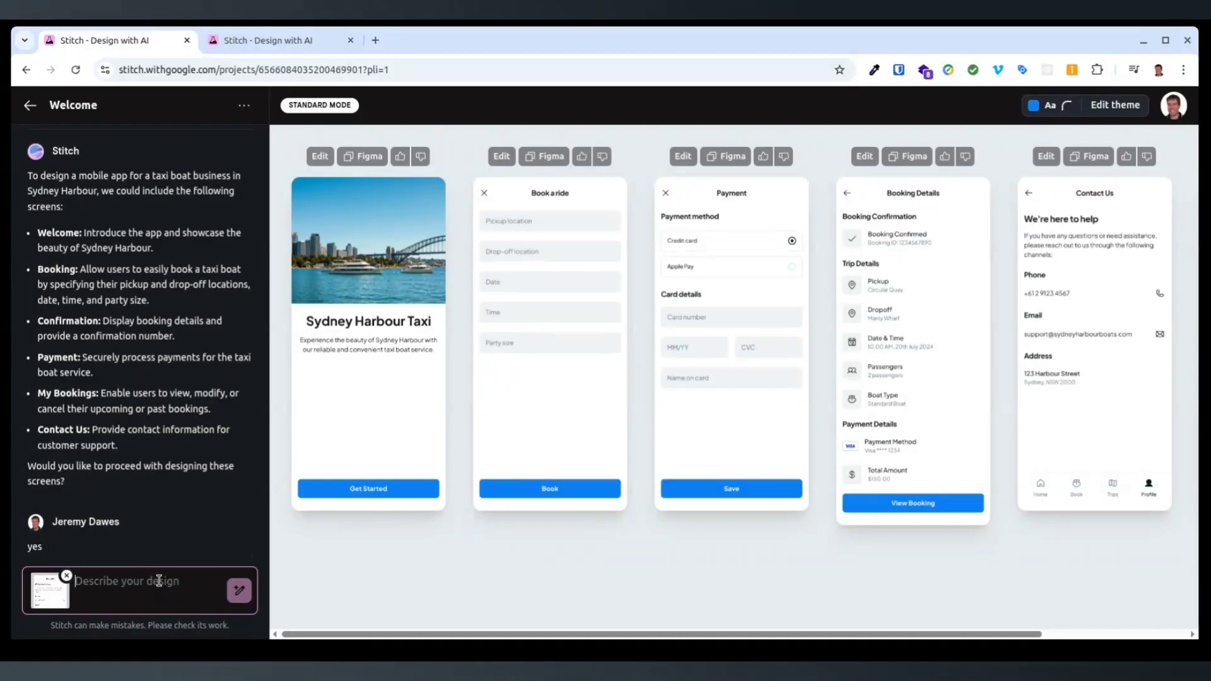
type("add a multiple location")
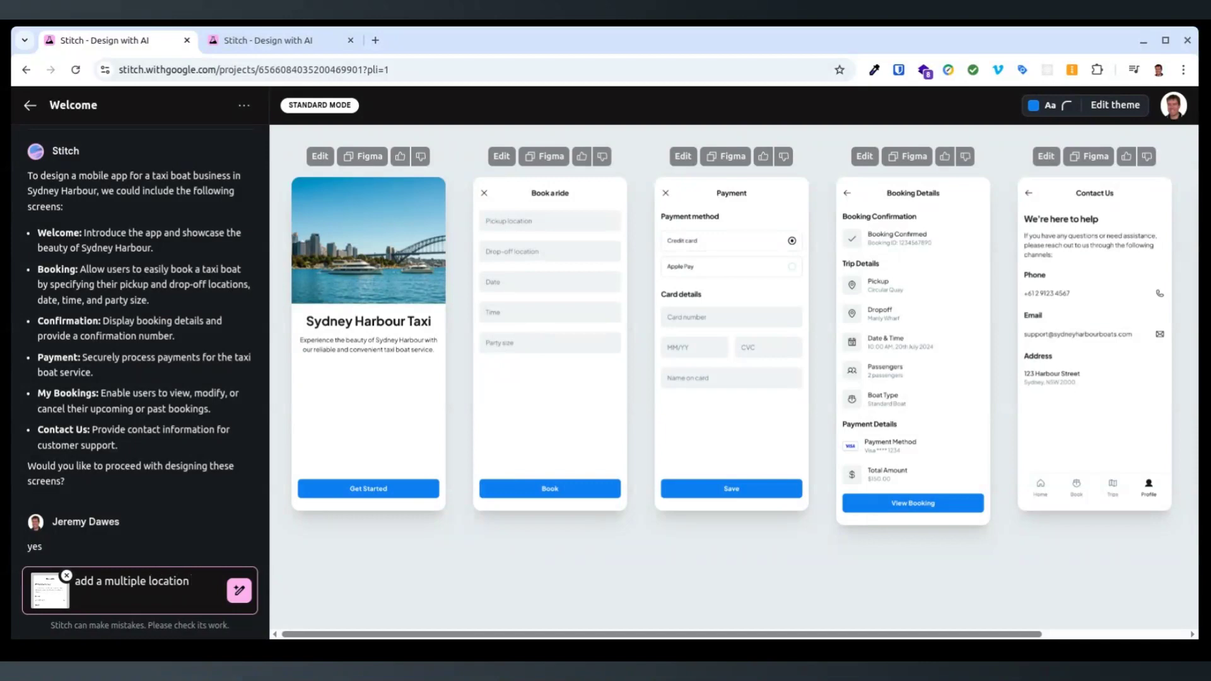
type("seel")
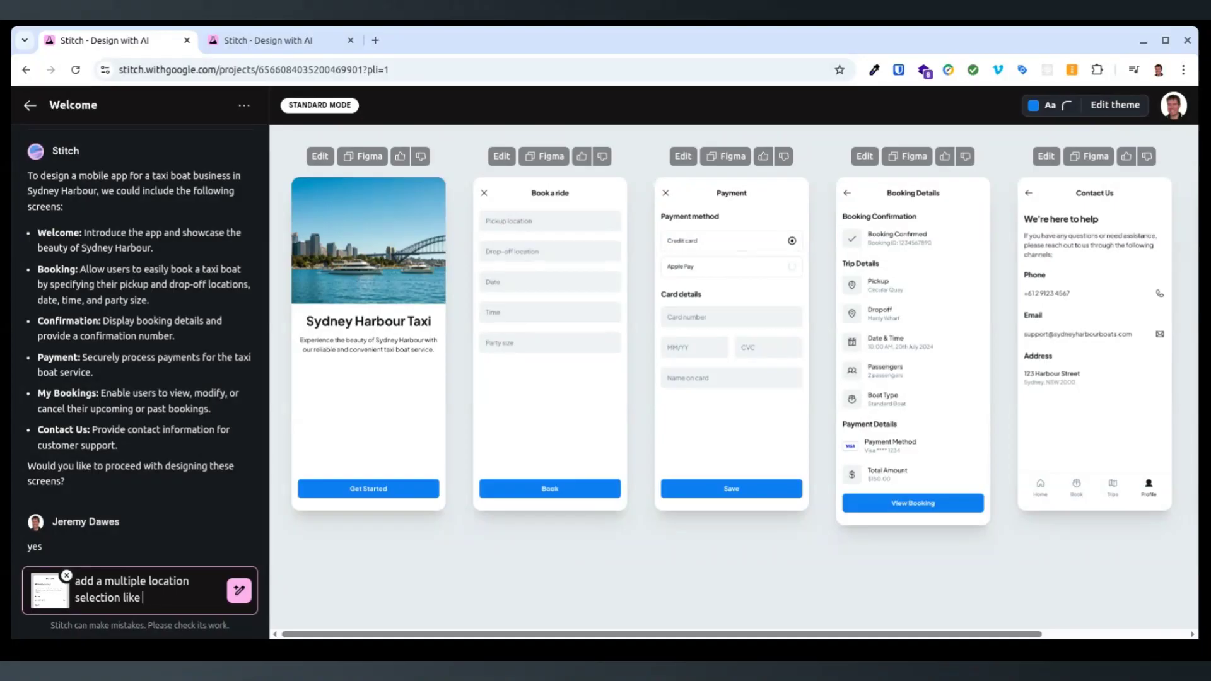
type("accord")
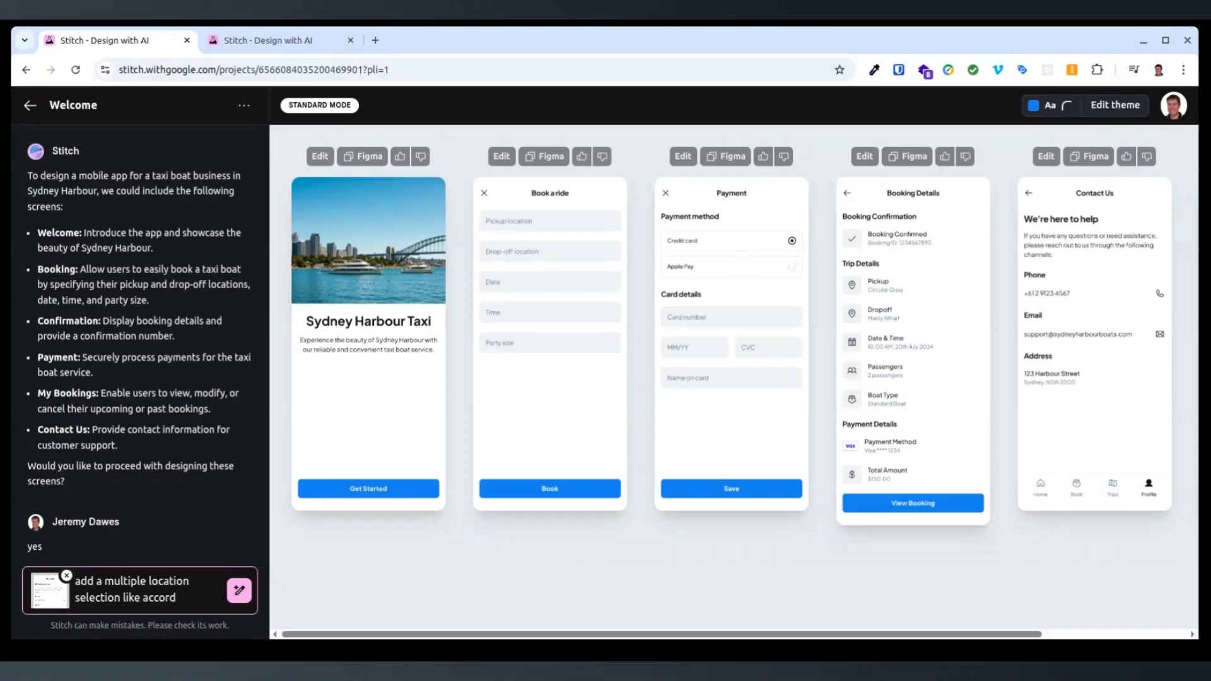
left_click(68, 576)
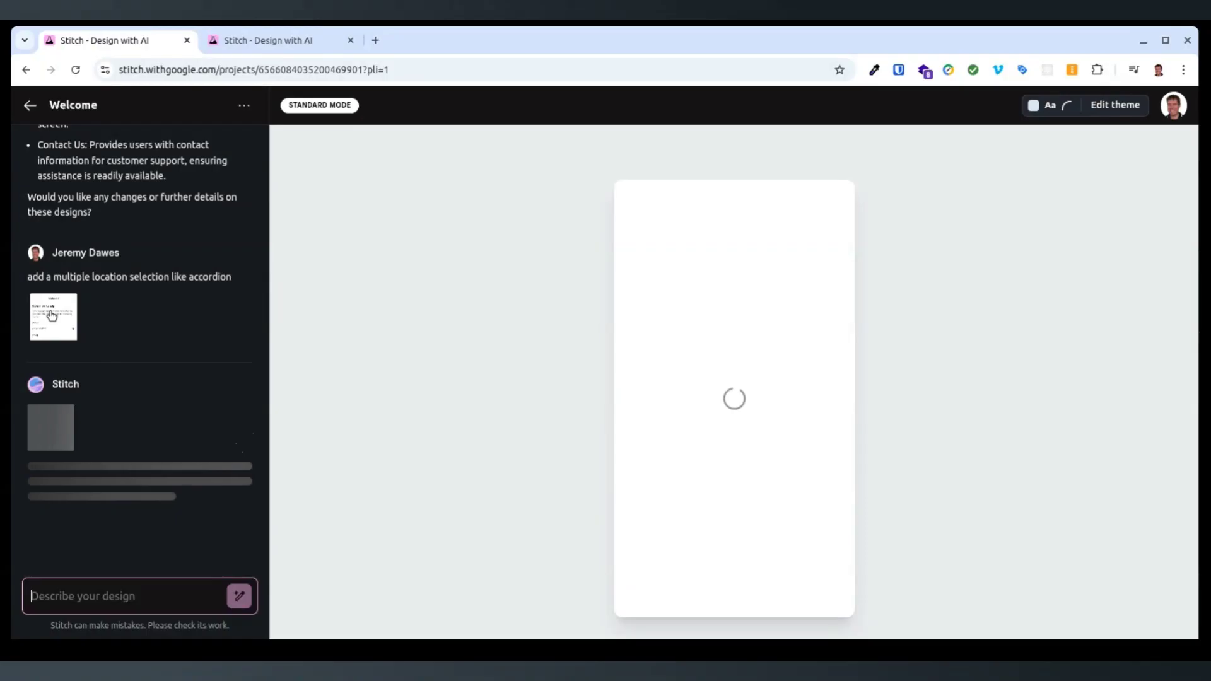
mouse_move(169, 376)
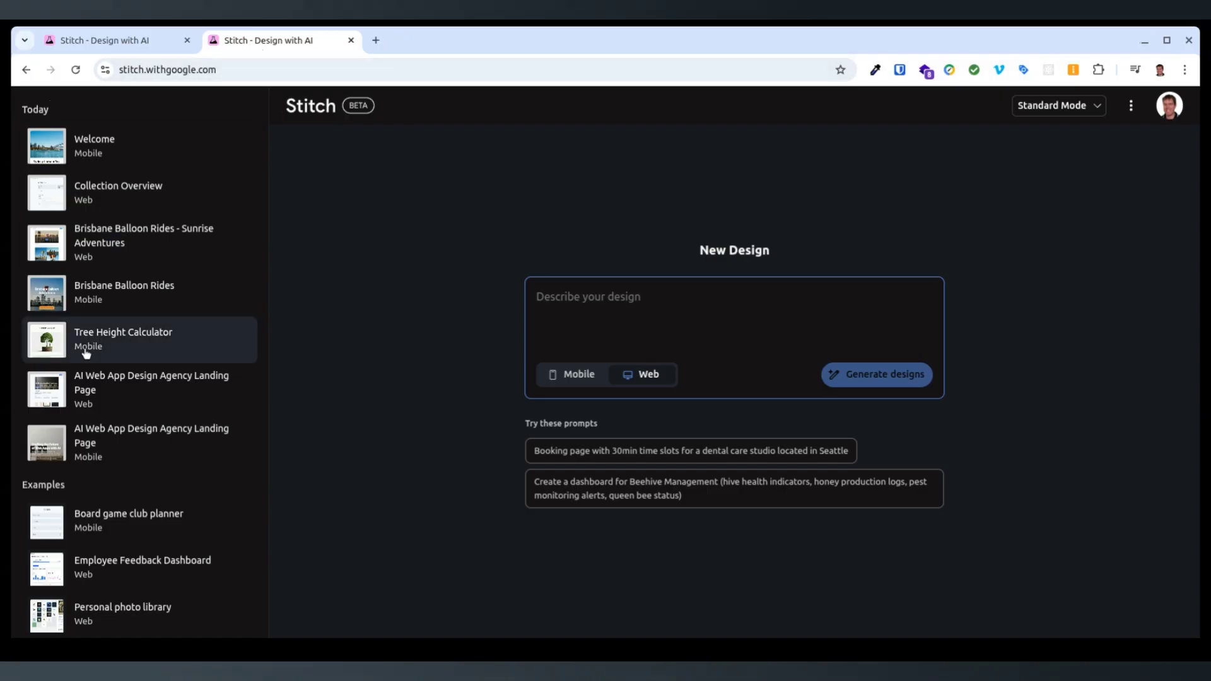
- Scroll the sidebar to Examples and preview the Alps skiing guide's Browse resort screen
scroll("down", 3)
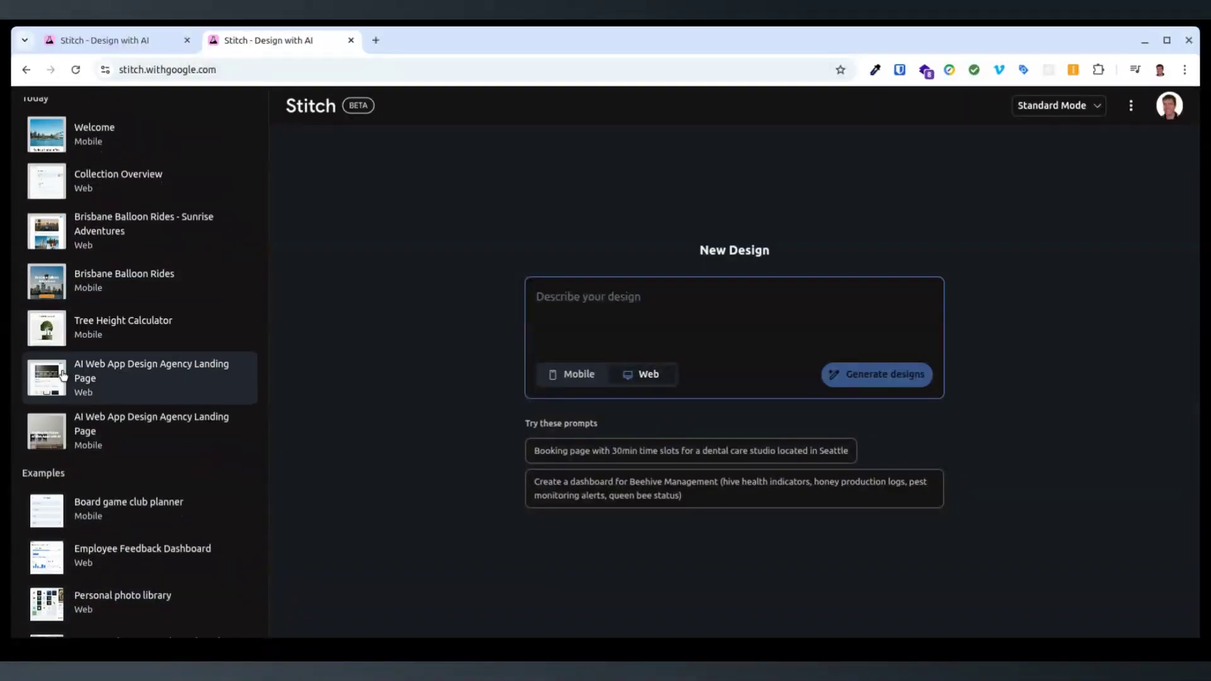
scroll("down", 3)
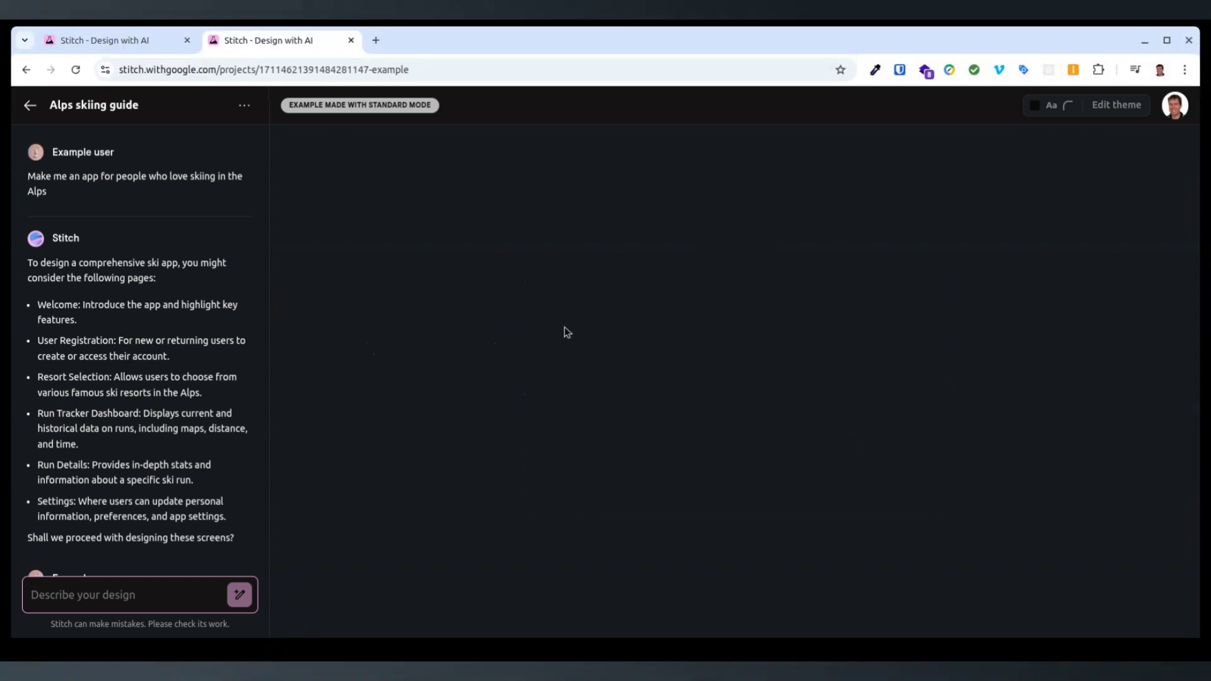
mouse_move(91, 526)
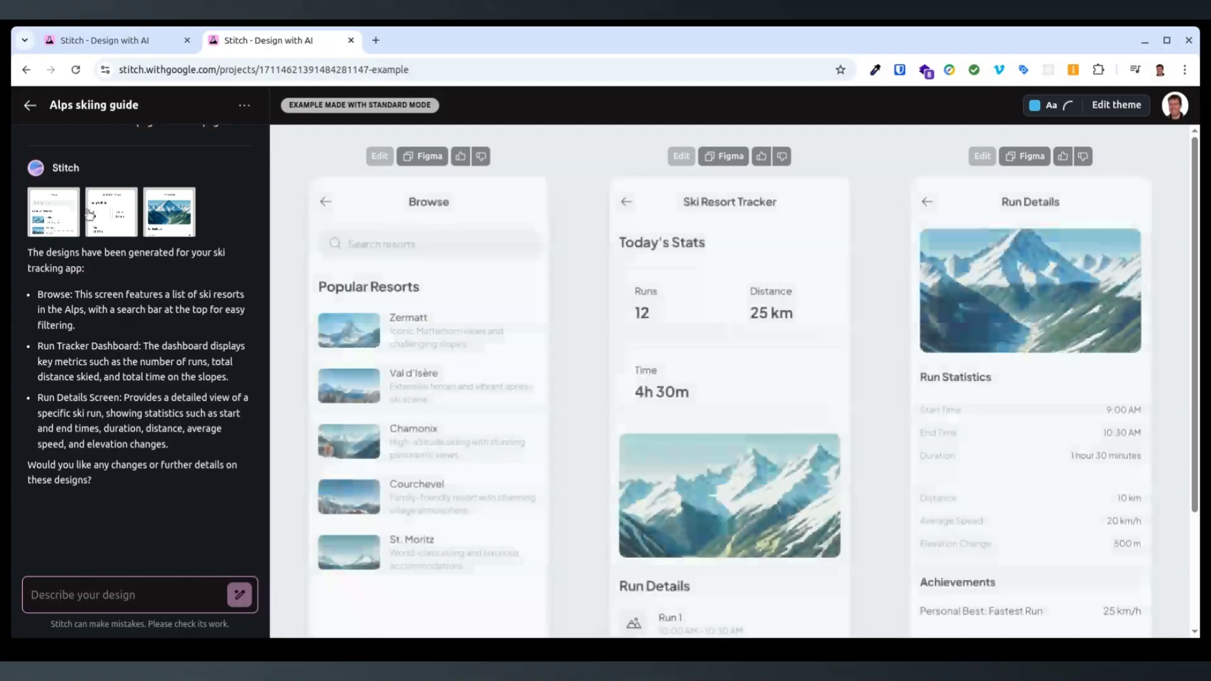
left_click(110, 212)
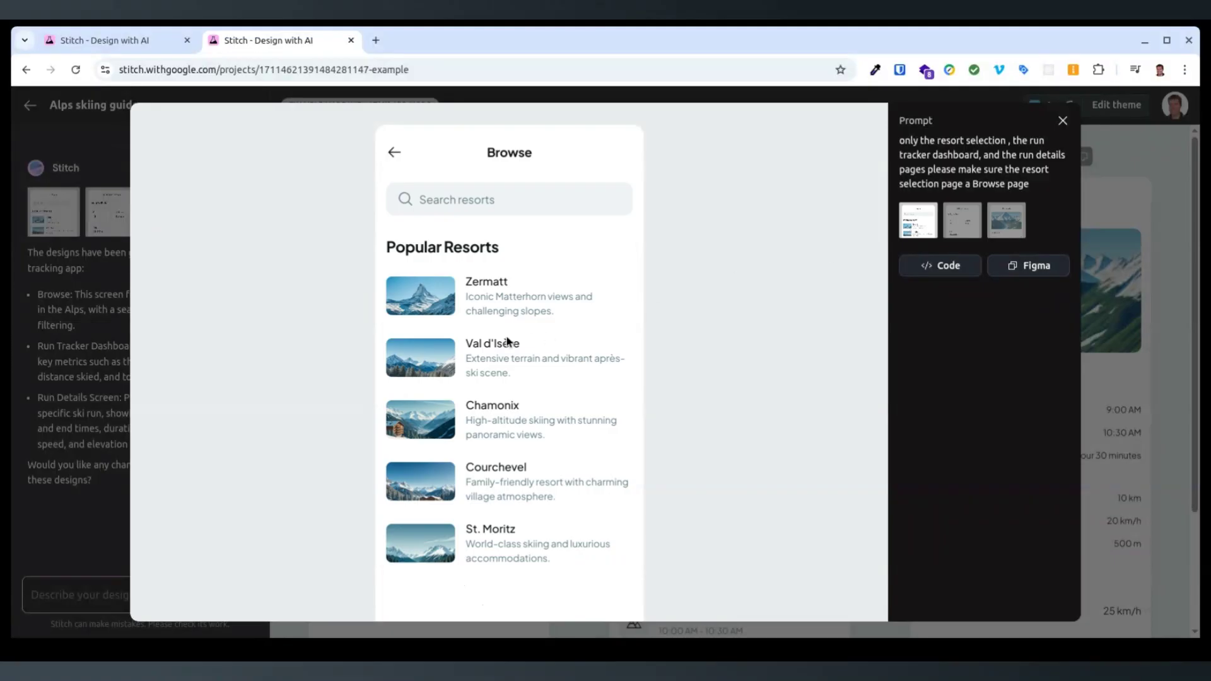
- Leave the ski example to head back to the taxi boat project
left_click(116, 39)
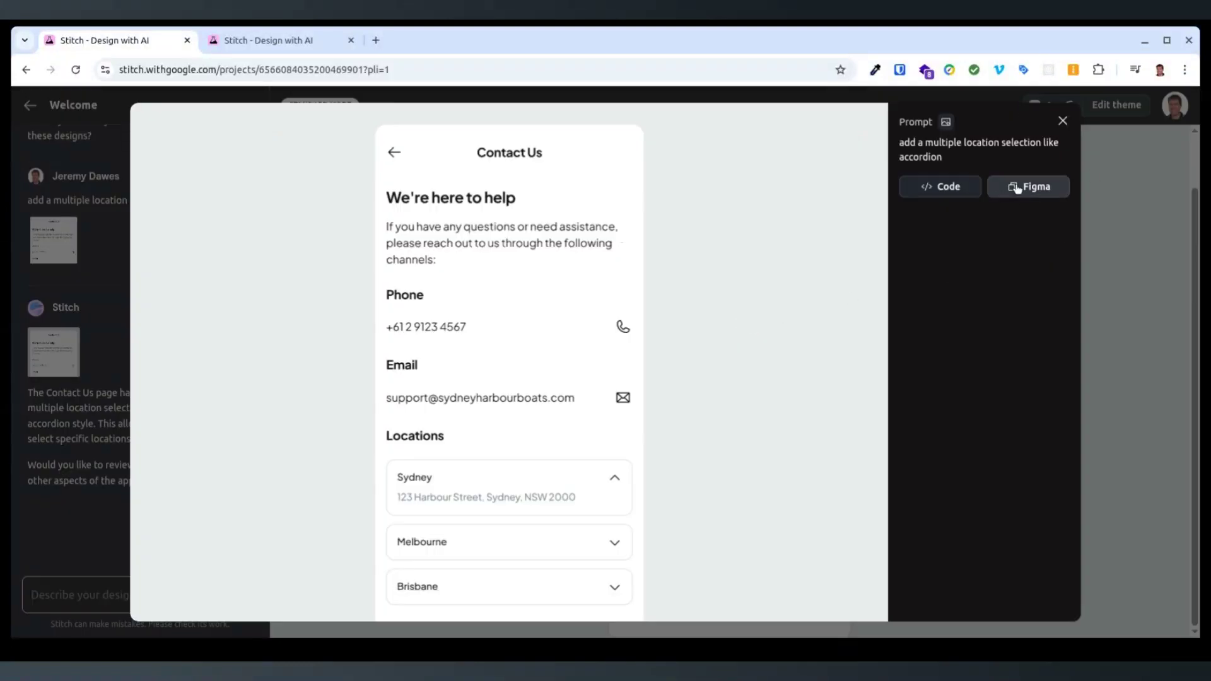
mouse_move(1152, 223)
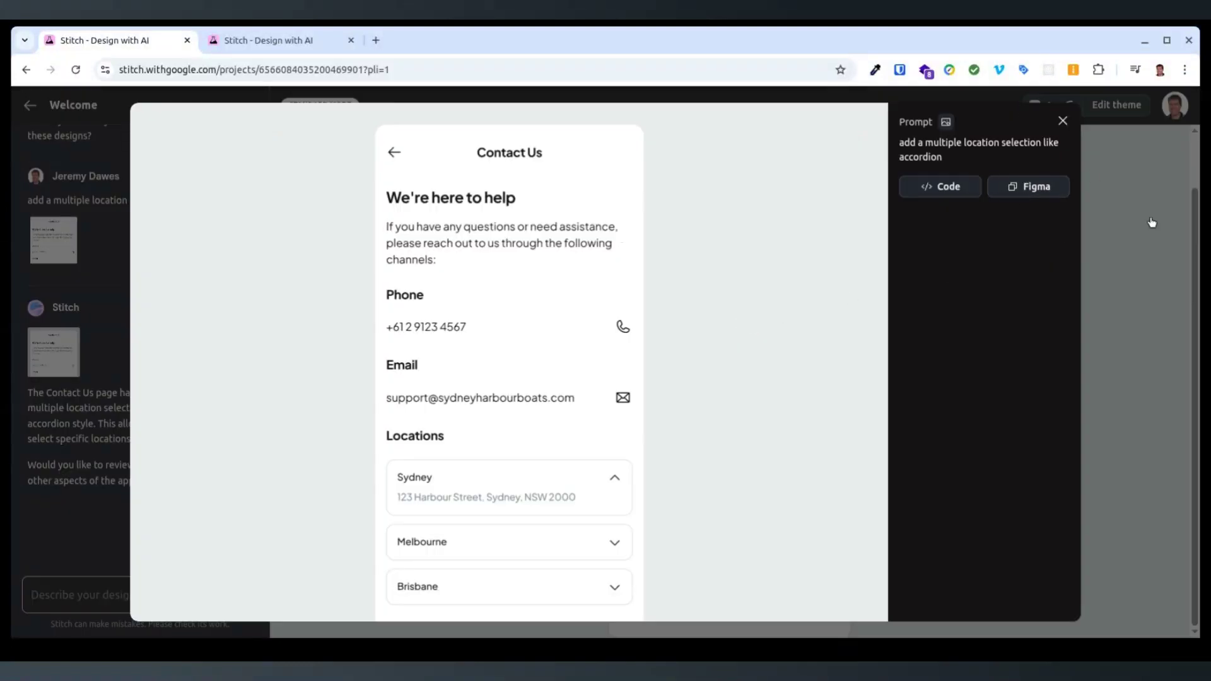